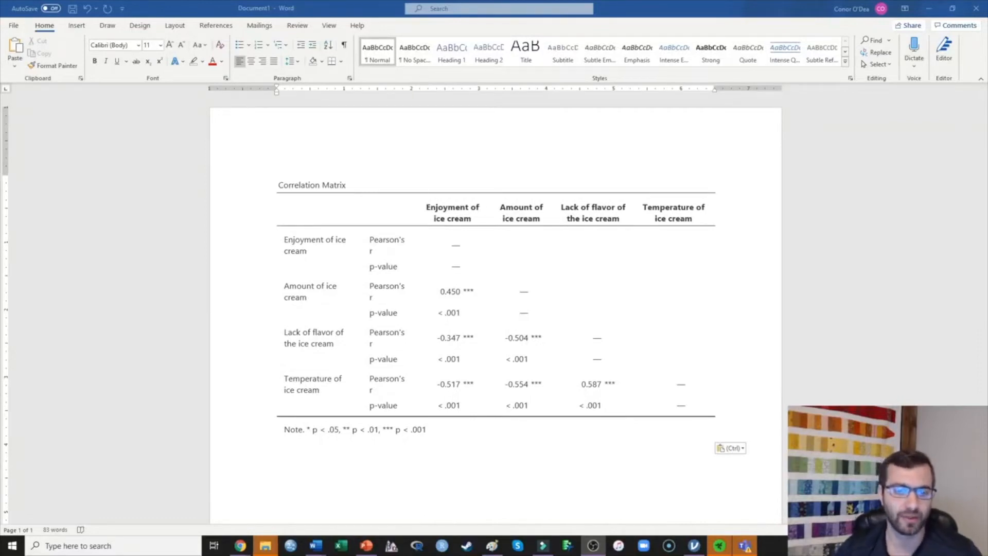
mouse_move(426, 408)
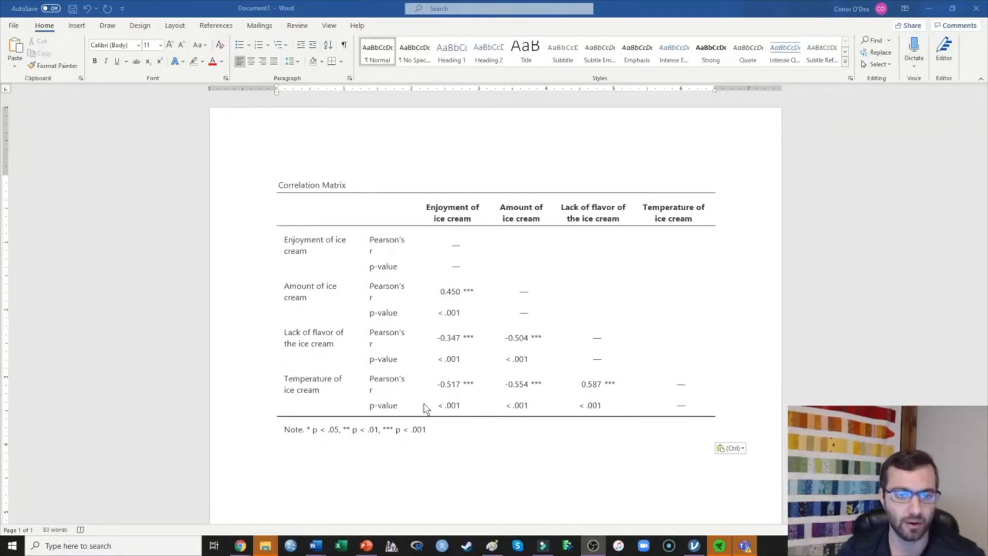
mouse_move(514, 225)
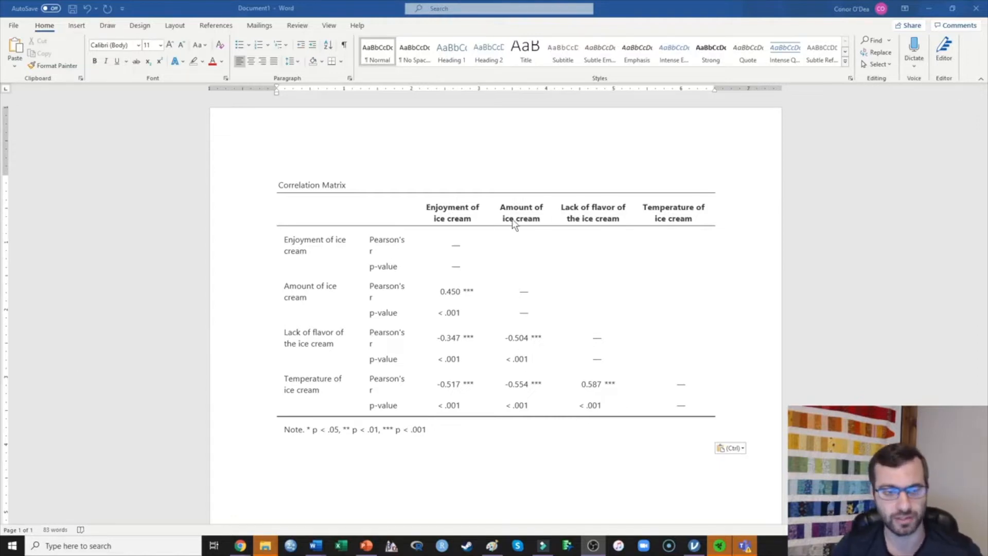
mouse_move(522, 292)
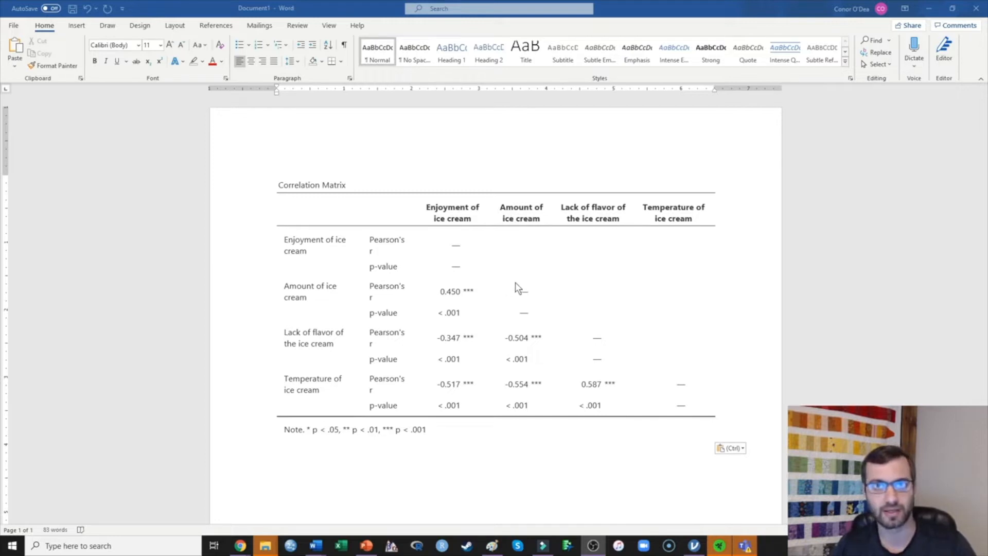
mouse_move(303, 309)
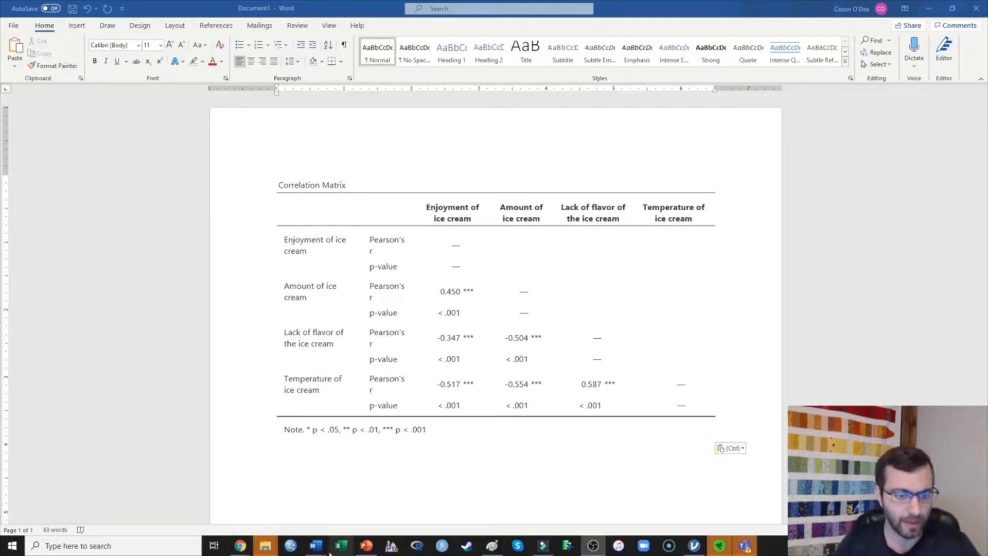
Type the planning lines 'Title – 1 row' and 'Column designations – 1 row' below the table.
left_click(290, 469)
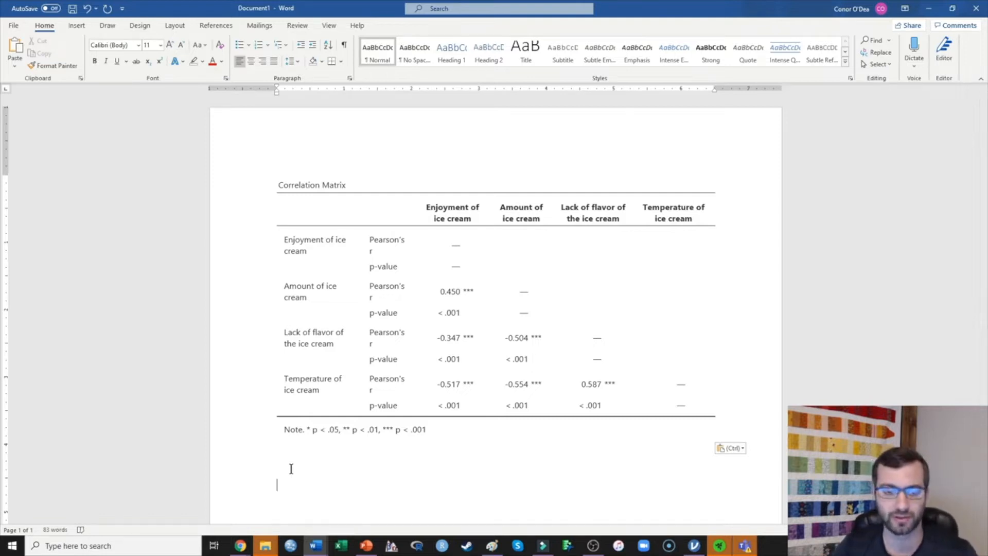
scroll("up", 3)
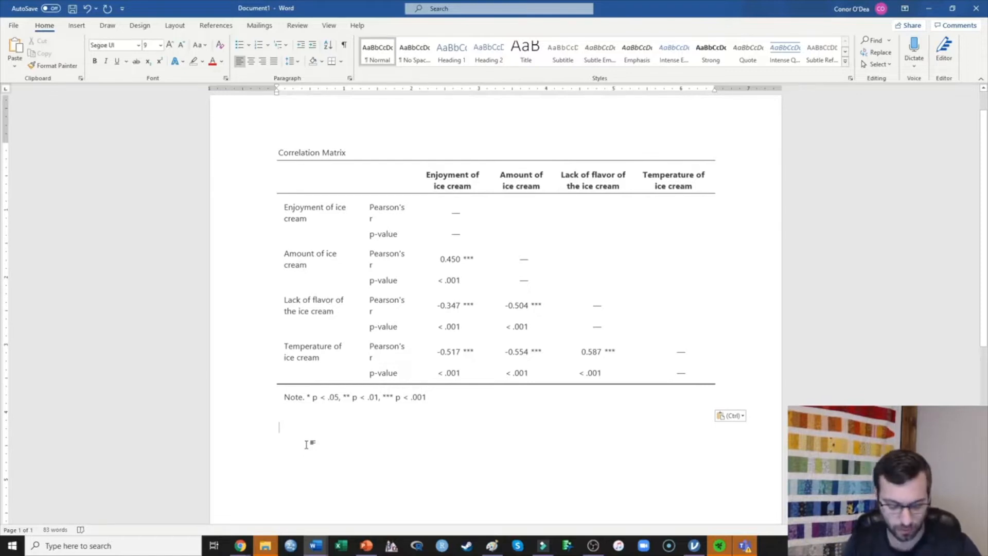
type("Title")
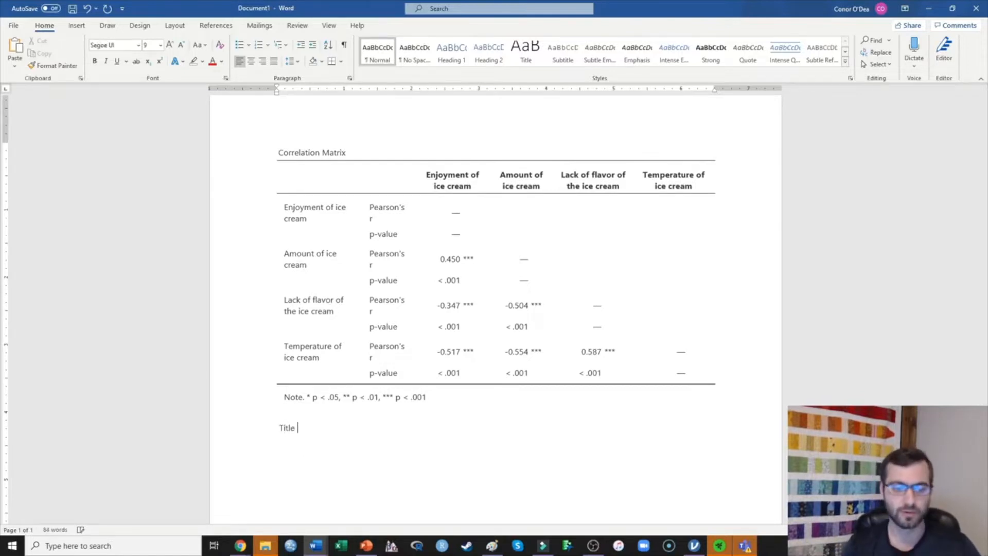
type("– 1")
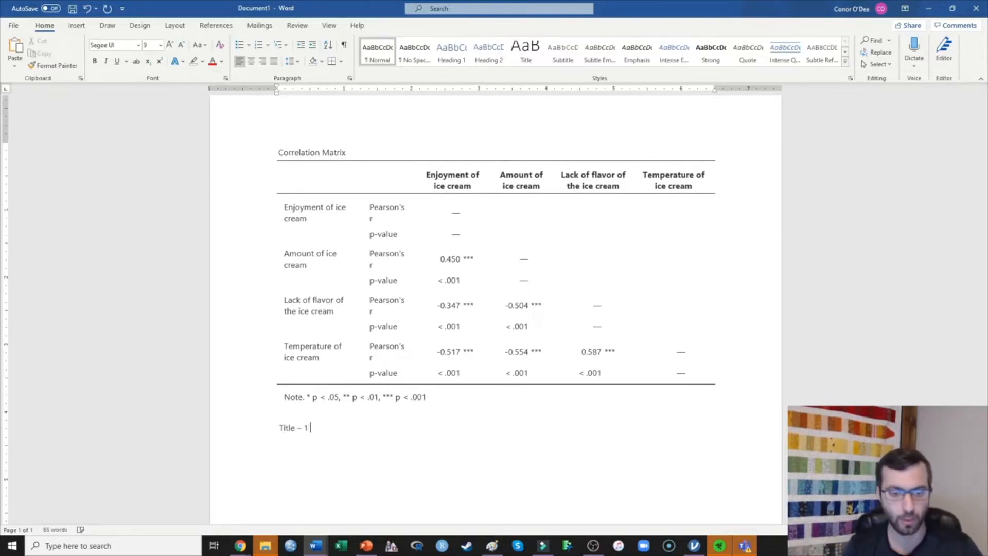
type("row")
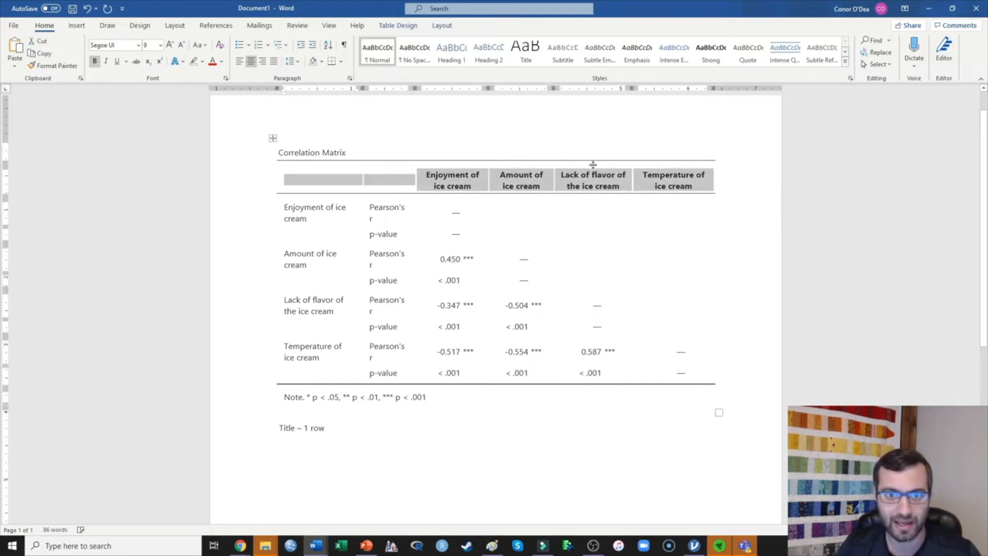
mouse_move(435, 183)
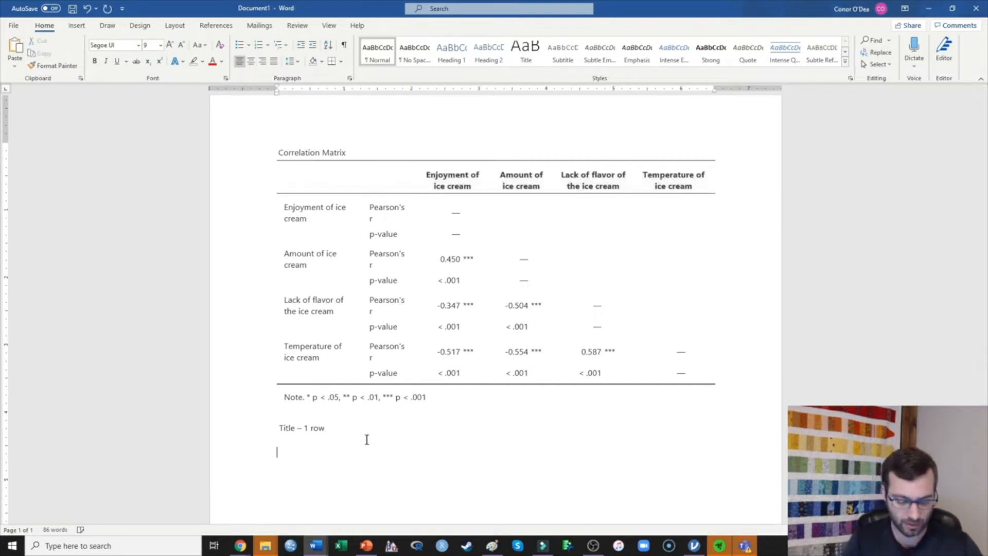
type("Column des")
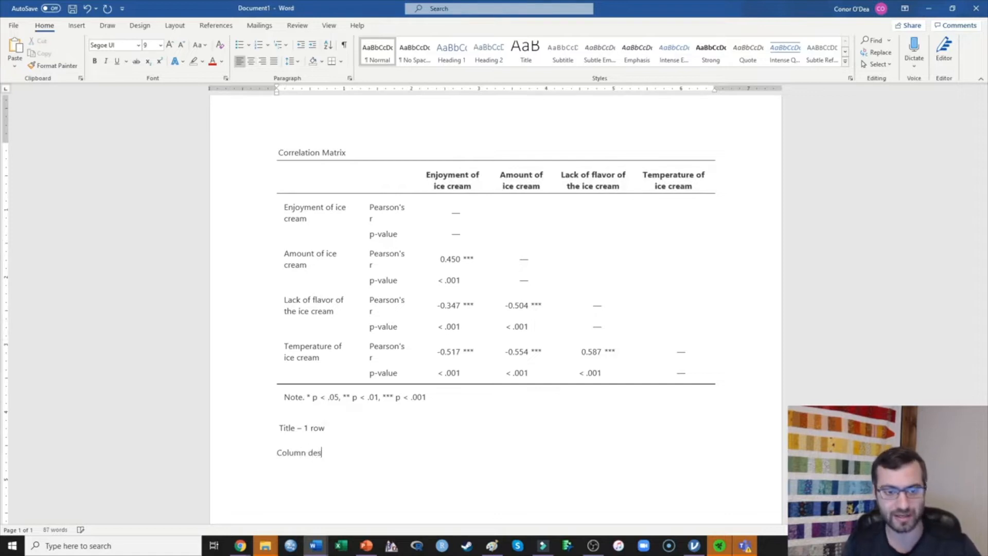
type("ignations")
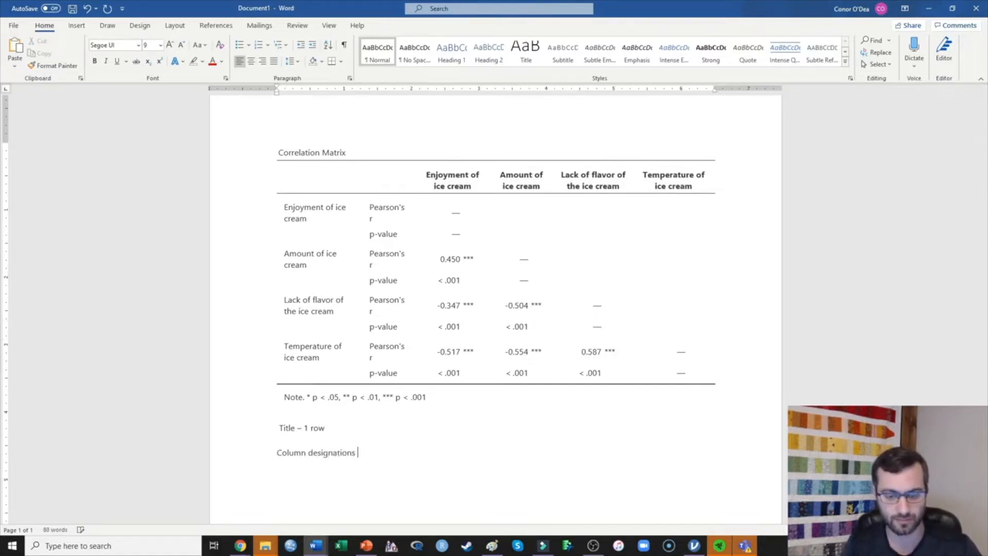
type("– 1 row")
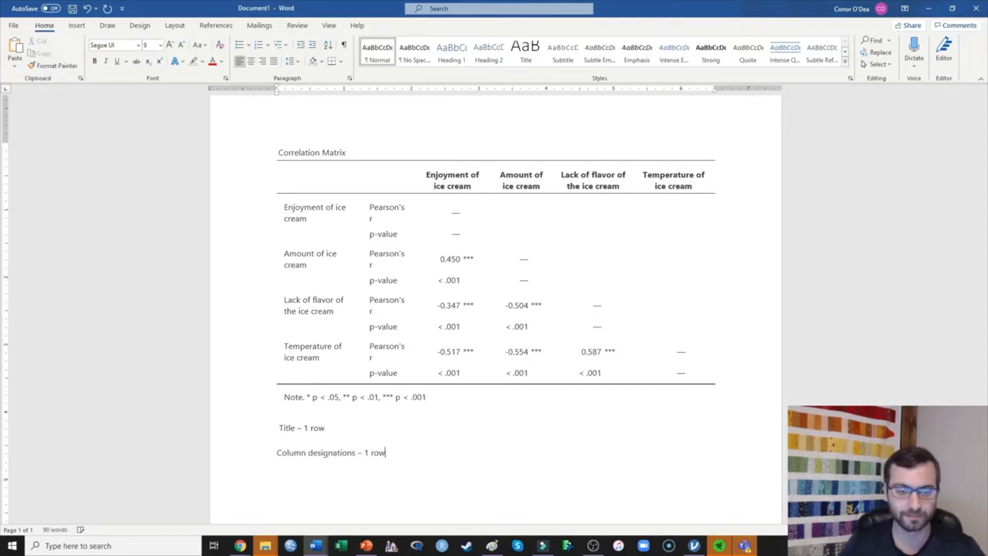
double_click(315, 212)
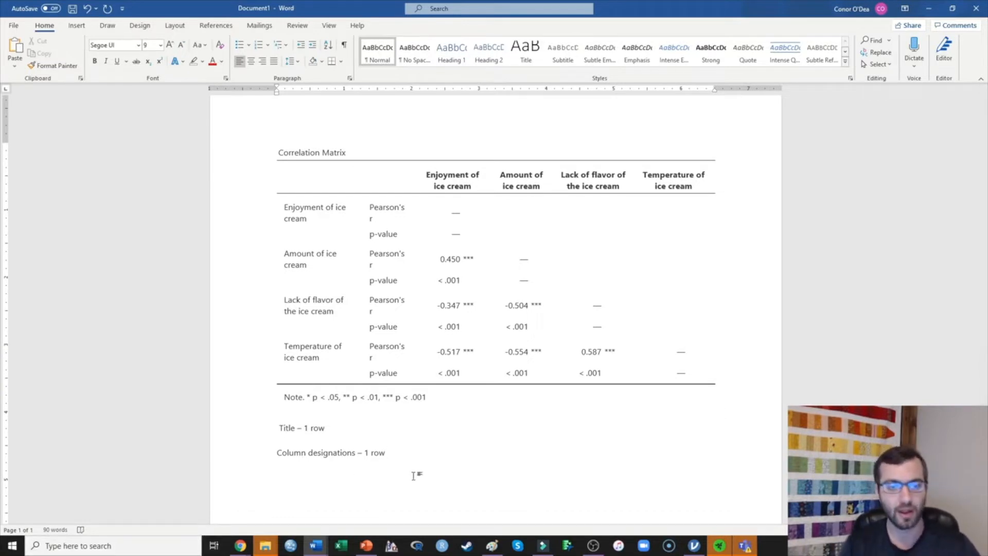
Add the planning lines '4 rows for my 4 variables' and 'Note – row'.
left_click(277, 475)
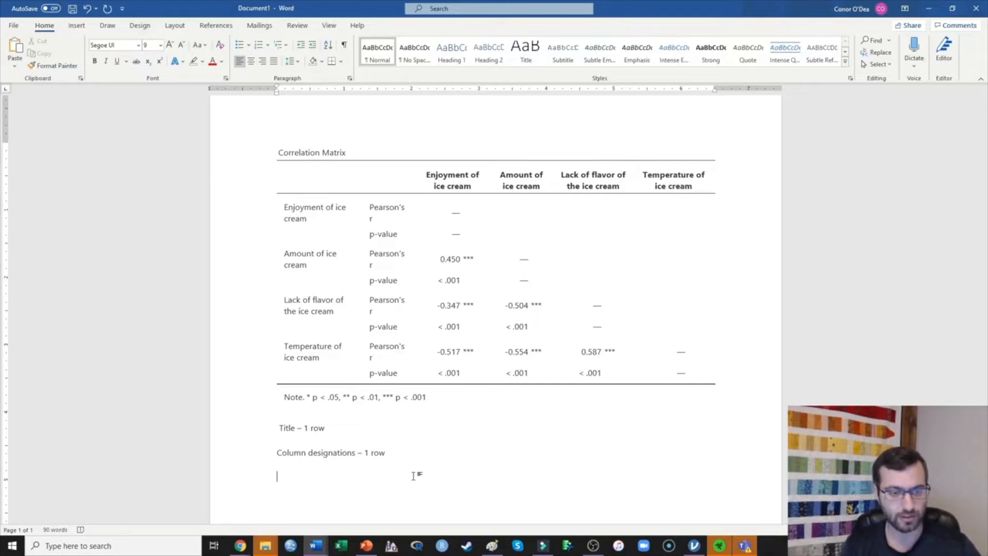
type("4 rows for")
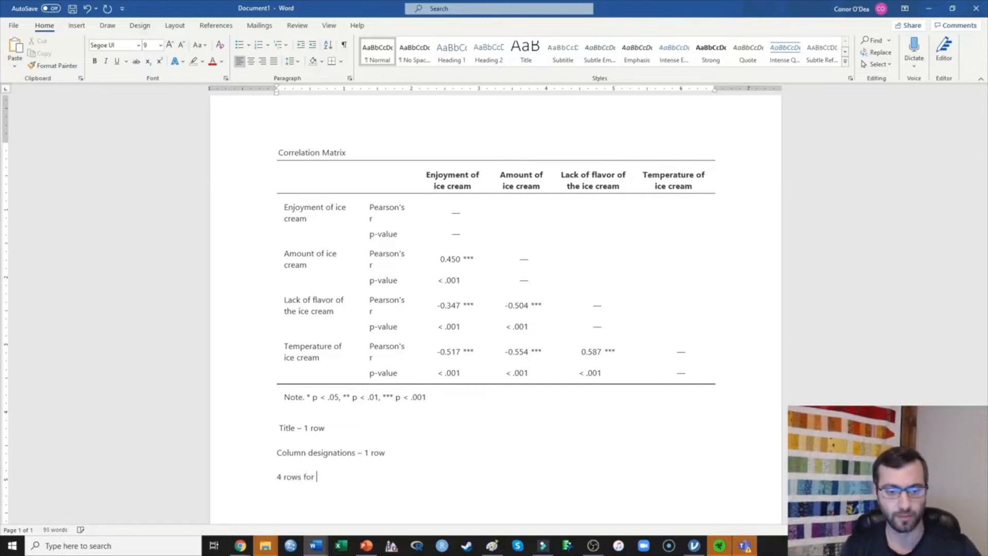
type("my 4 variables")
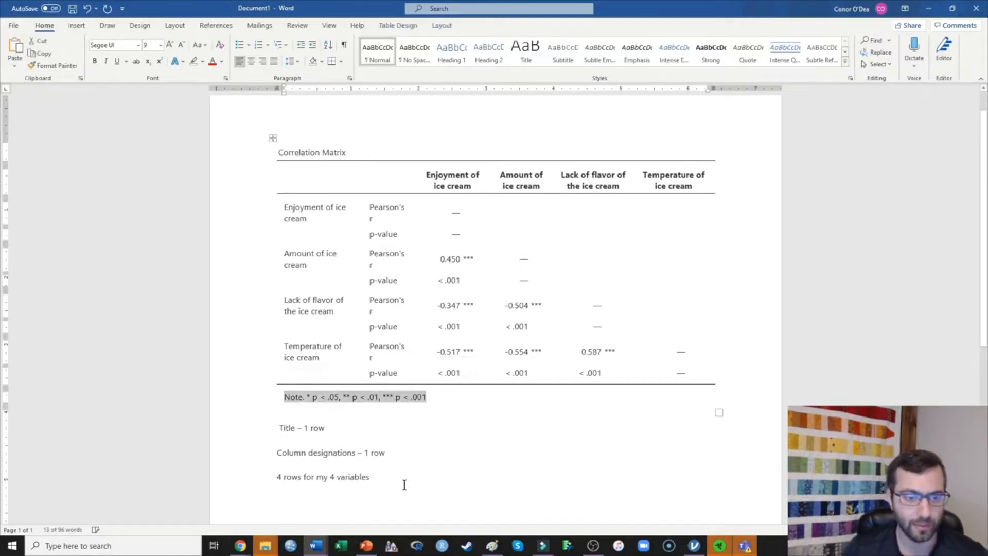
type("No")
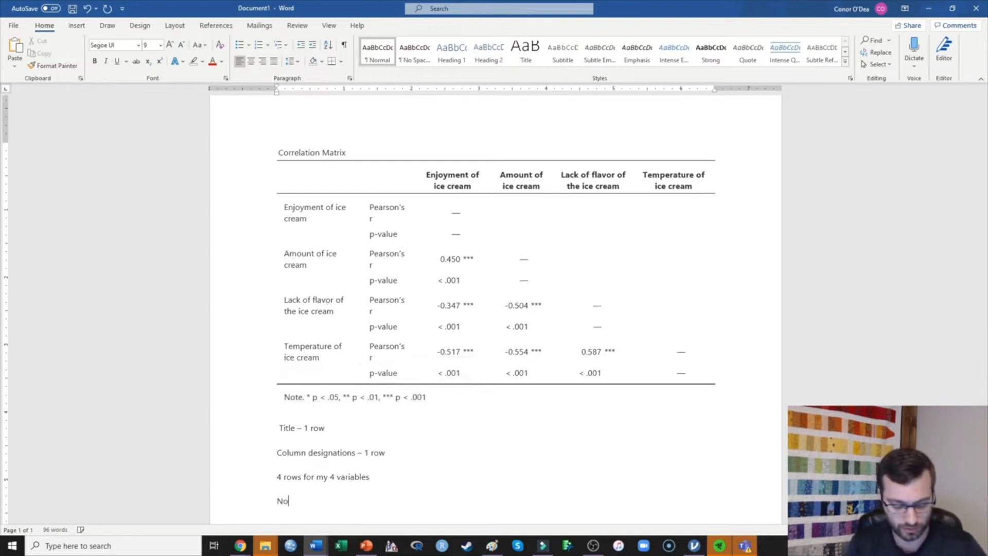
type("te – row")
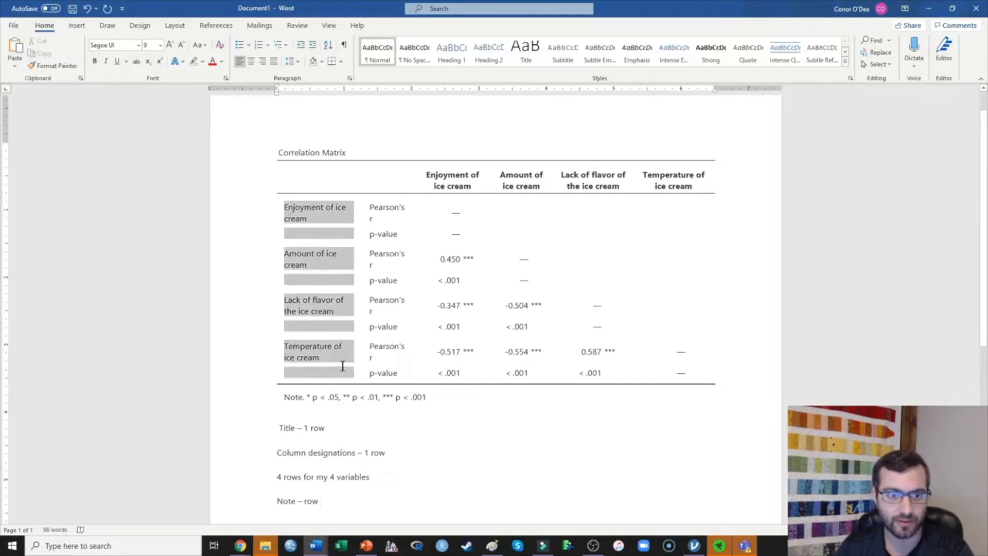
Add notes: '1 column for each variable', '4 columns across the top', '2 columns for mean and standard deviation'.
left_click(319, 373)
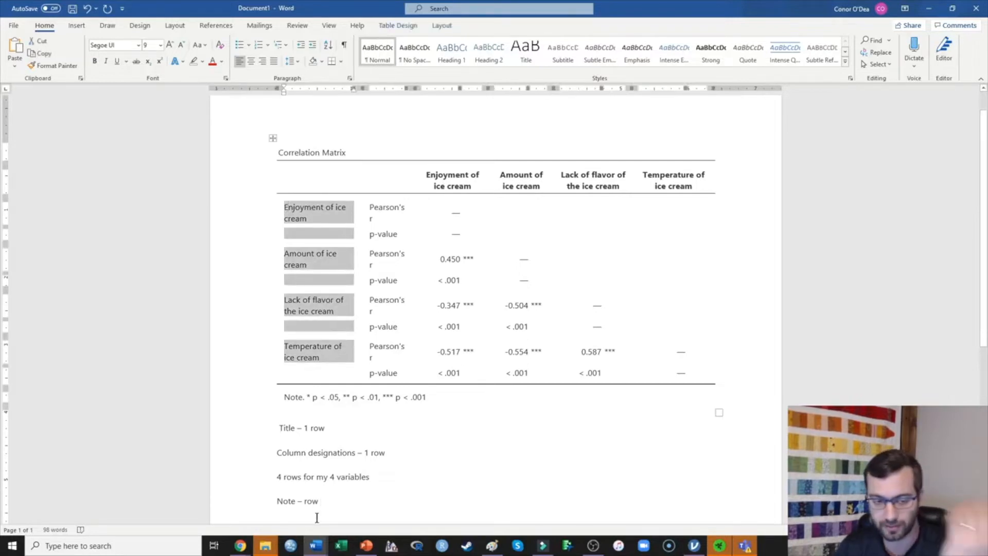
type("1 column for")
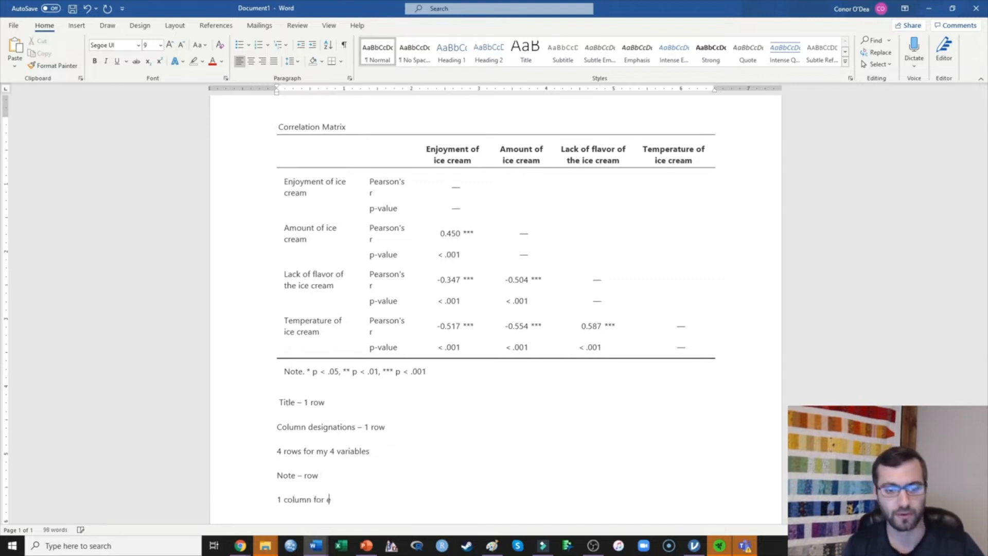
type("each variab")
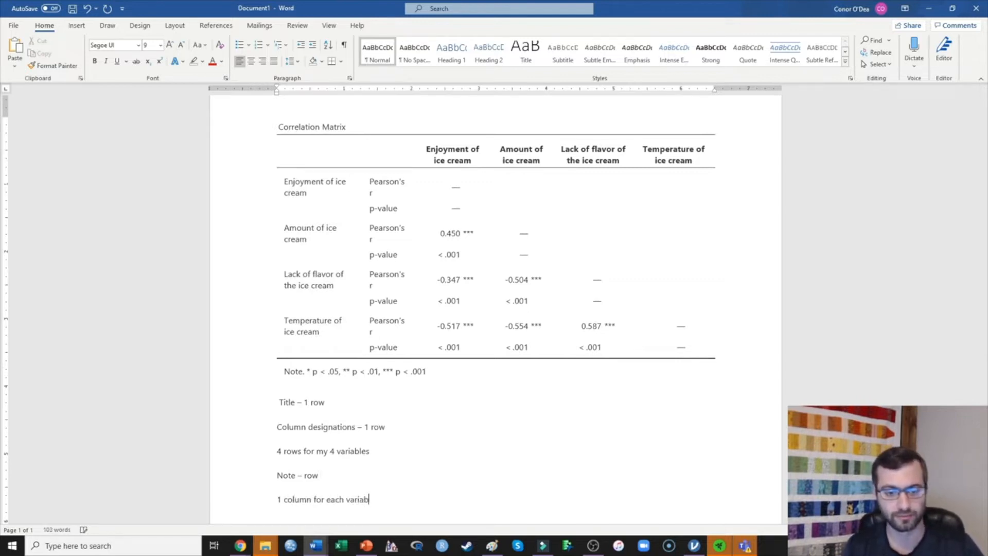
type("le")
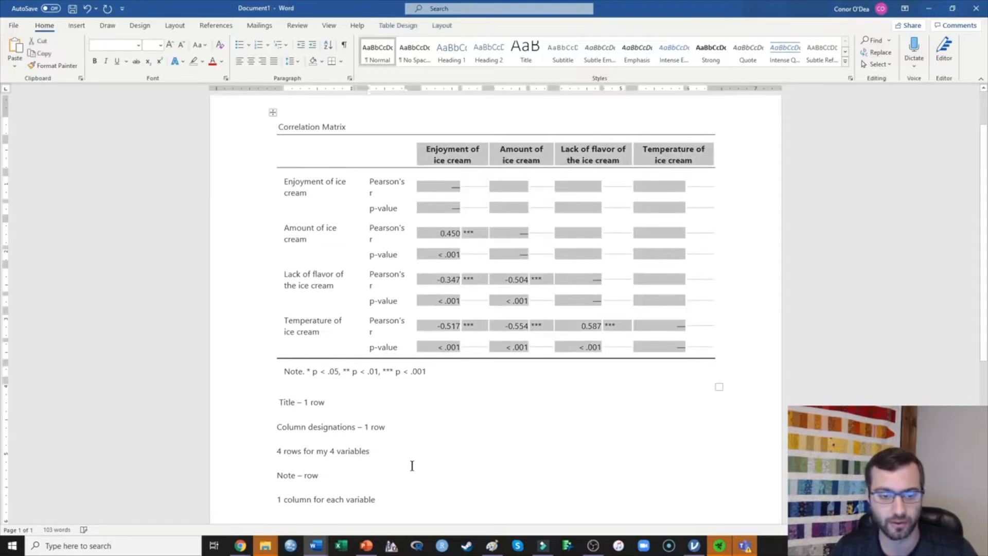
left_click(375, 499)
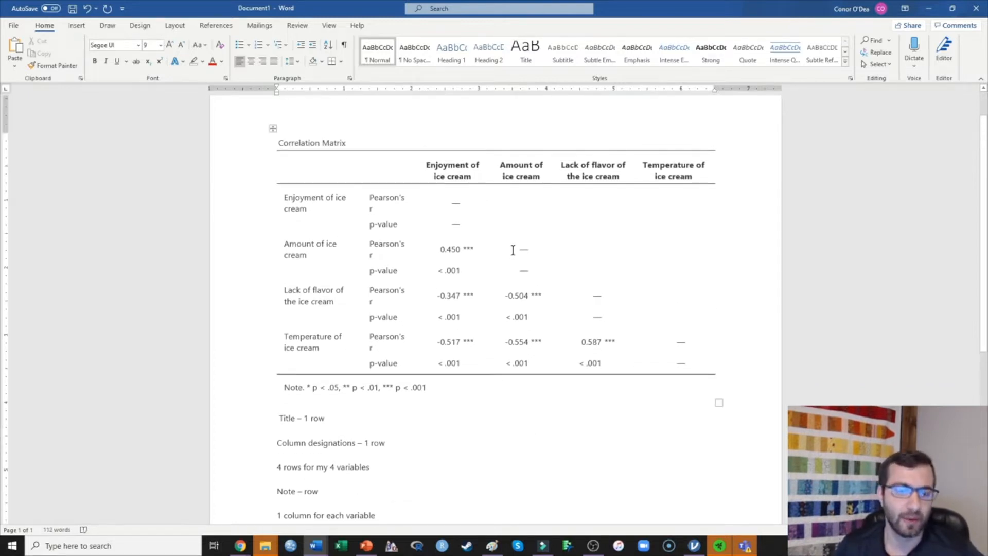
mouse_move(361, 210)
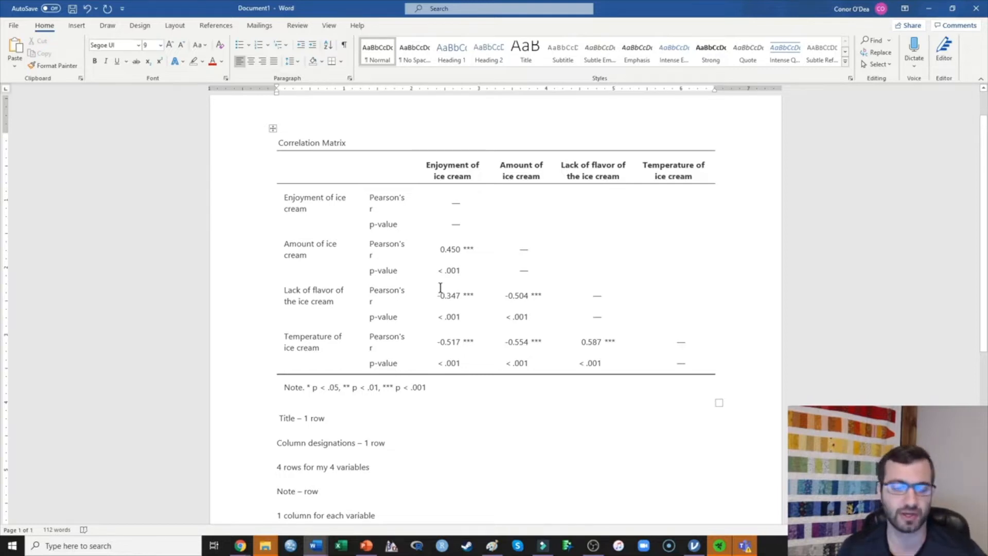
scroll("down", 3)
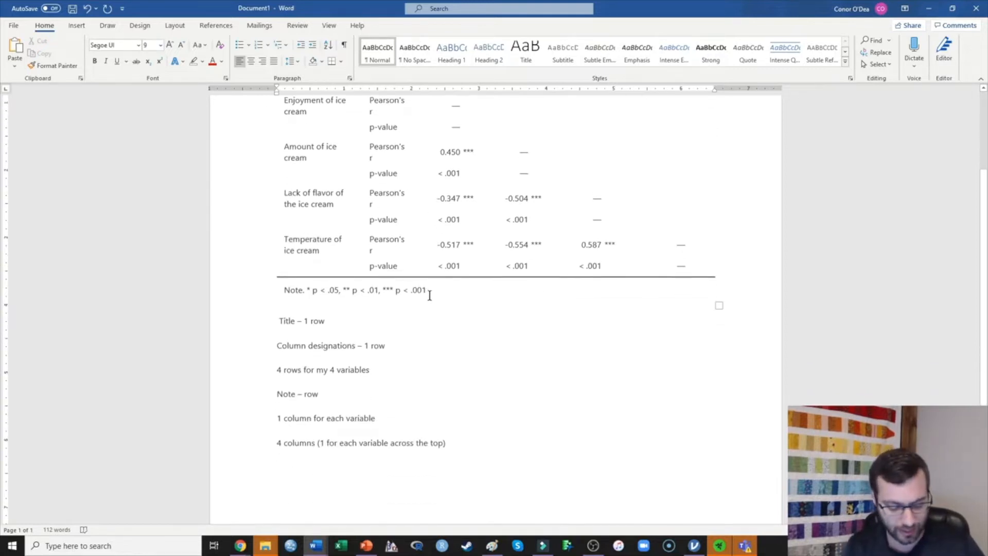
type("2 col")
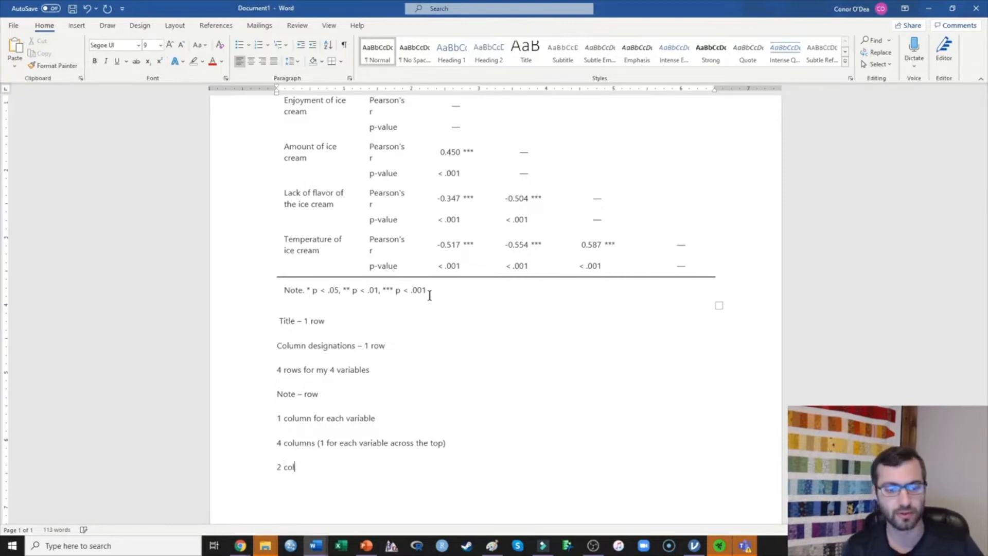
type("umns for me")
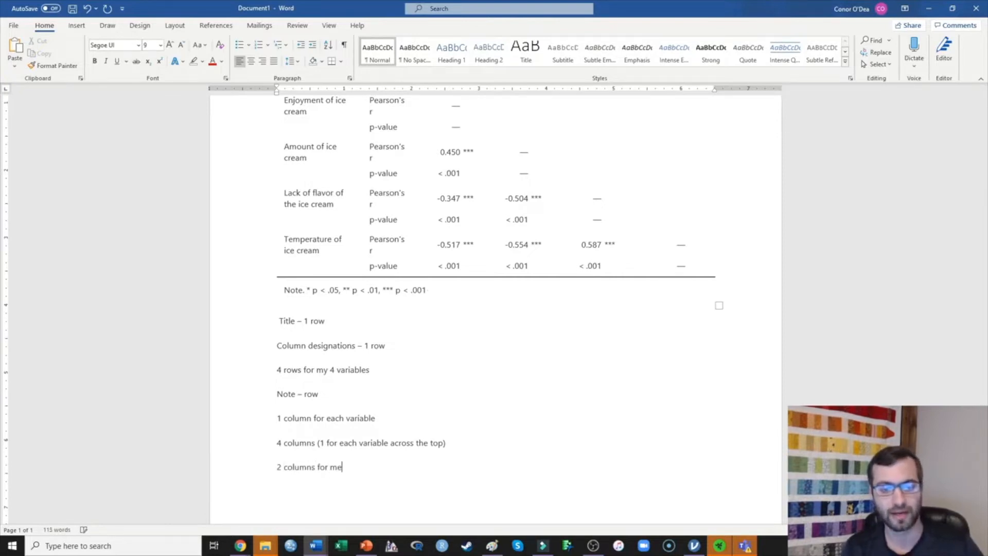
type("an and")
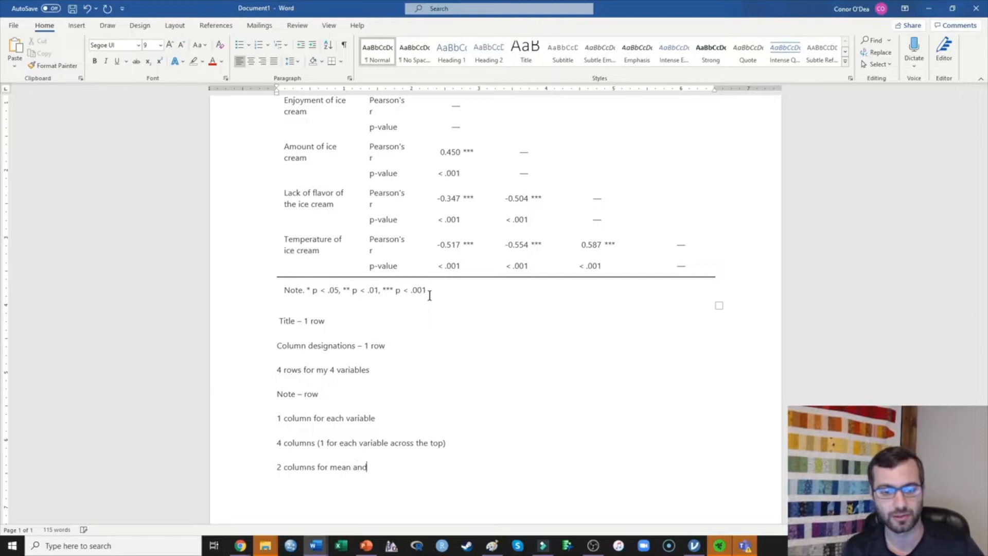
type("standard deviation")
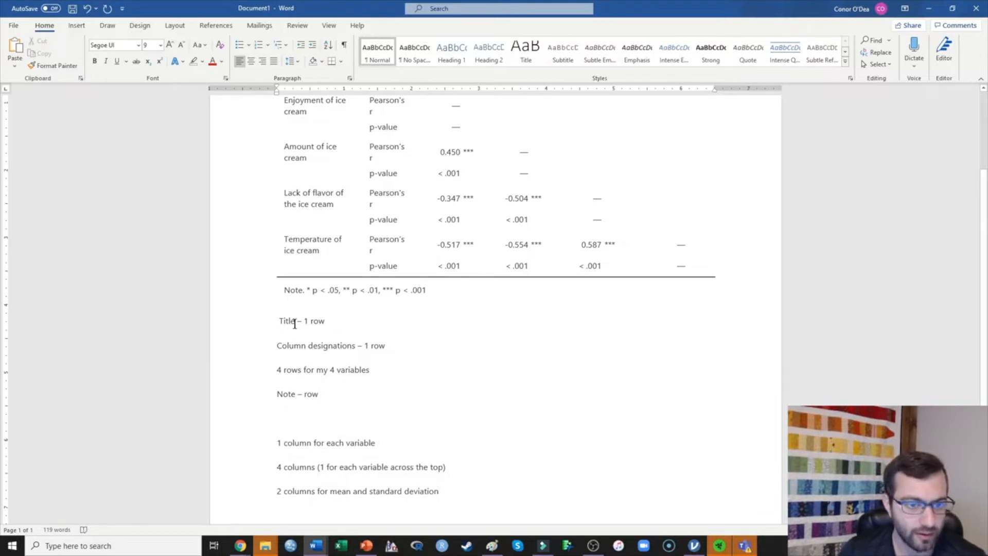
Add '7 total rows' after the row notes and '7 total columns' after the column notes.
triple_click(330, 346)
type("7")
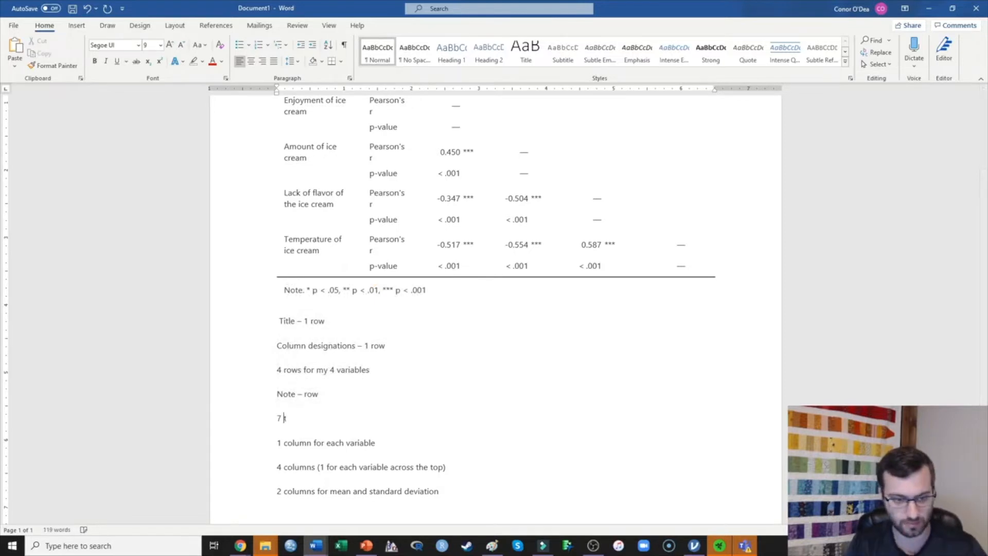
type("total rows")
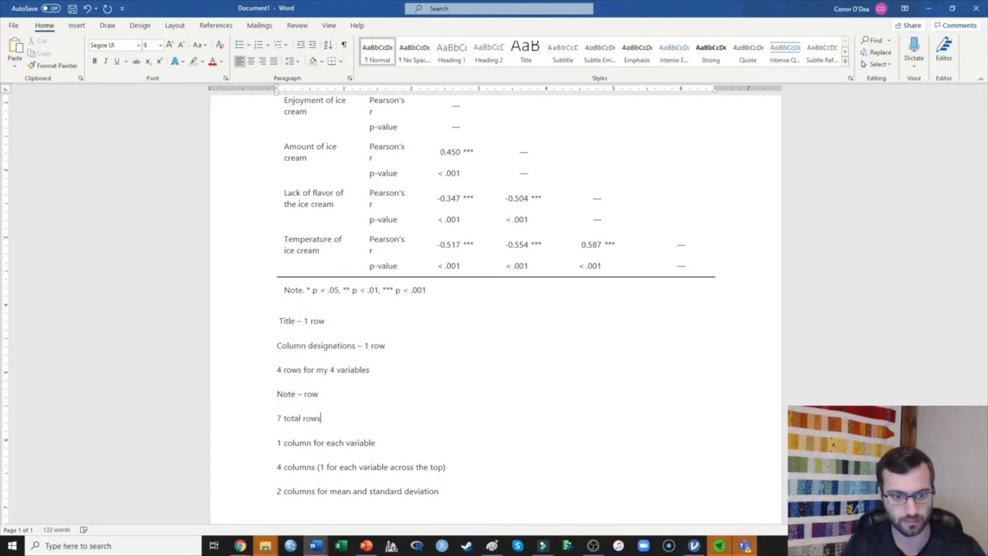
double_click(325, 443)
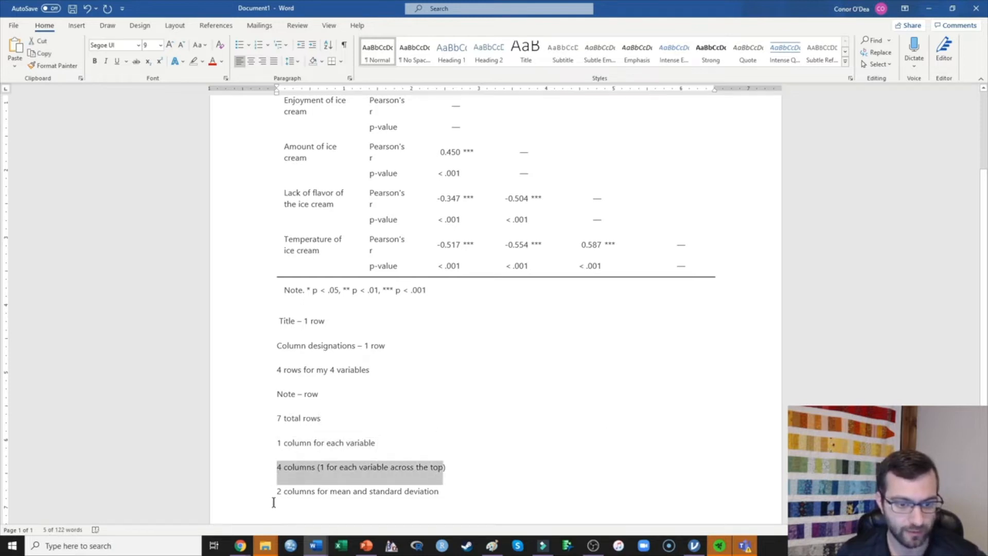
left_click(439, 491)
type("7")
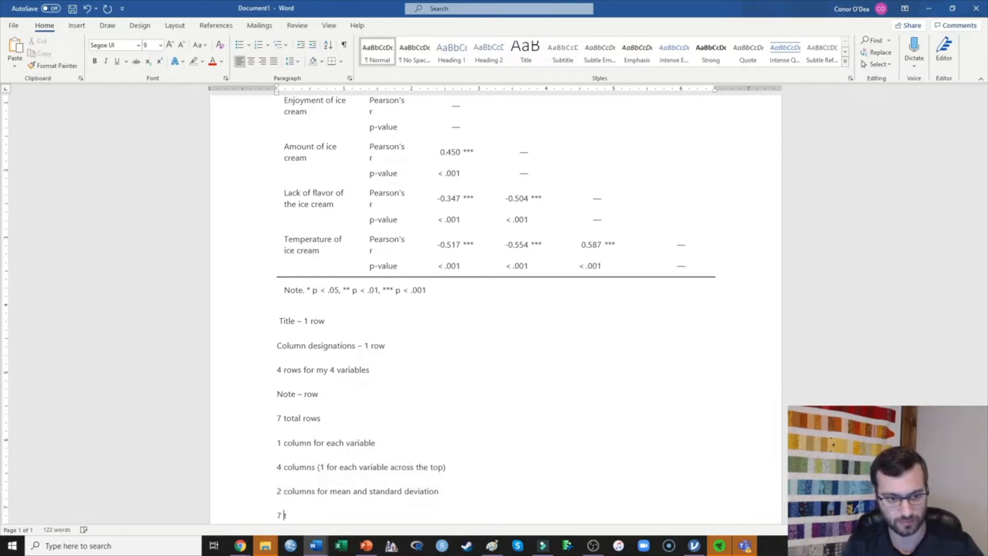
type("total column")
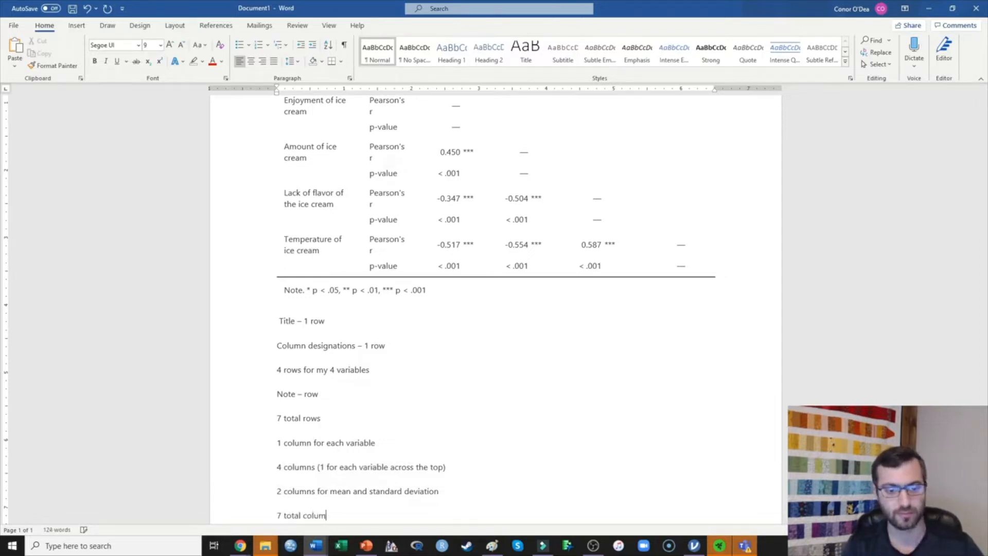
type("ns")
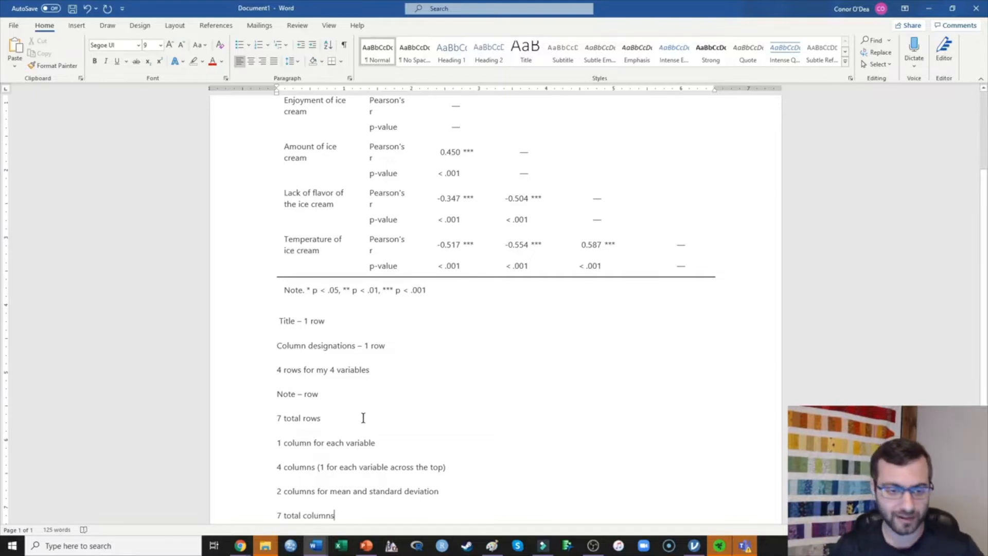
double_click(298, 418)
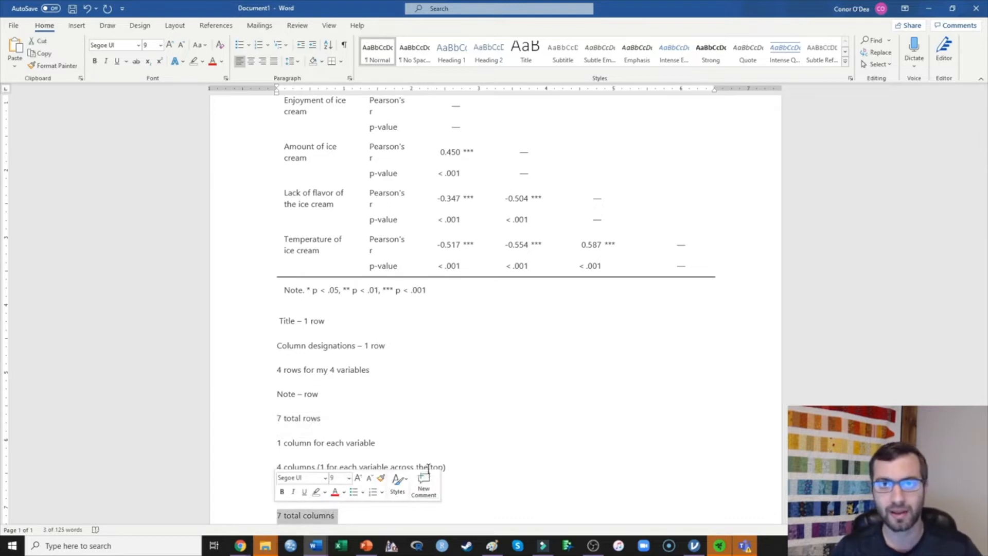
mouse_move(424, 483)
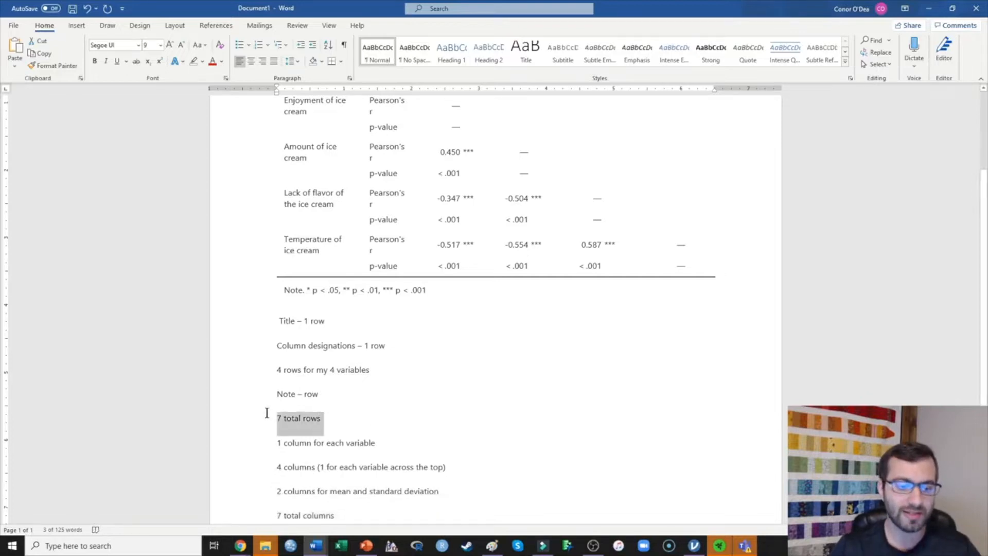
Select every planning note line under the jamovi output and delete them.
double_click(306, 515)
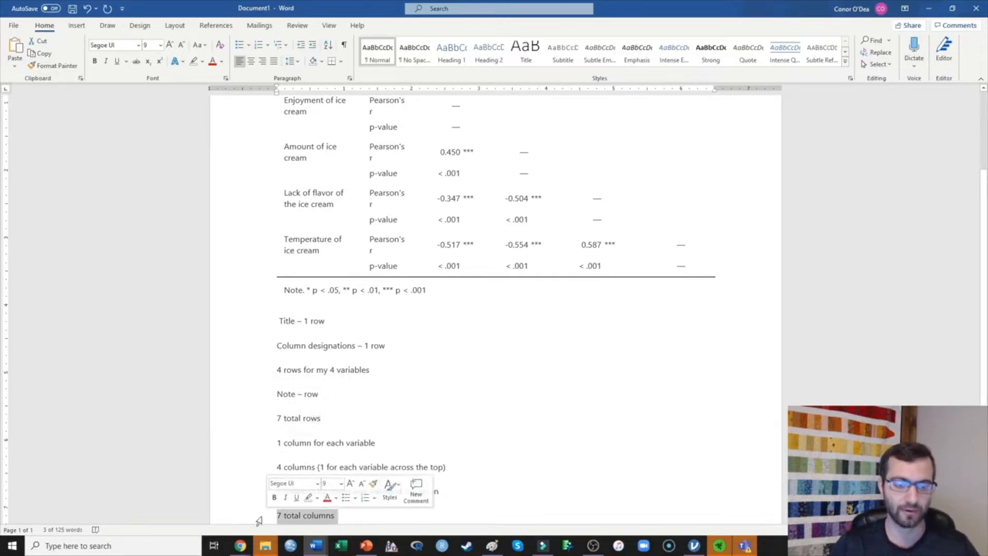
left_click(356, 345)
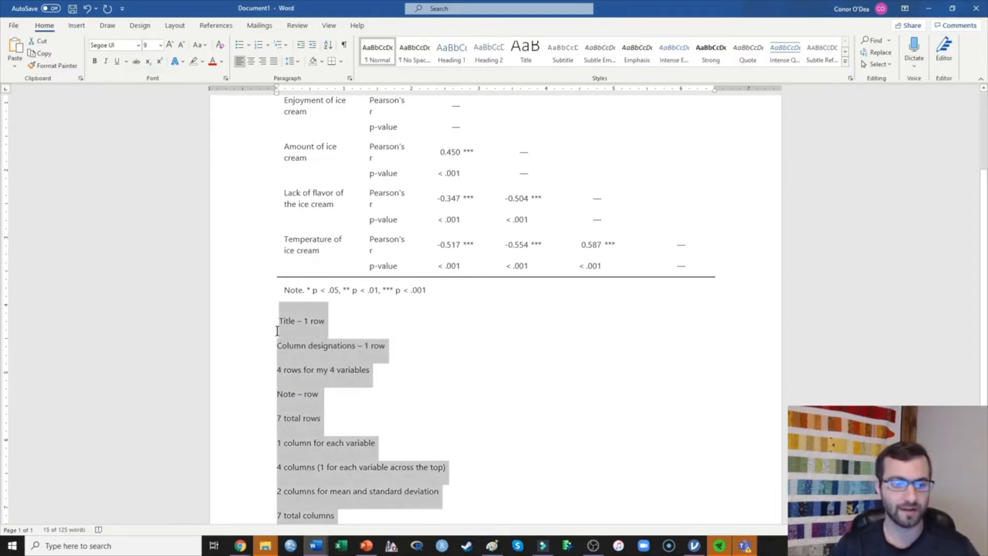
key("delete")
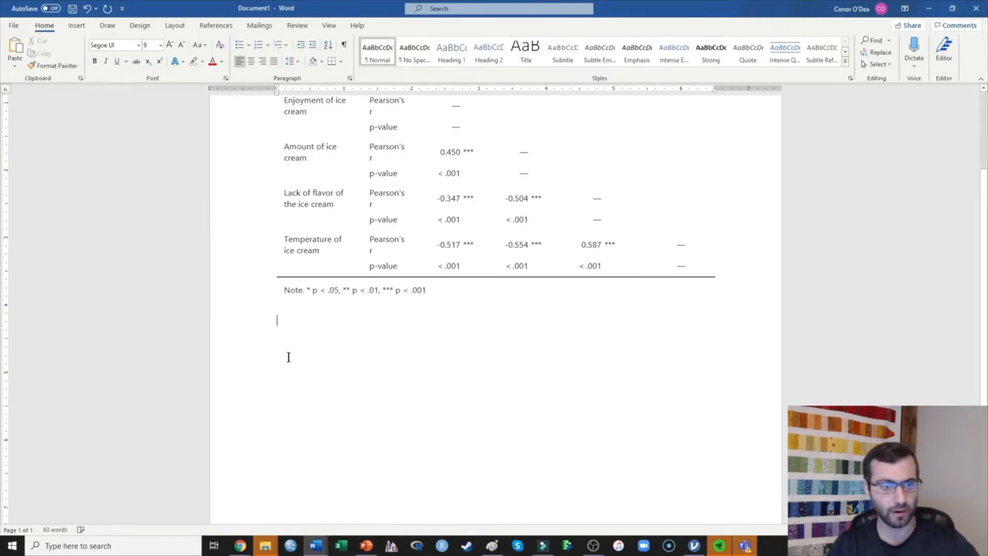
Insert a blank table of 7 columns and 7 rows below the correlation output.
left_click(76, 25)
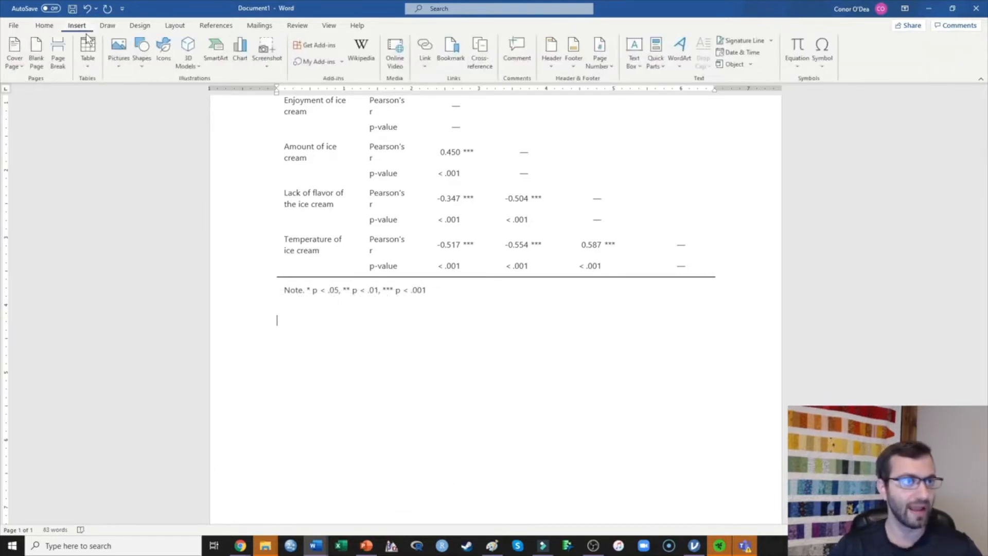
left_click(87, 51)
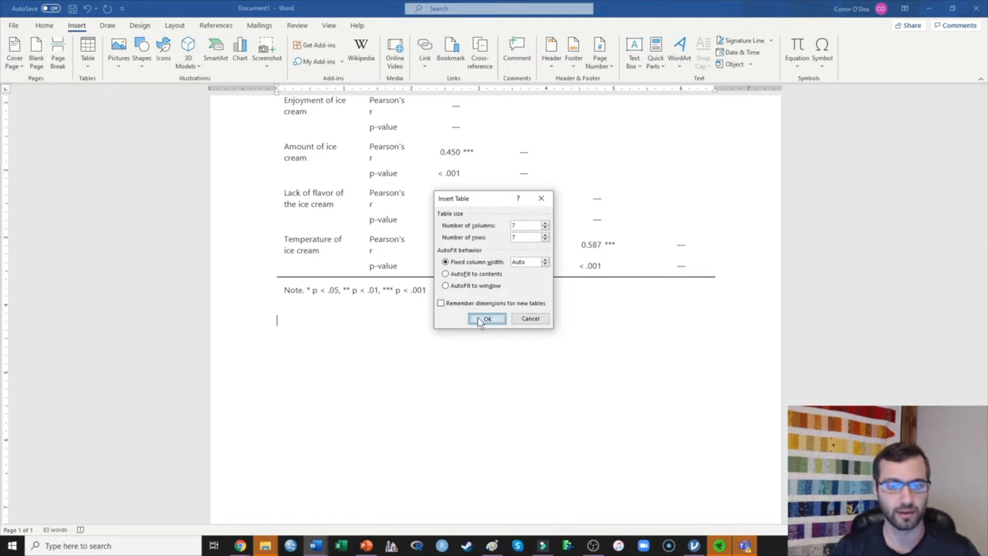
left_click(486, 318)
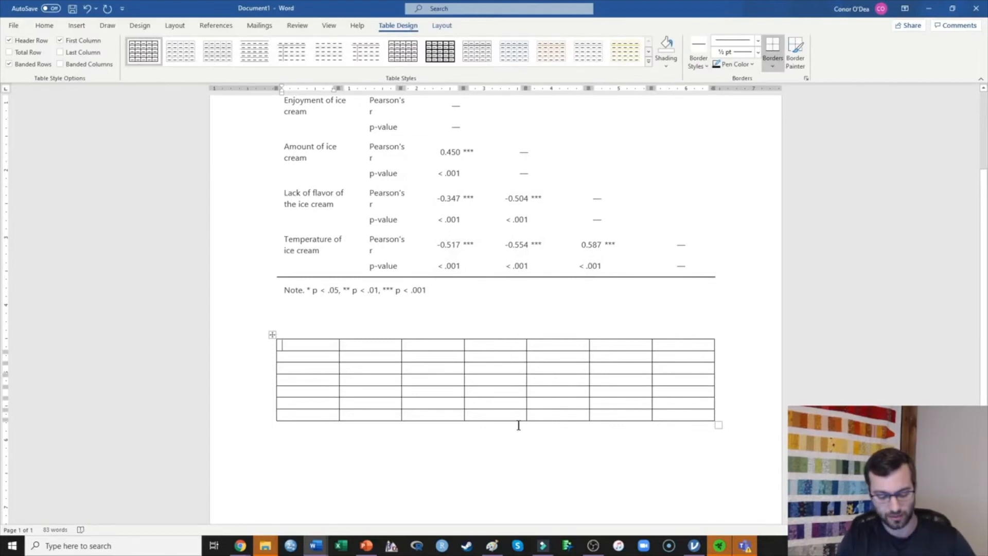
Enter 'Table 1' and 'Title' on separate lines in the table's first cell.
type("Title")
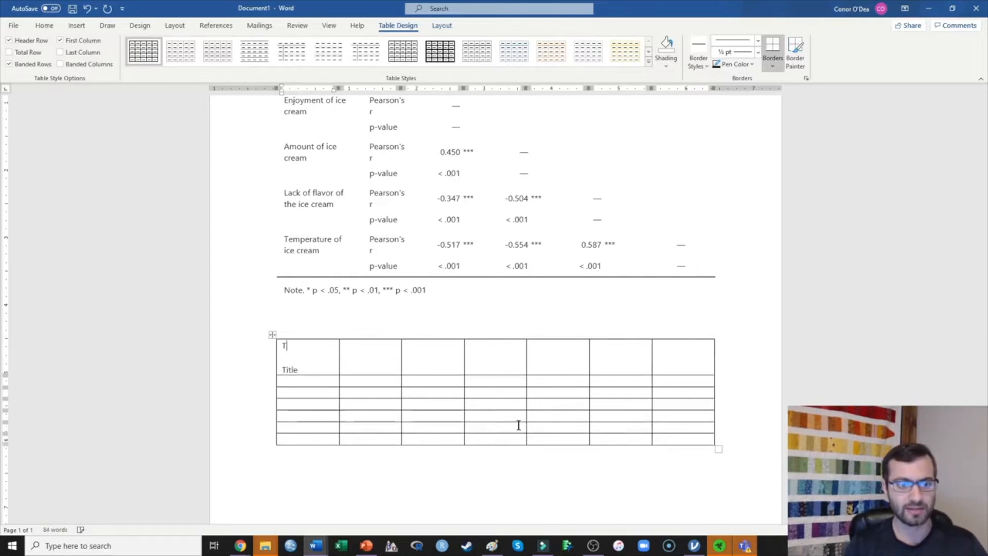
type("able 1")
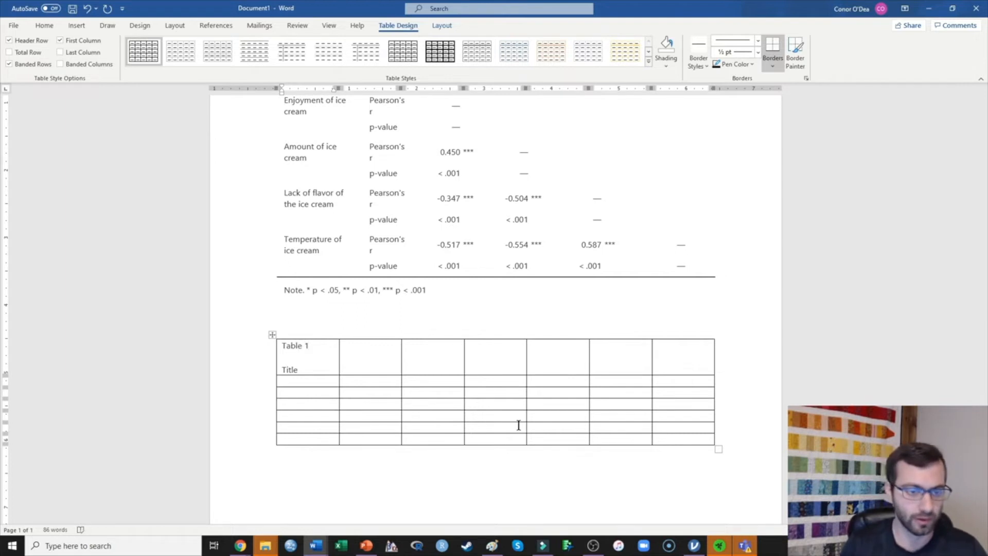
double_click(289, 369)
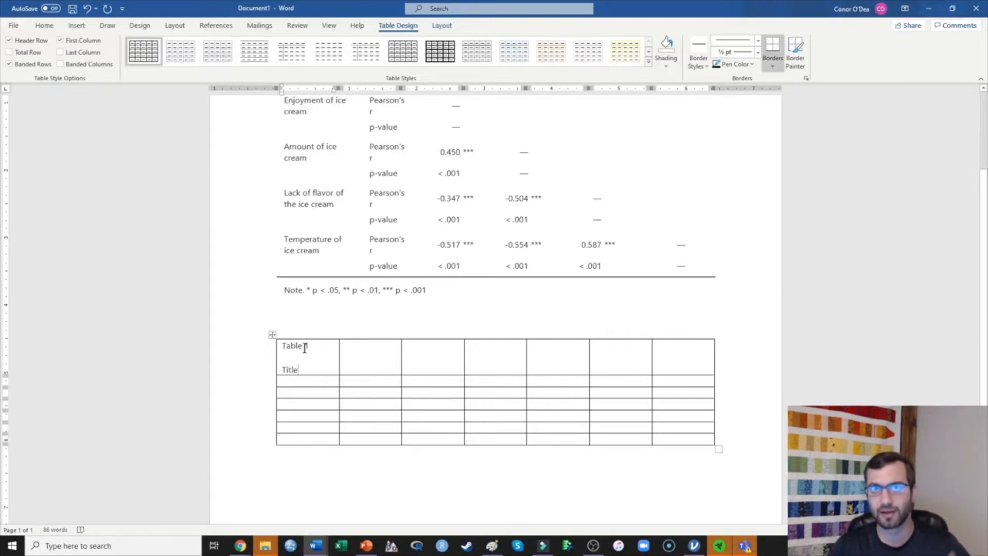
type("1")
left_click(307, 381)
type("V")
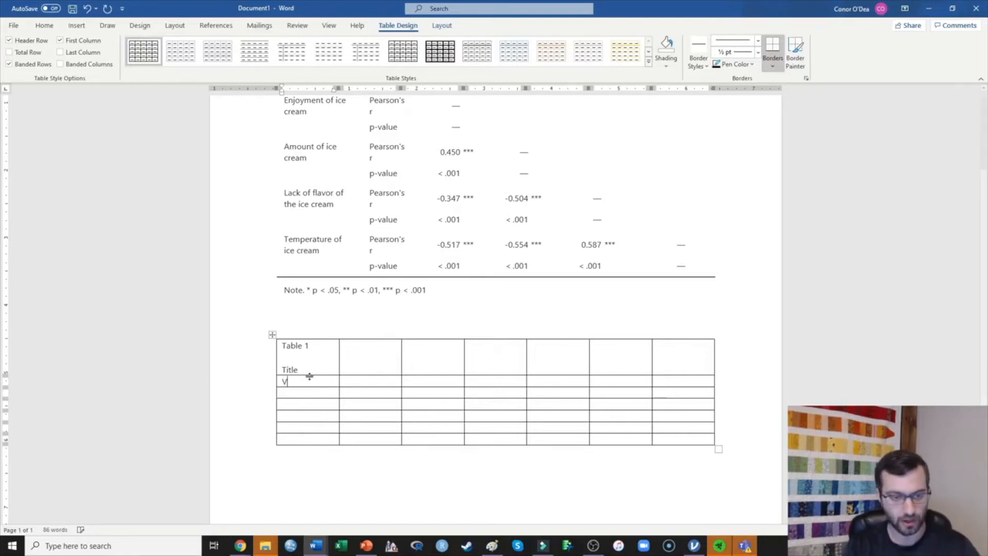
Fill column 1 with 'Variable', then Enjoyment of, Amount of, Lack of flavor, Temperature of ice cream.
type("ariable")
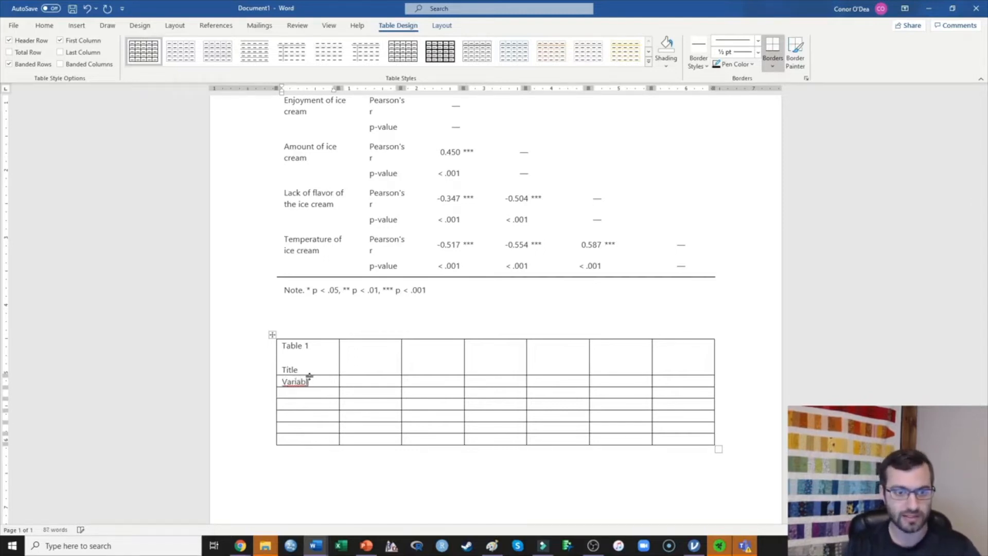
type("e")
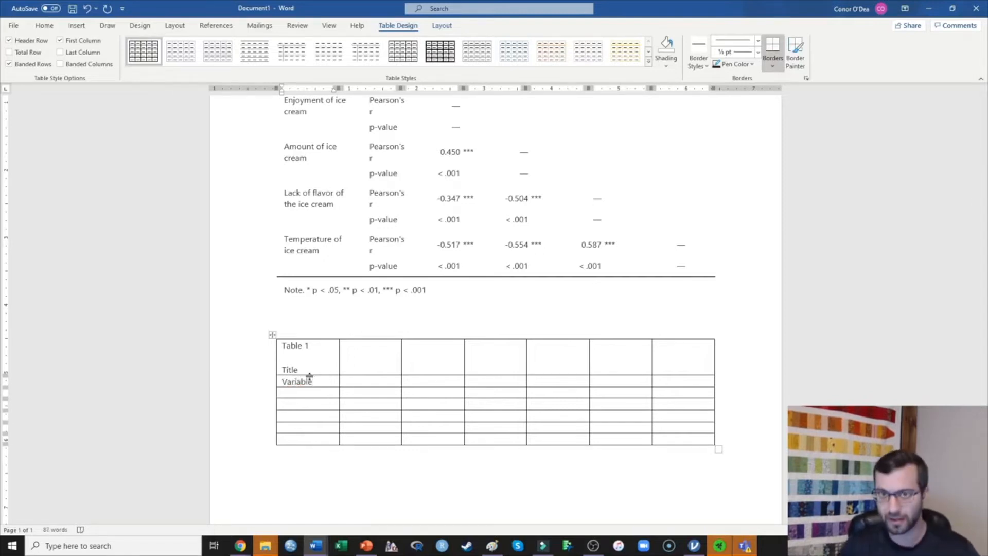
type("1.")
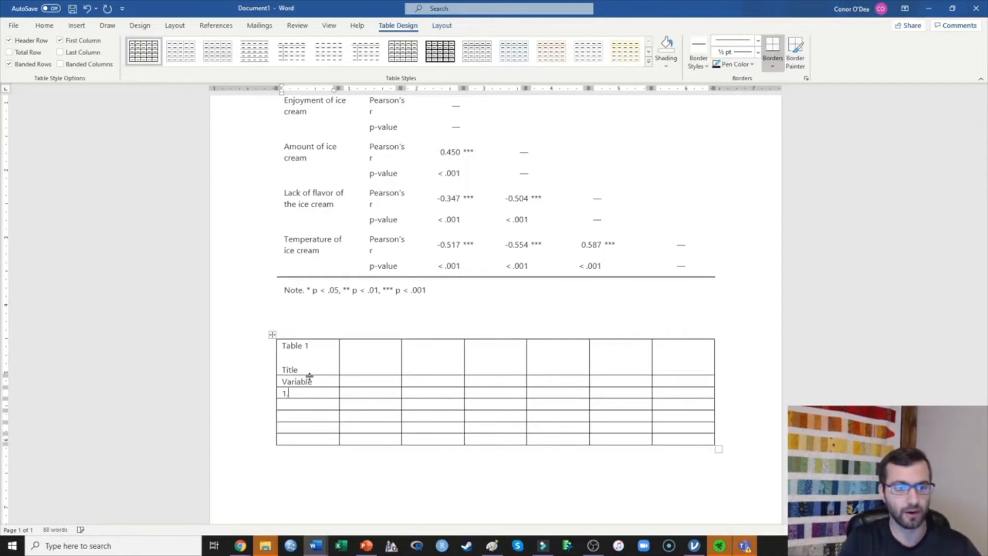
type("E")
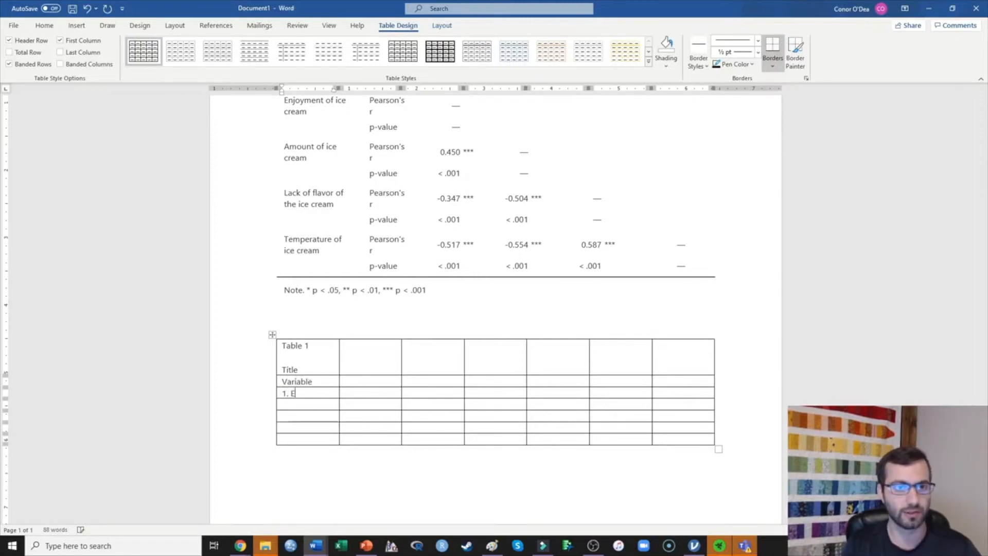
type("njoyment of")
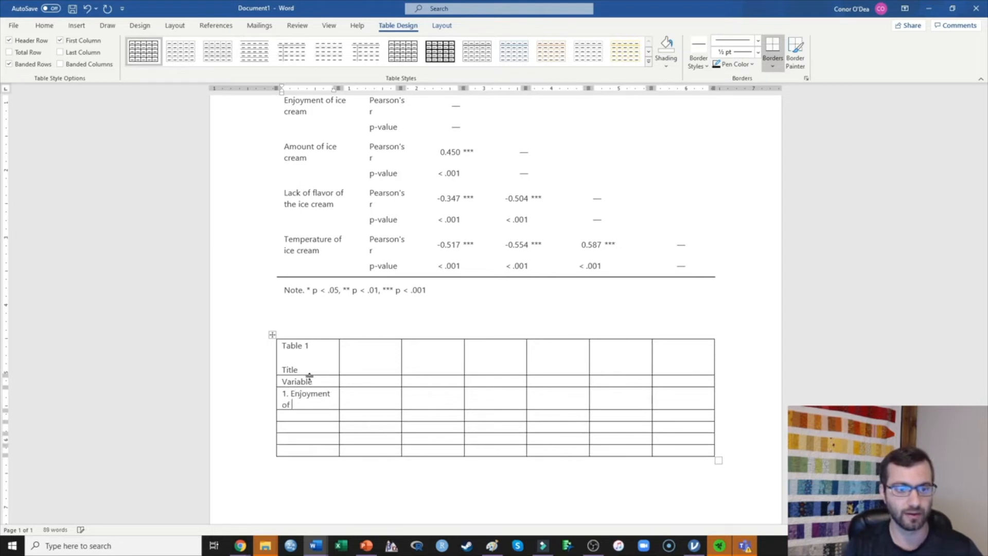
type("ice cream")
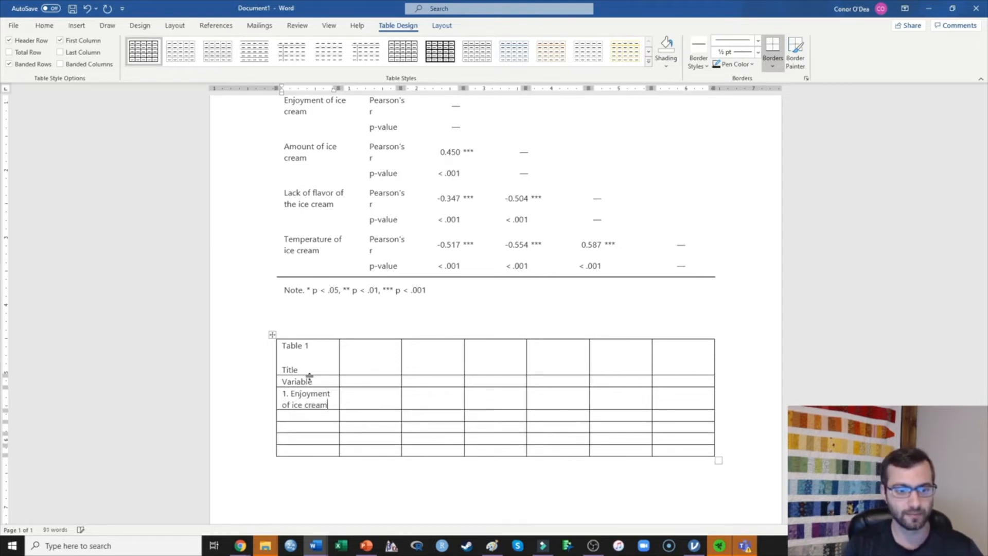
type("2.")
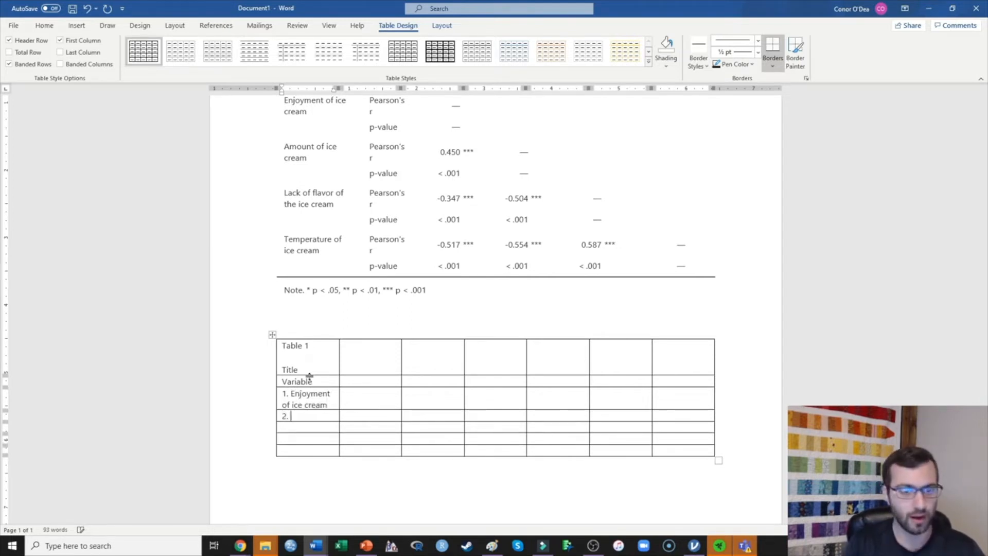
type("Amount of ice cream")
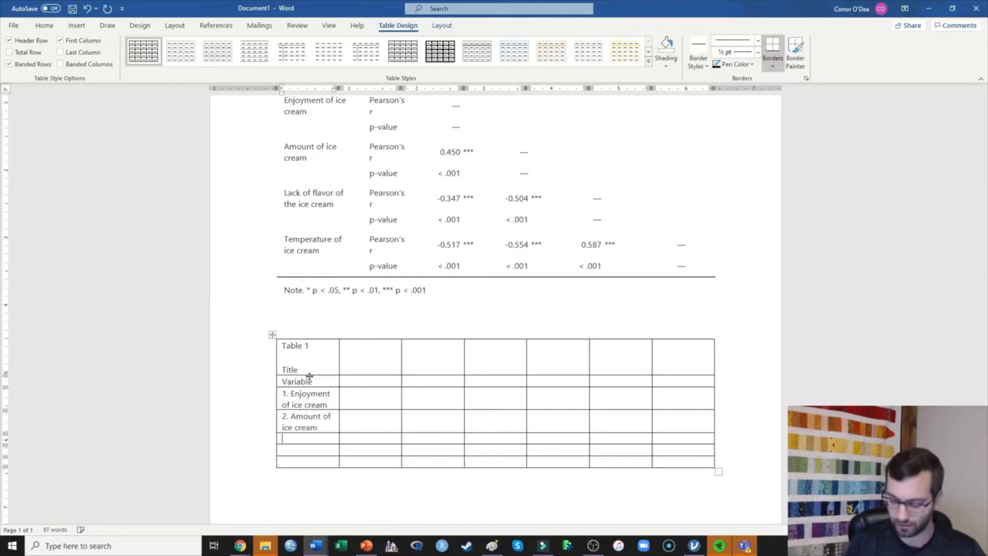
type("3. Lack of flavor")
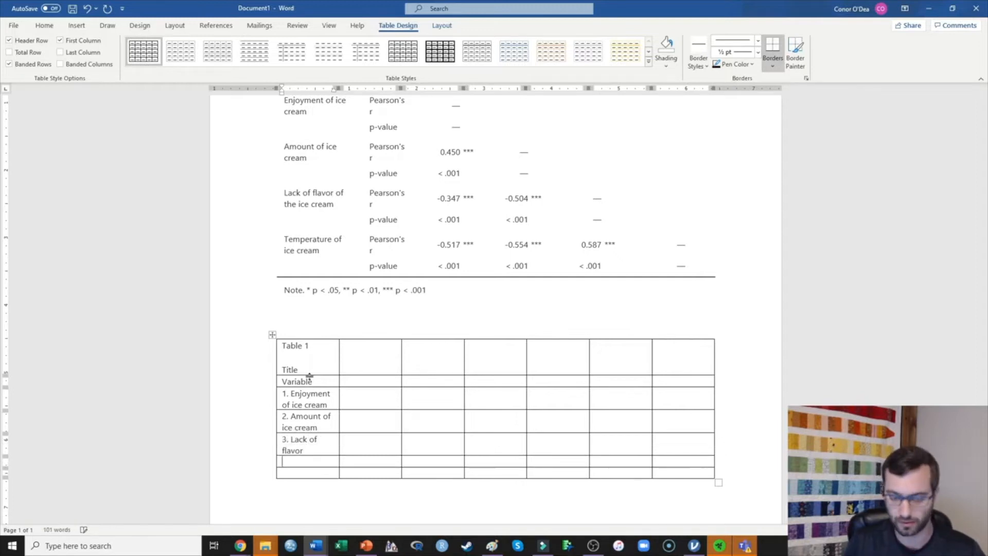
type("4. Temper")
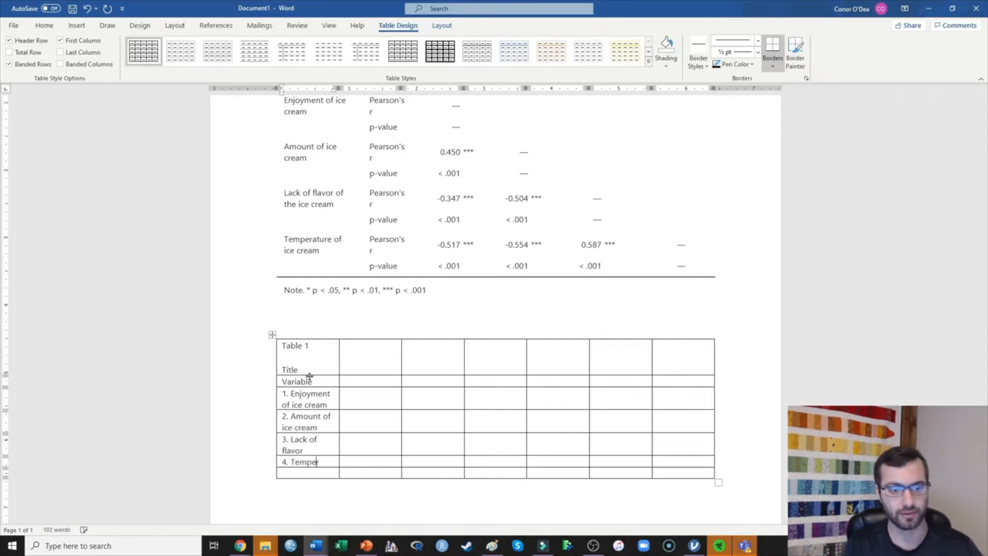
type("rature of ice c")
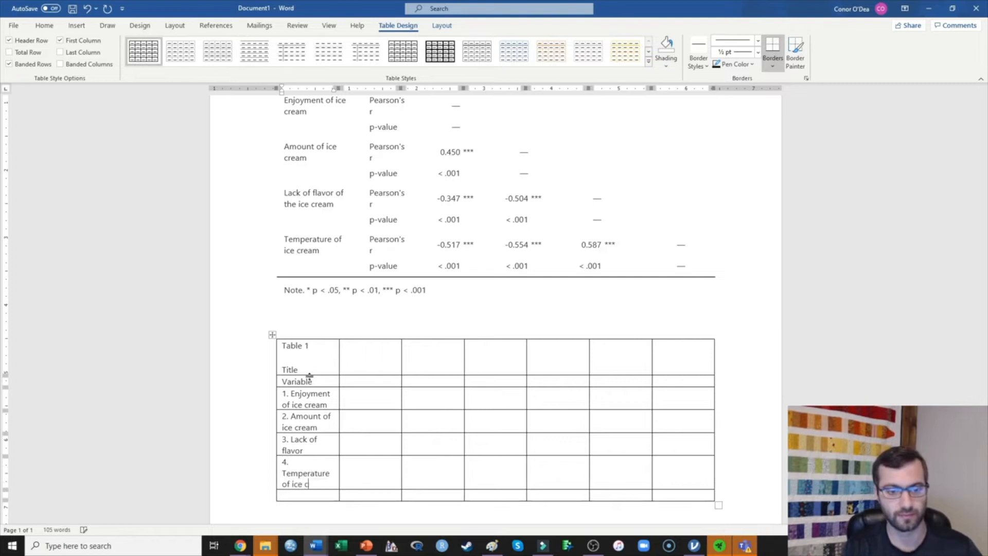
type("ream")
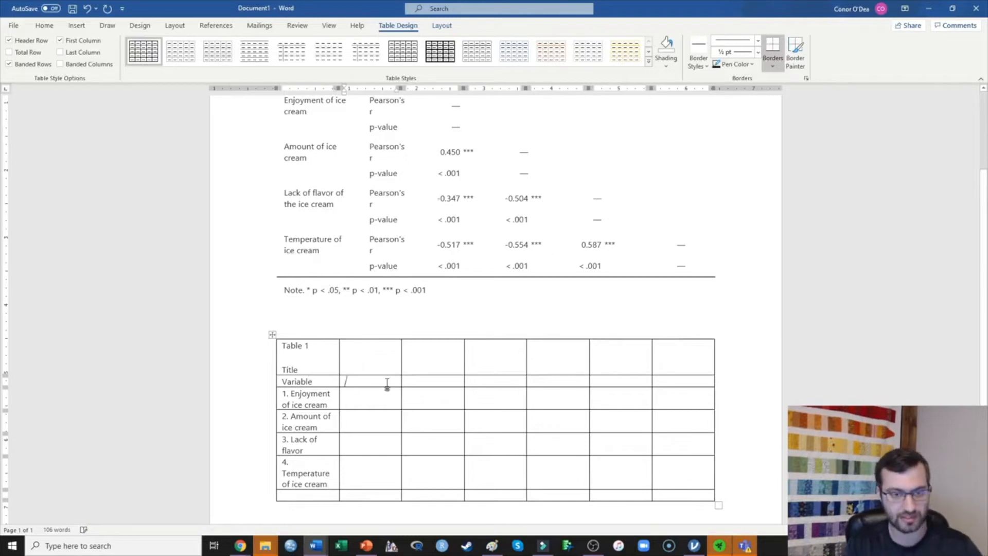
Fill the header row with M, SD, and column numbers 1. through 4.
type("M")
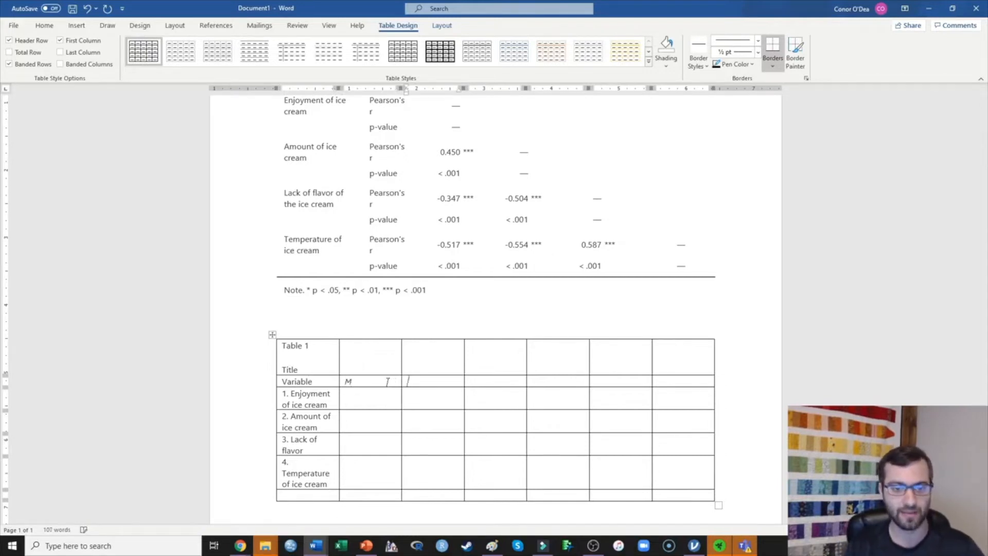
type("SD")
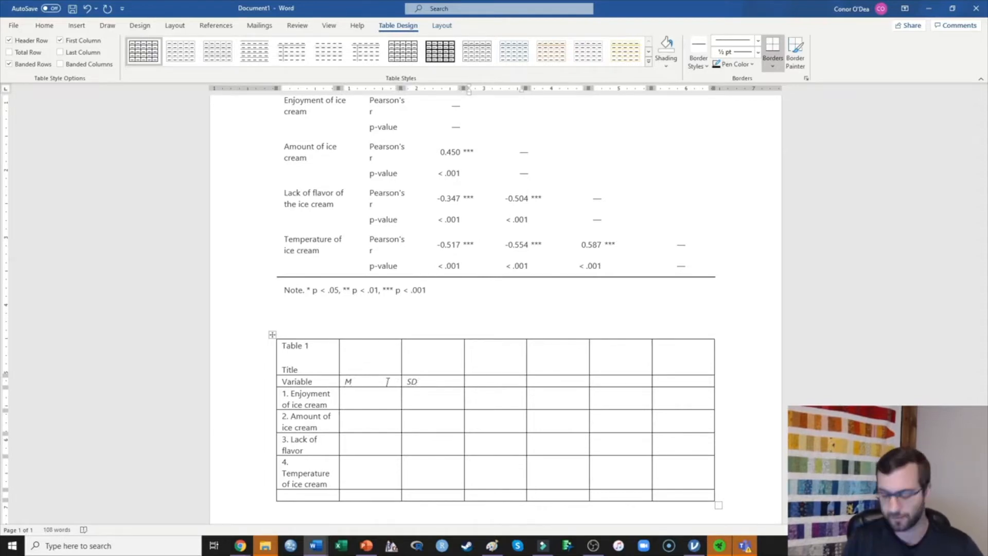
type("1.")
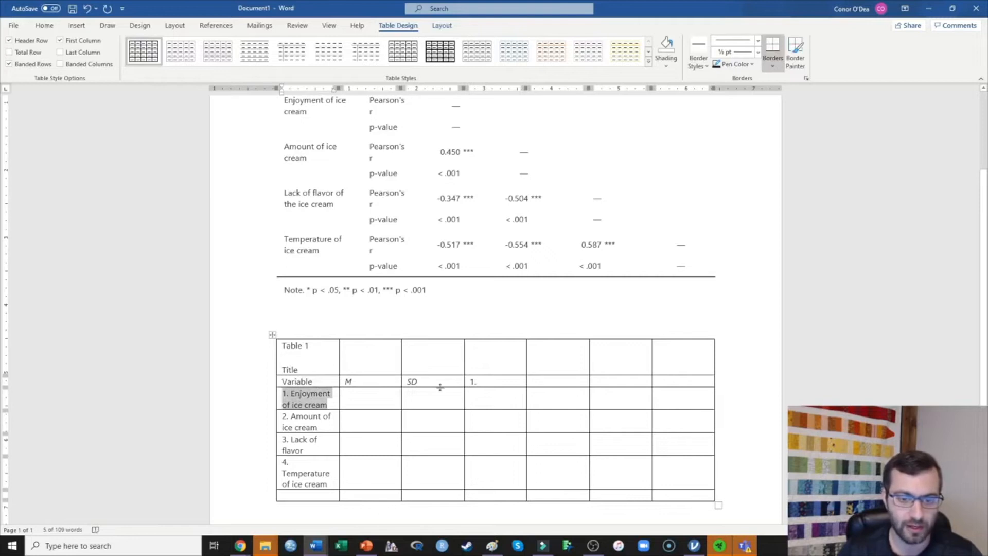
left_click(558, 382)
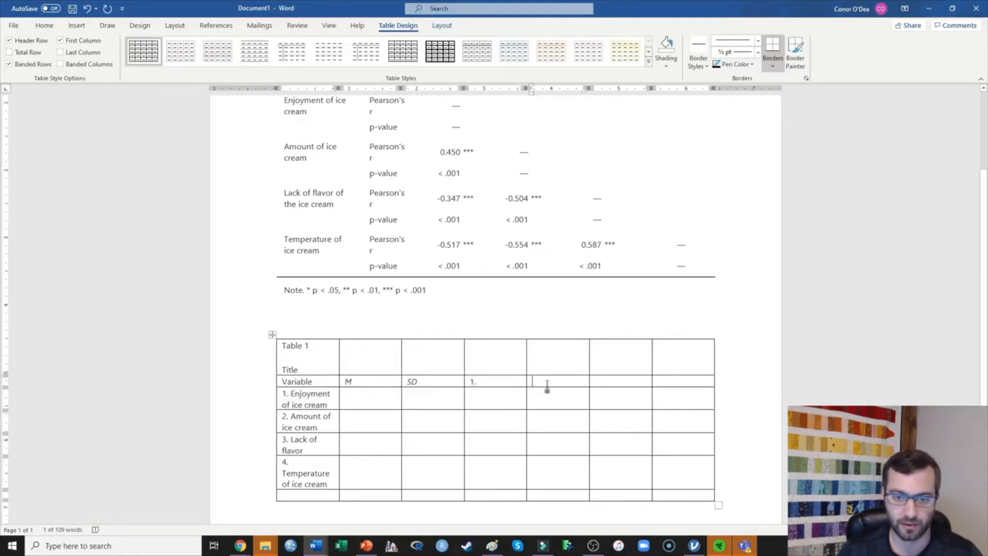
type("2.")
left_click(621, 381)
type("3")
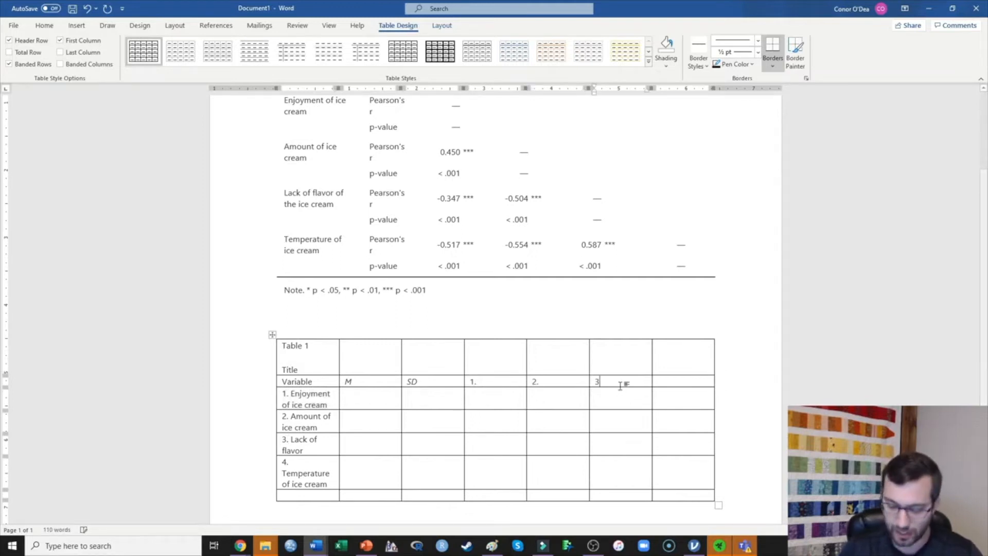
type(".")
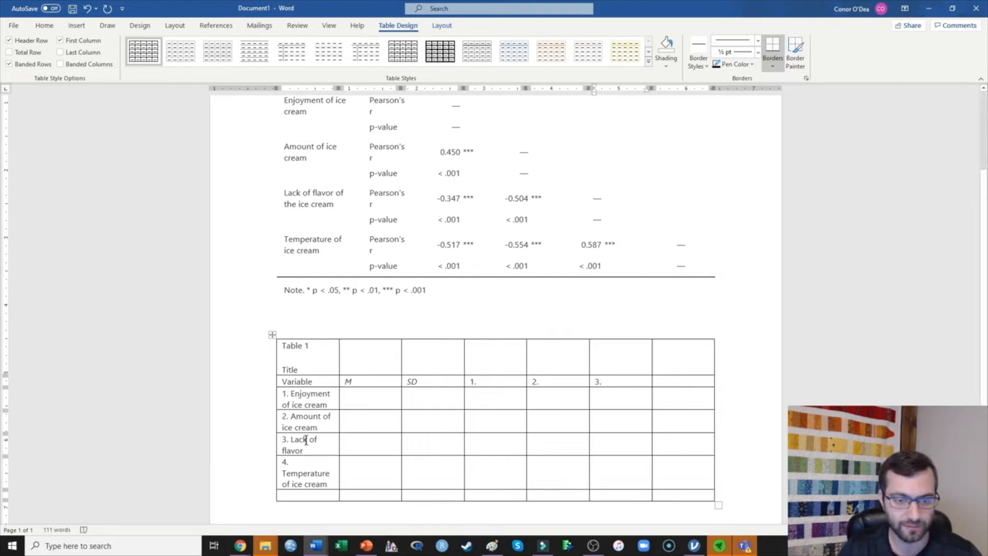
type("4.")
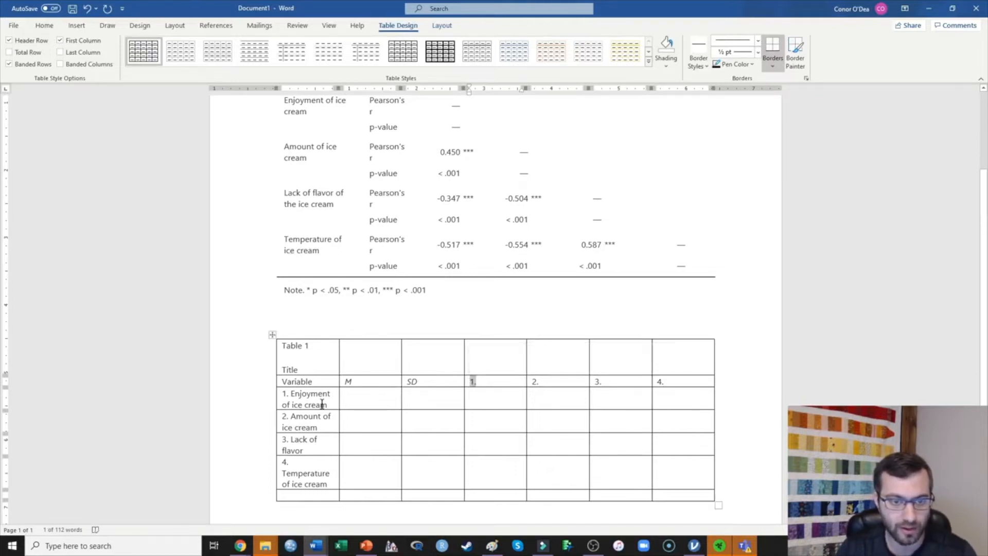
Type a hyphen in each diagonal cell of the correlation grid.
scroll("up", 3)
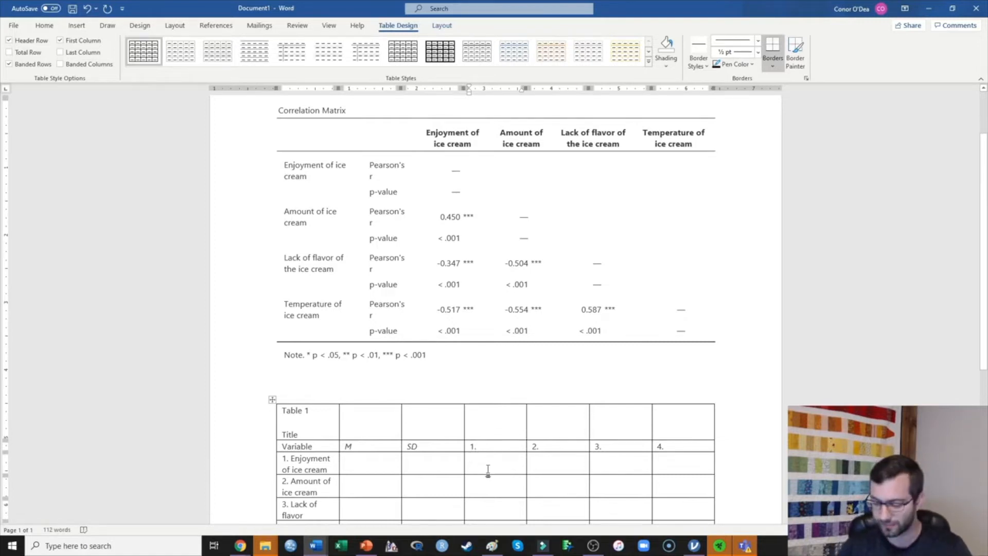
type("-")
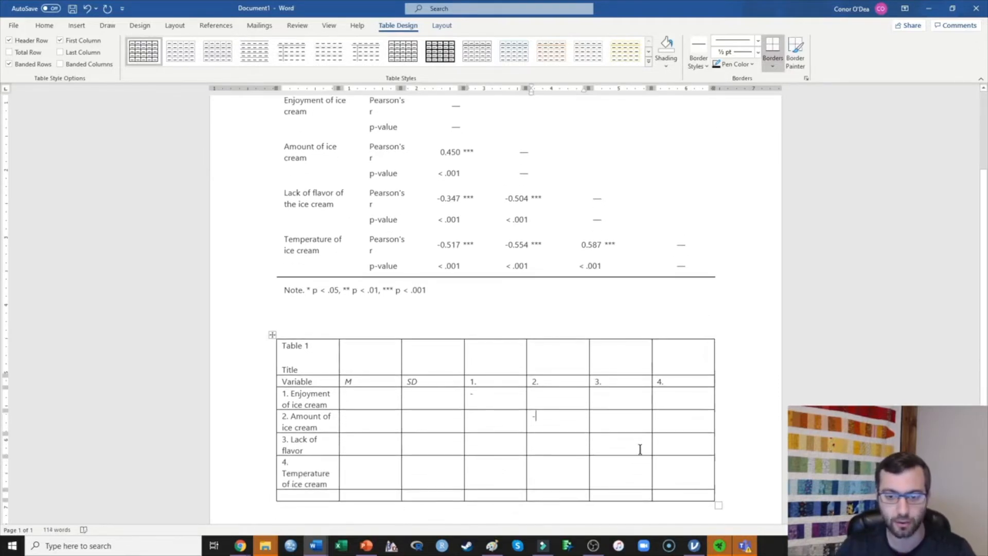
type("-")
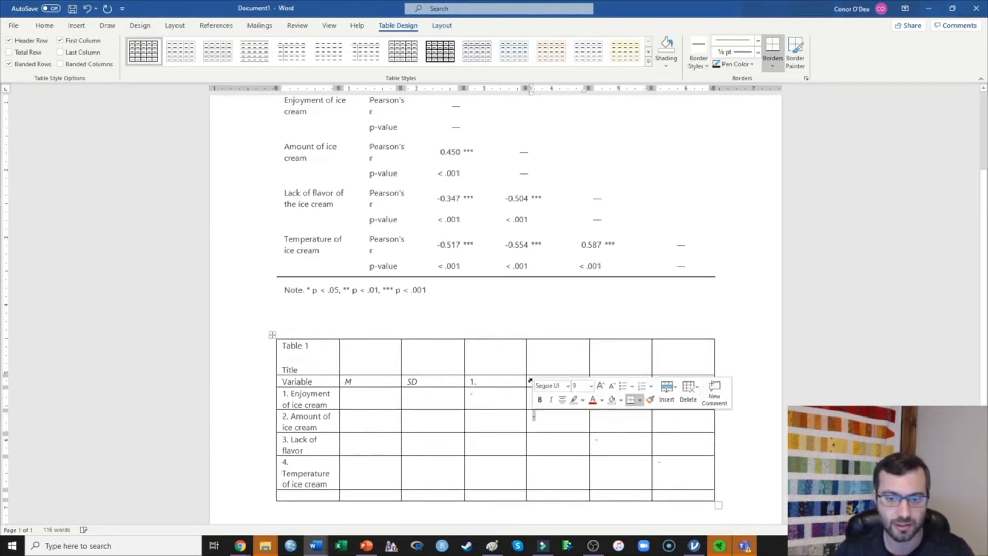
left_click(578, 394)
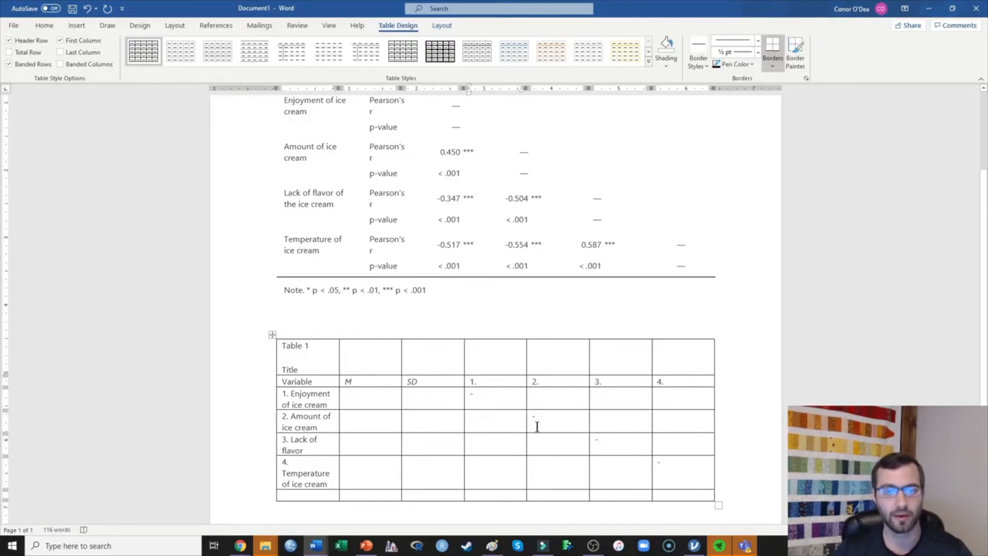
Enter correlations .45, -.35, -.52, -.50, -.55 and .59 in the cells below the diagonal.
type(".45")
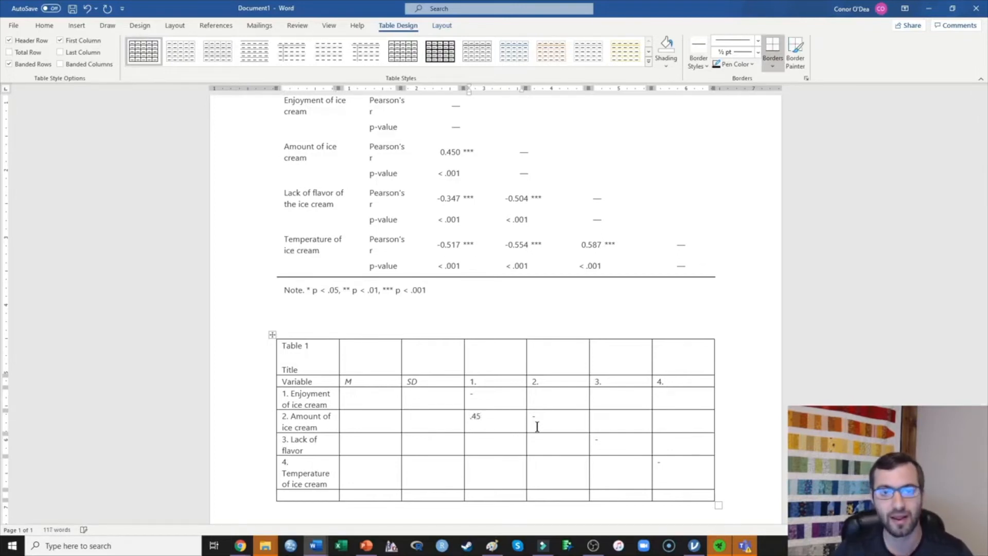
left_click(470, 439)
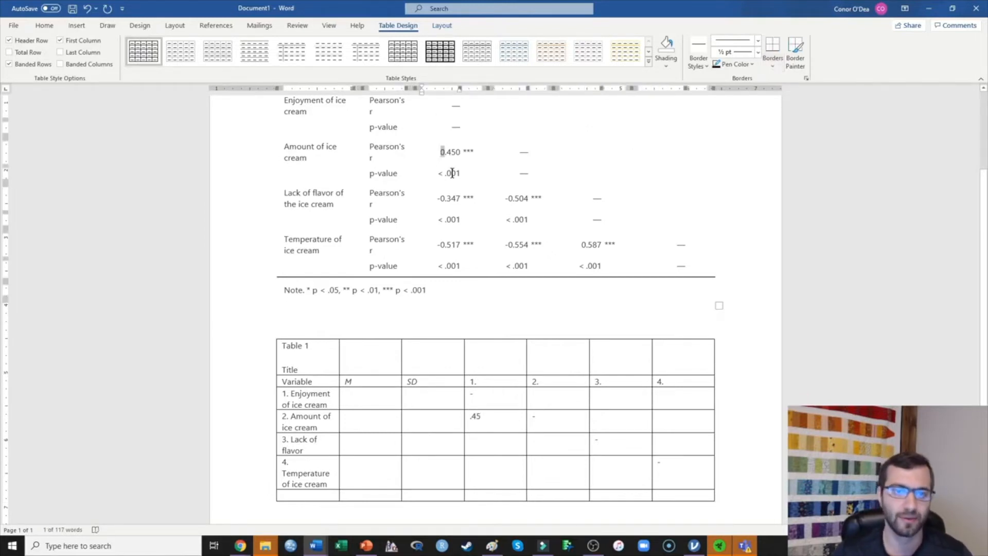
mouse_move(433, 173)
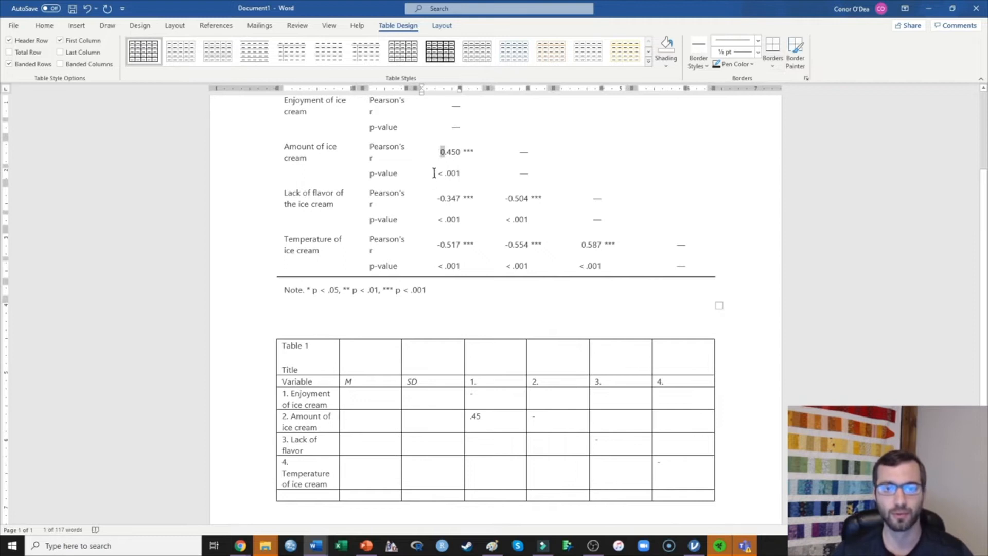
mouse_move(422, 229)
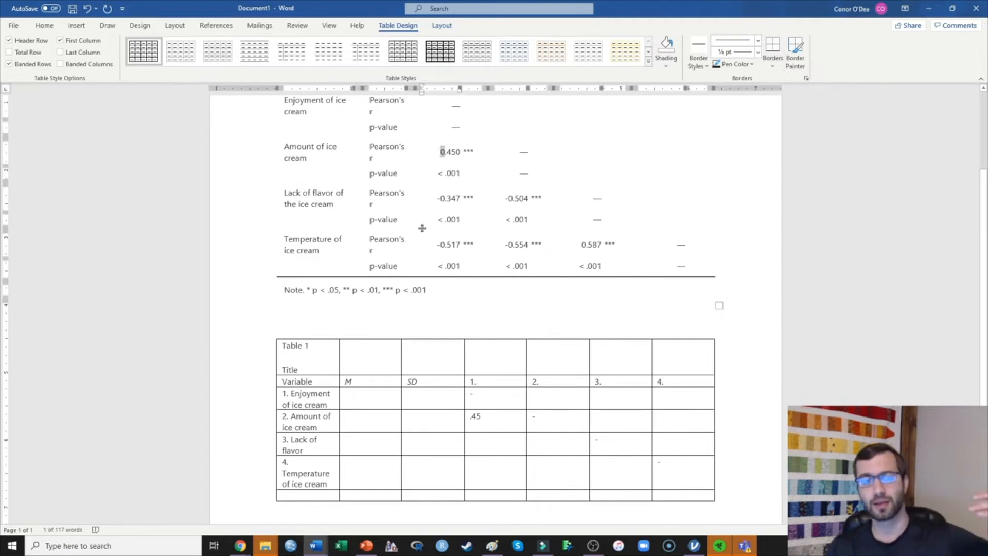
mouse_move(420, 234)
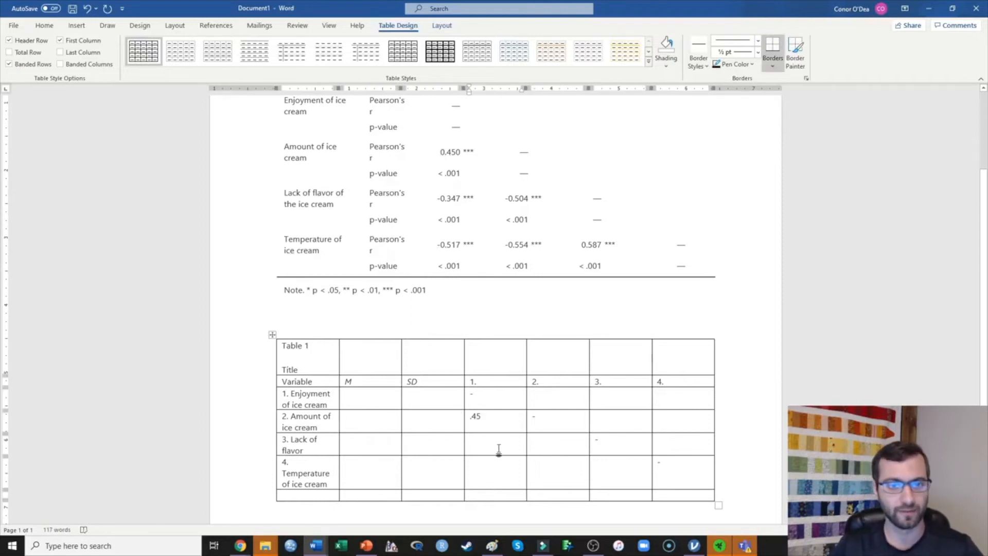
type("-")
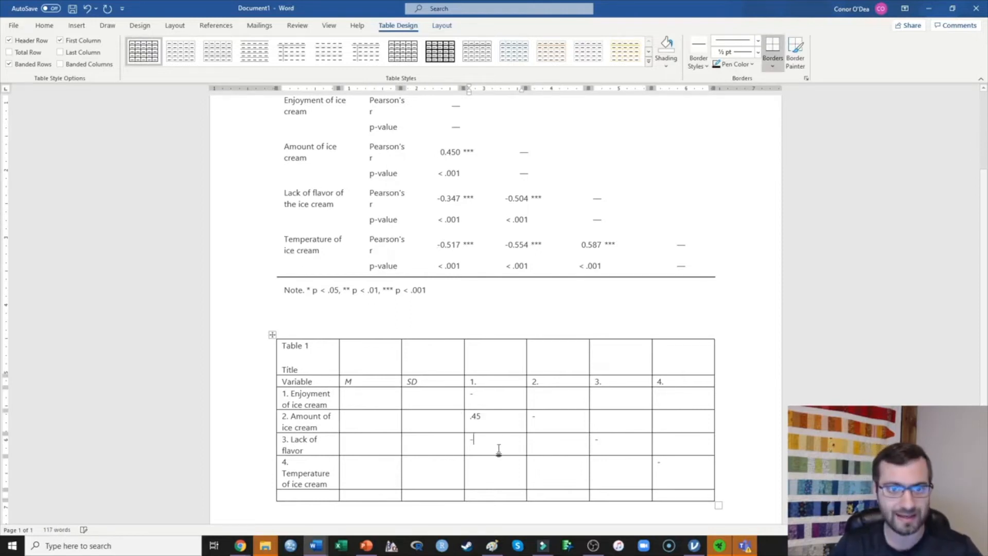
type(".35")
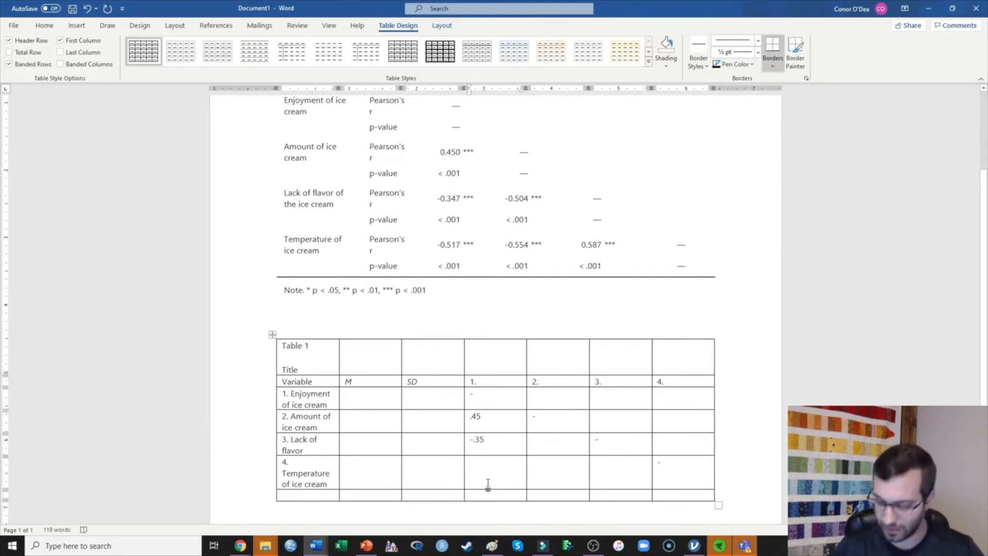
type("-.52")
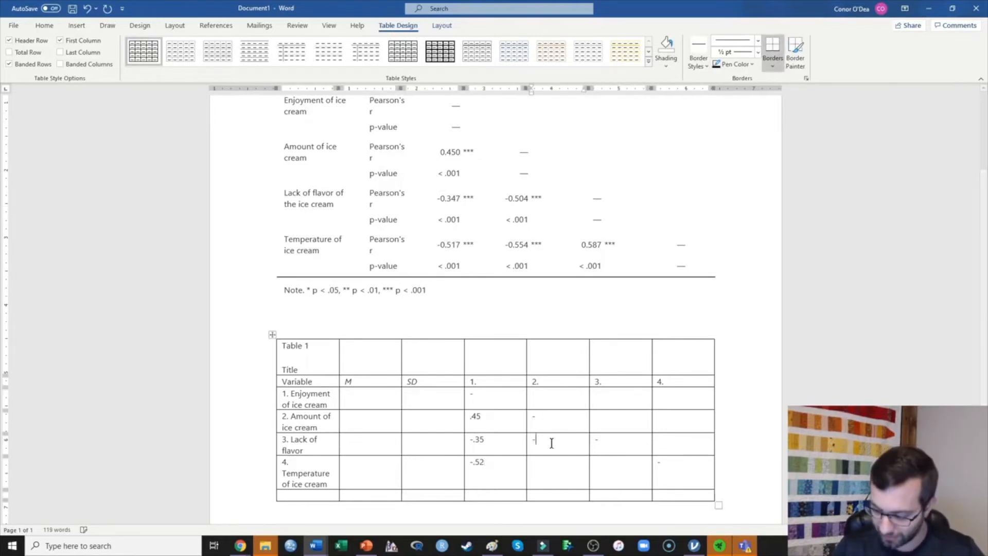
type(".50")
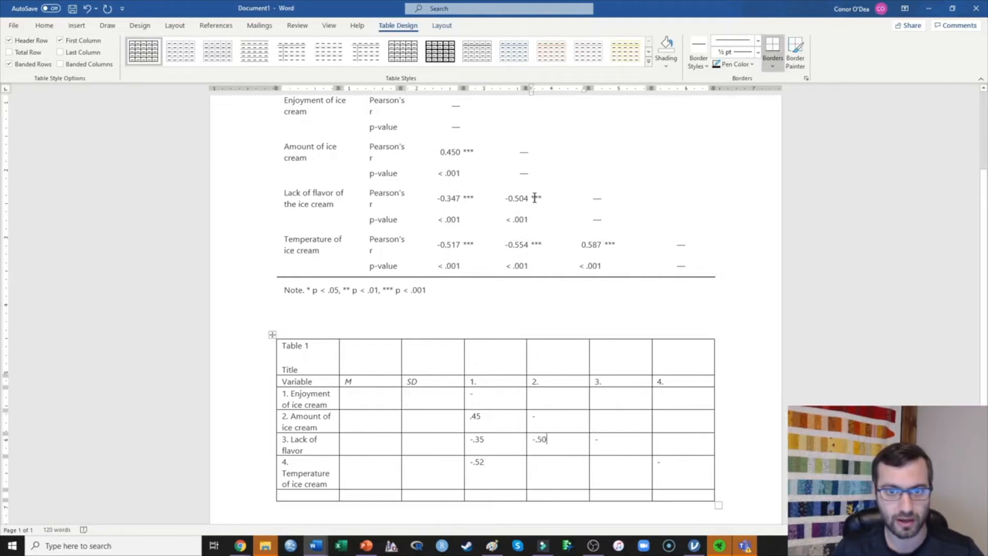
left_click(533, 461)
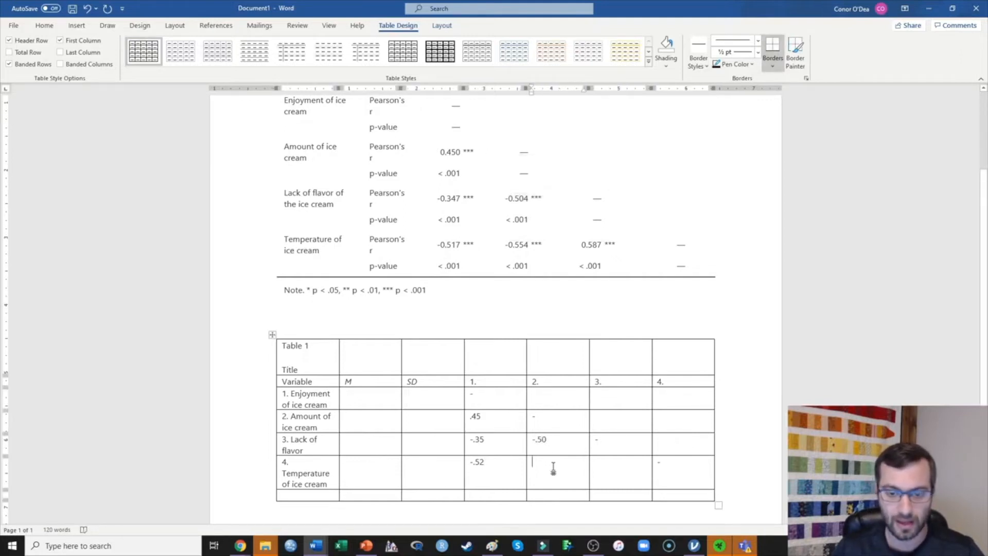
type("-.55")
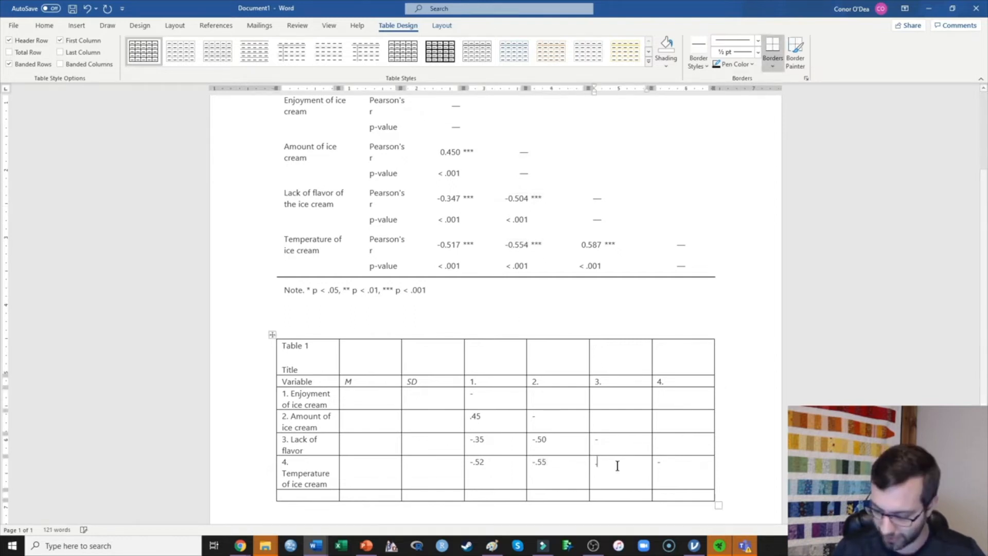
type(".59")
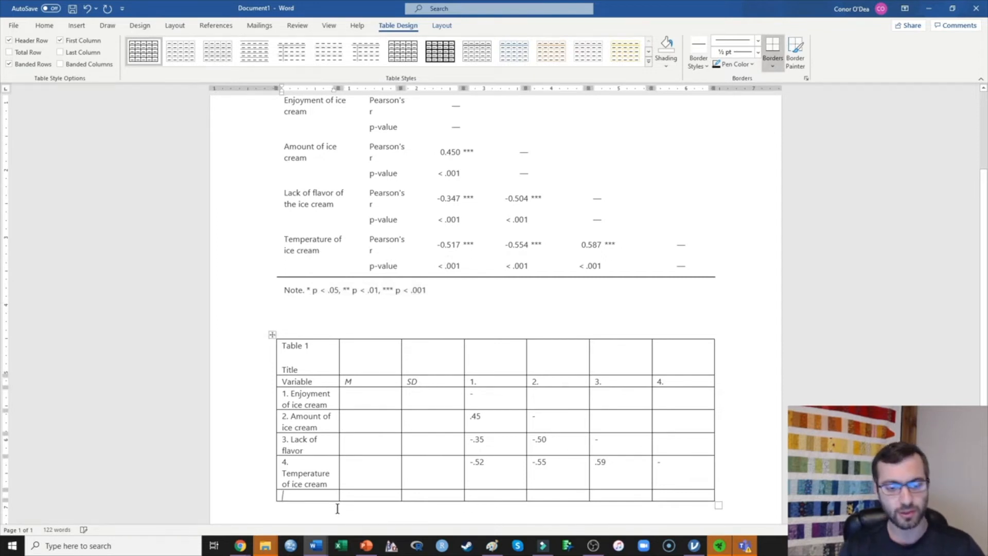
Type 'Note. *p < .05, **p < .01, ***p < .001' in the table's bottom row.
type("Note")
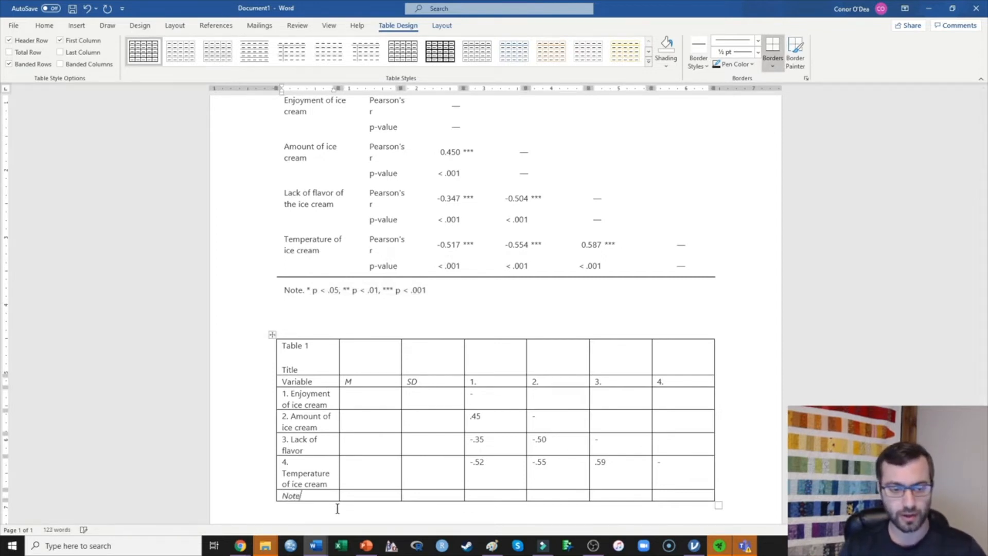
type(".")
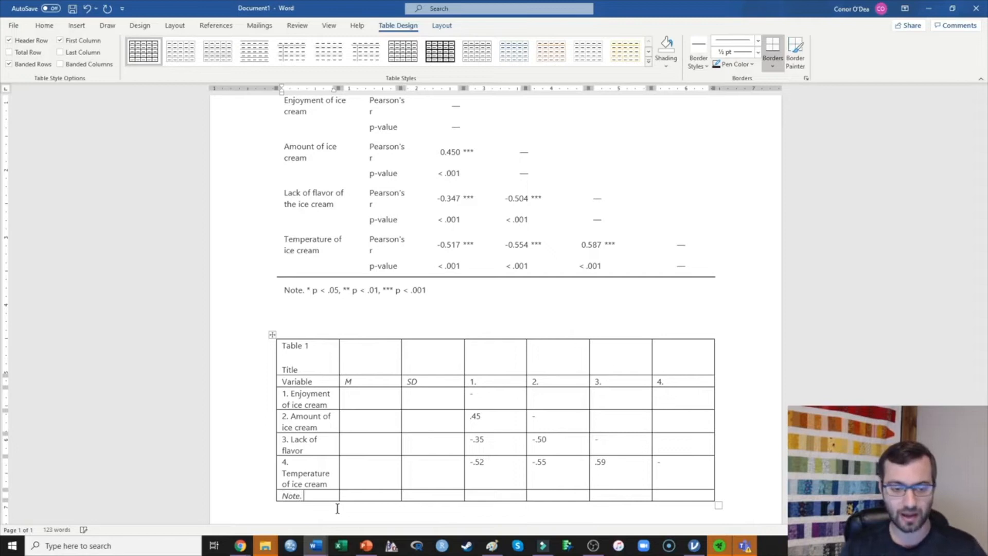
type("*")
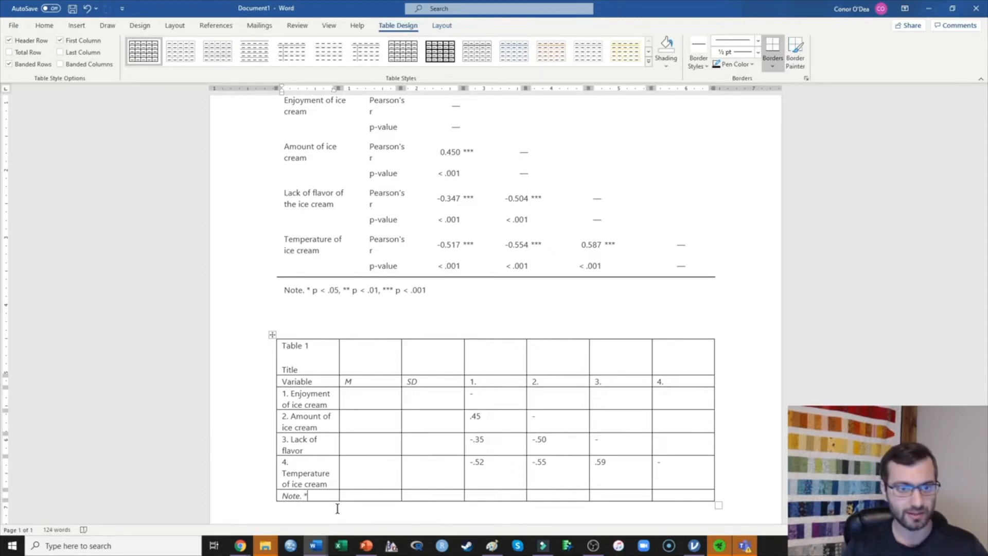
type("p")
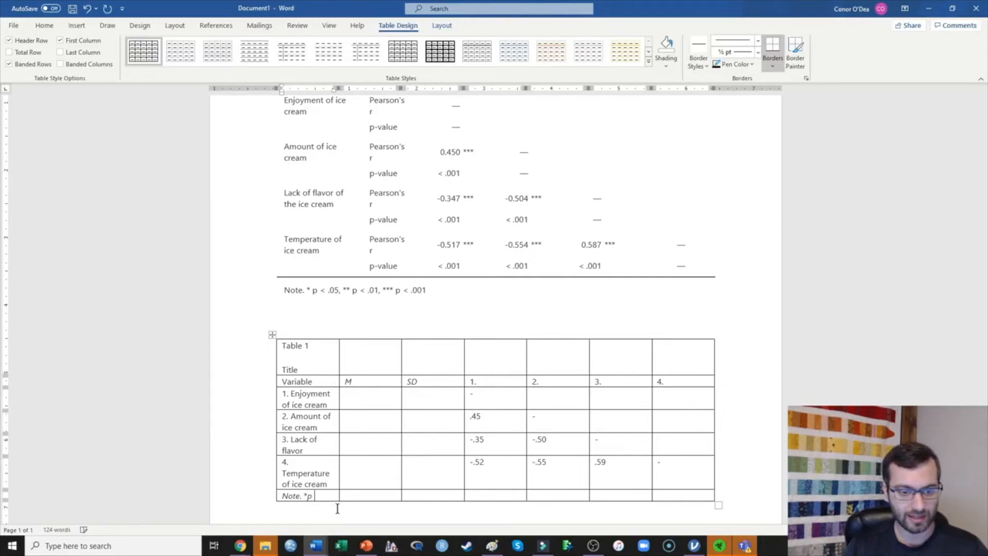
type("< .05,")
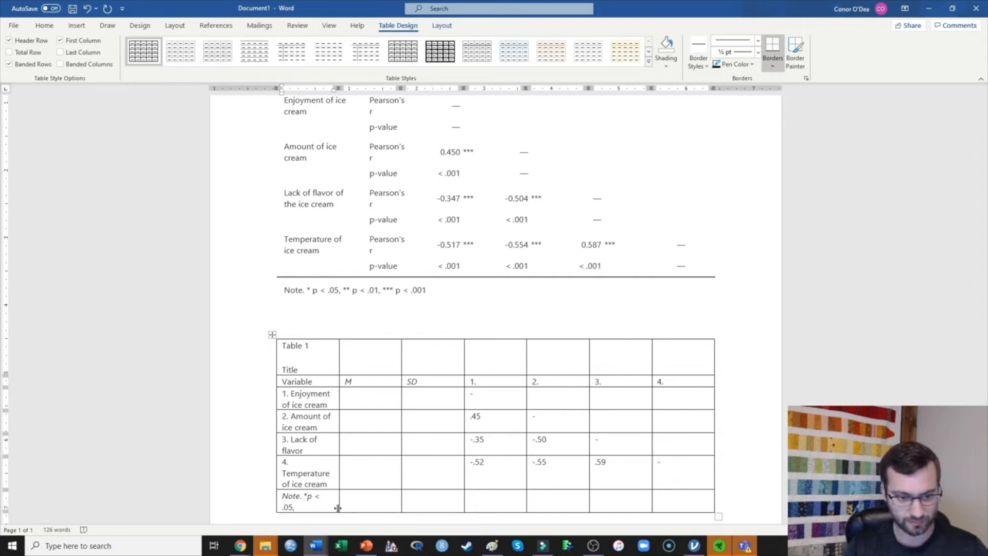
type("**")
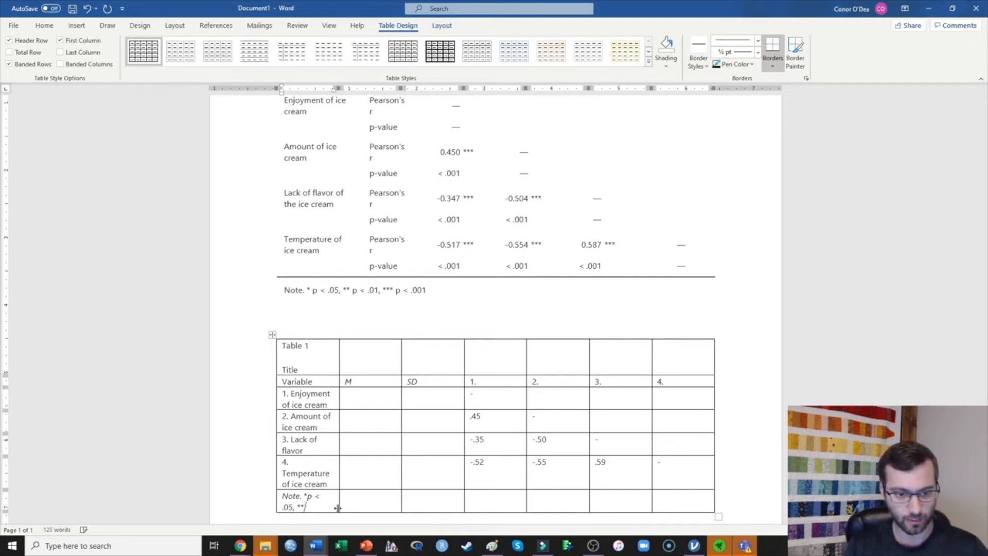
type("p < .01,")
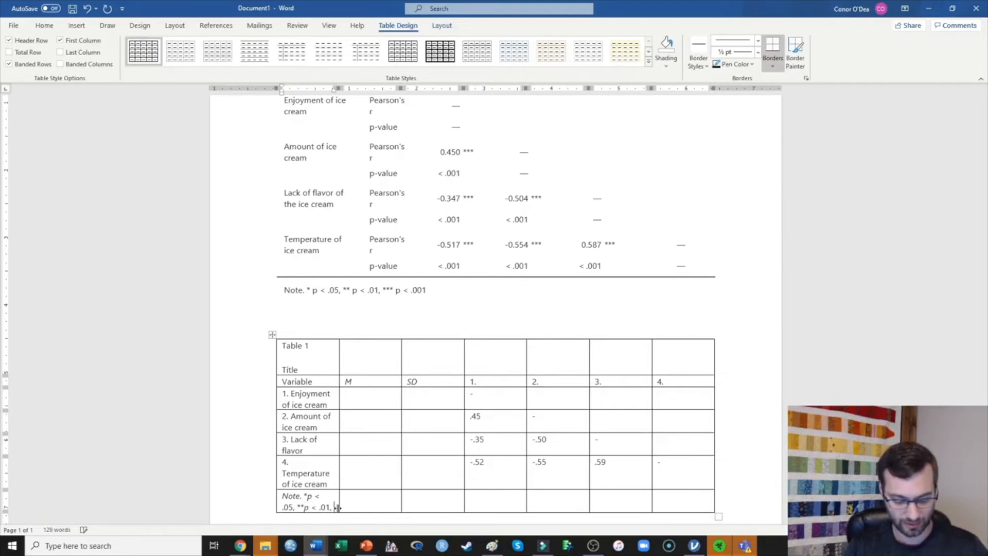
type("***")
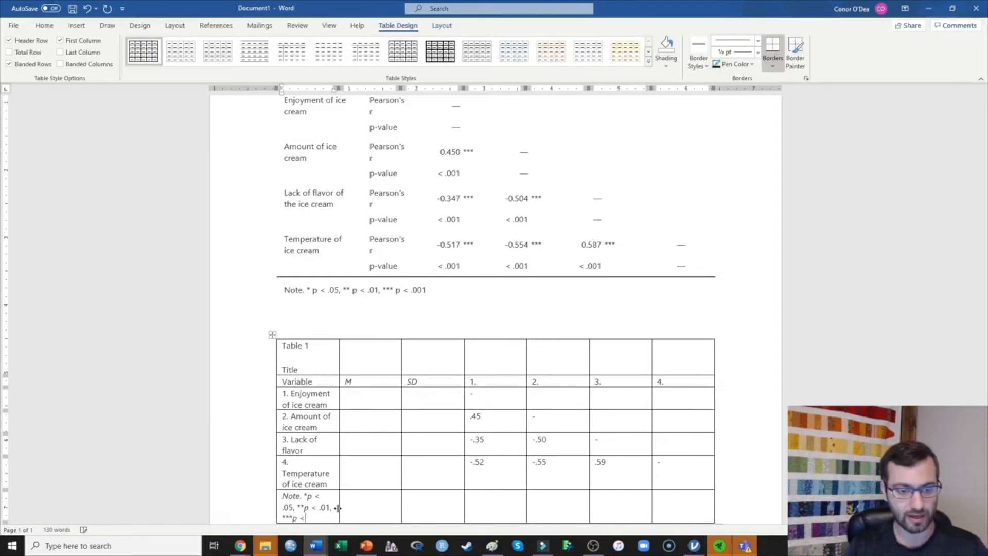
type(".001")
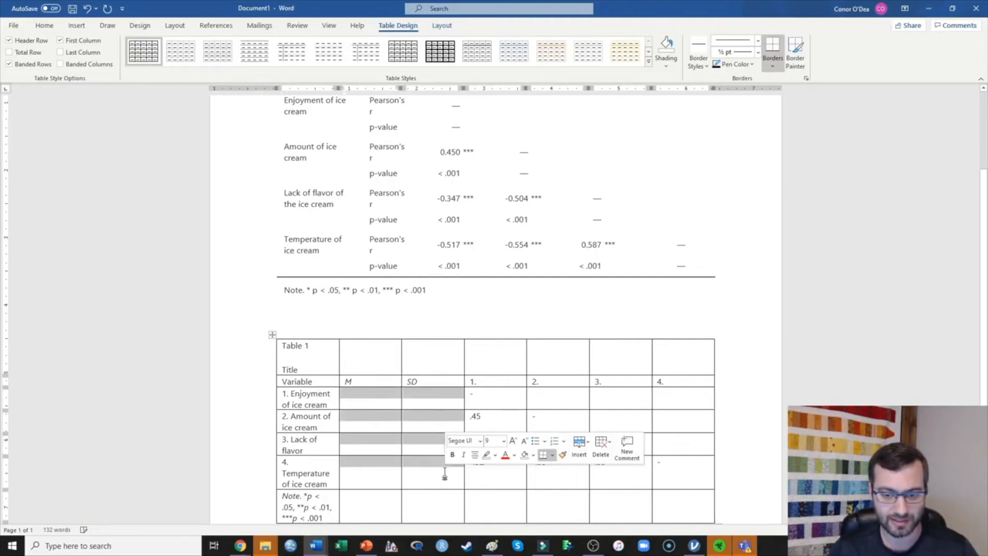
In jamovi, start a Descriptives analysis with all four ice cream variables.
left_click(694, 545)
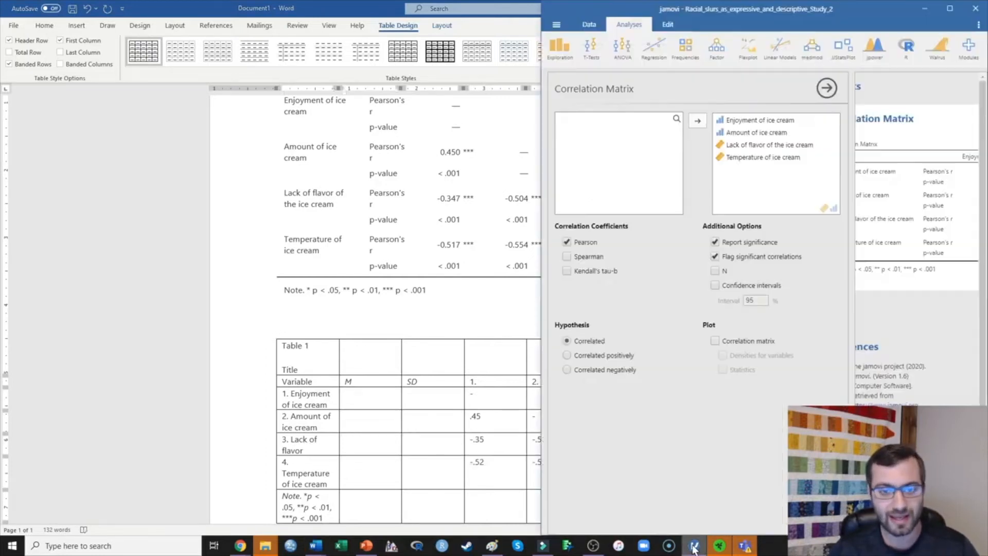
left_click(693, 545)
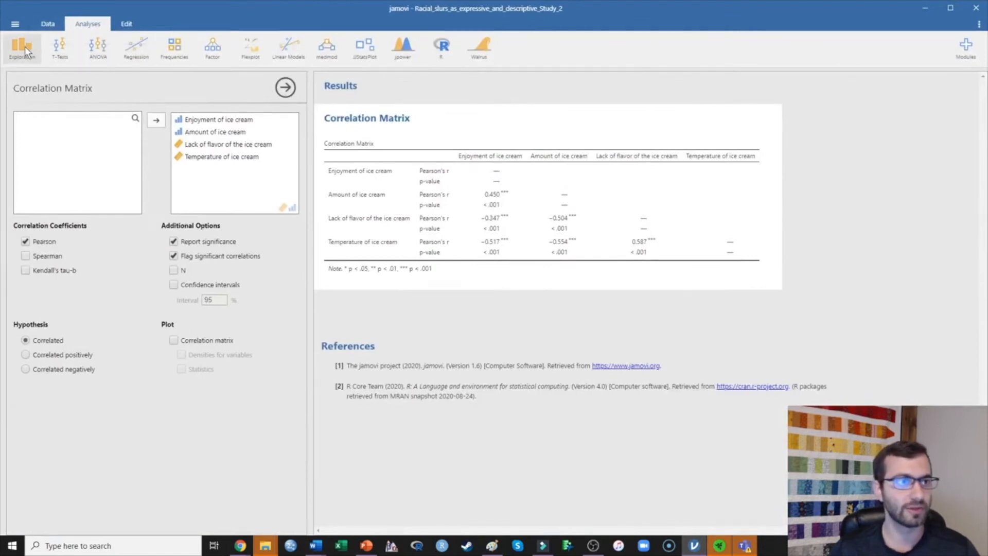
left_click(22, 48)
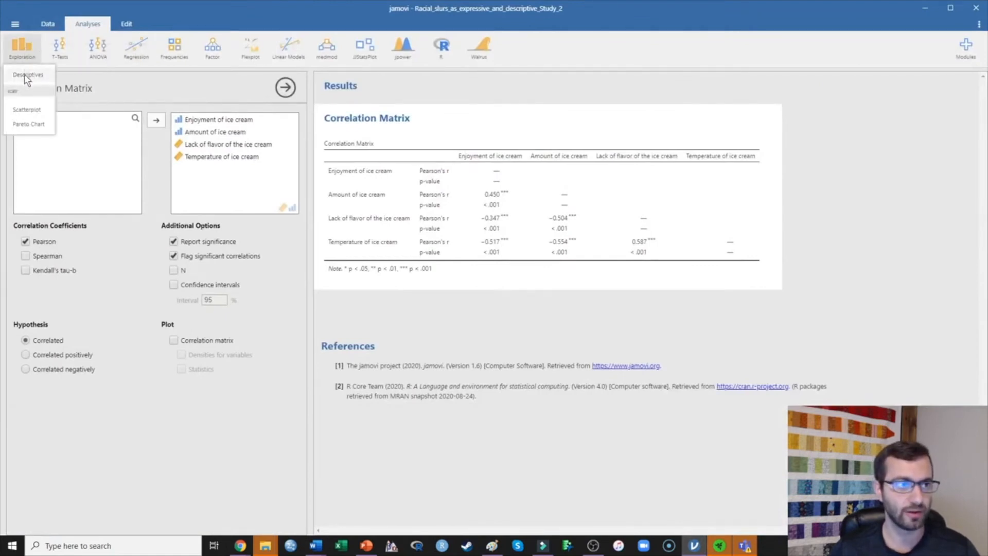
left_click(28, 74)
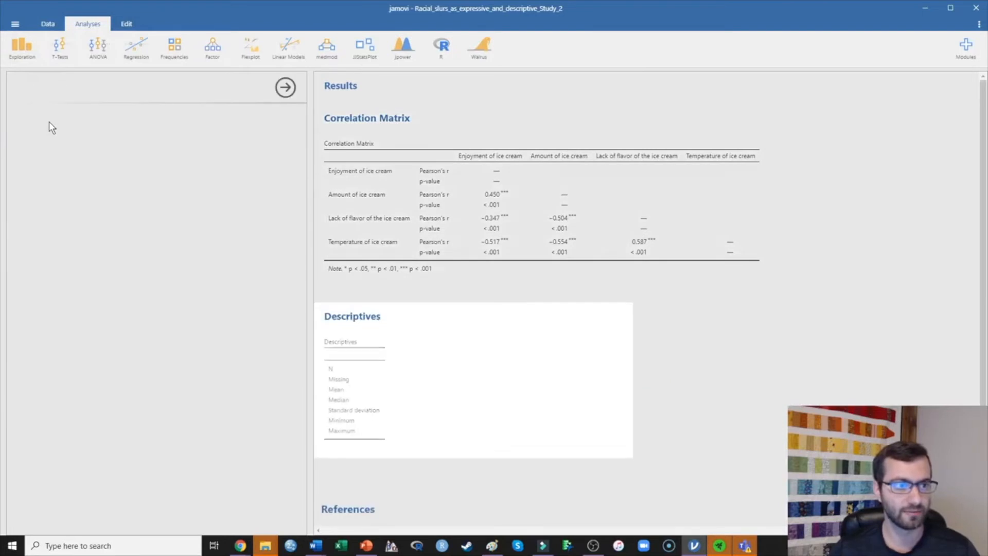
left_click(352, 315)
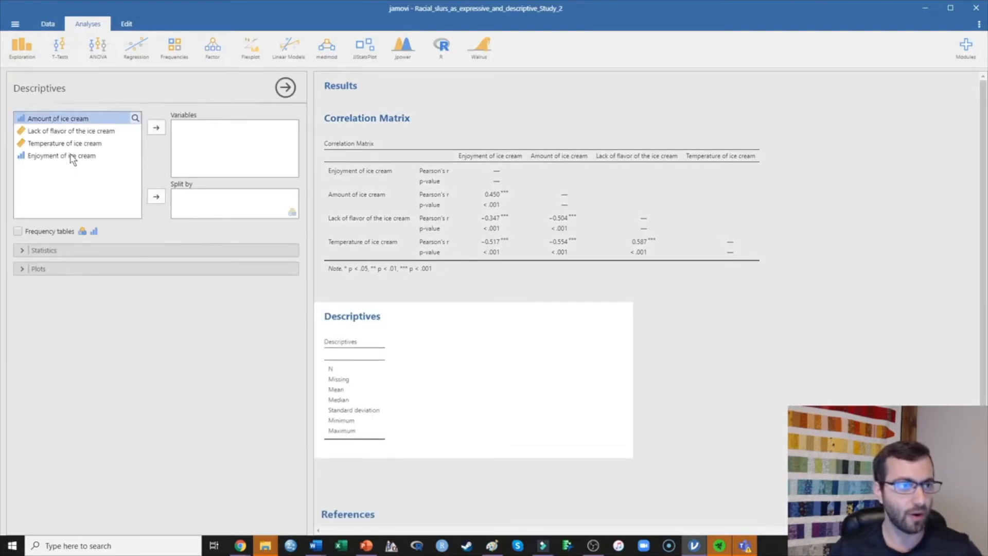
left_click(155, 126)
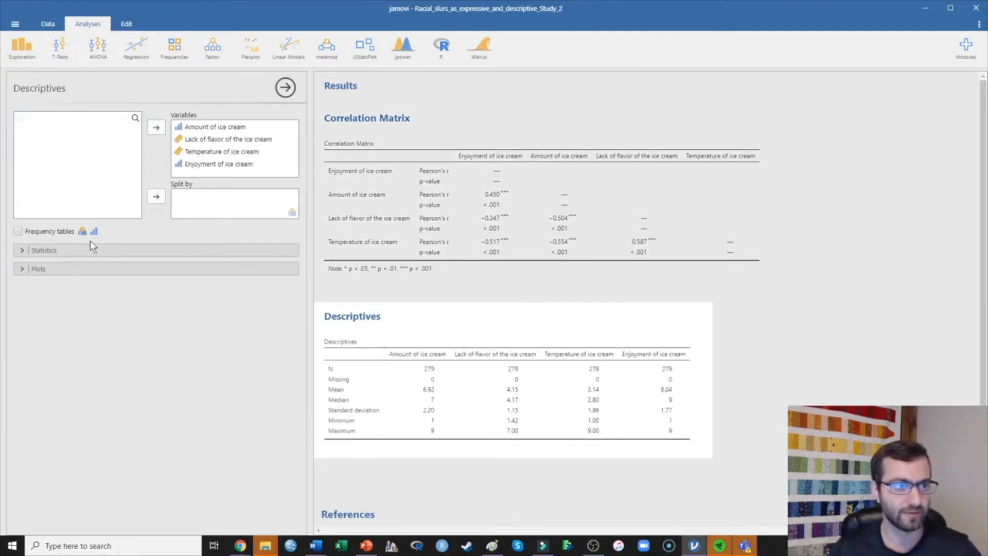
Uncheck N, Median, Minimum and Maximum so only mean and SD remain.
left_click(44, 250)
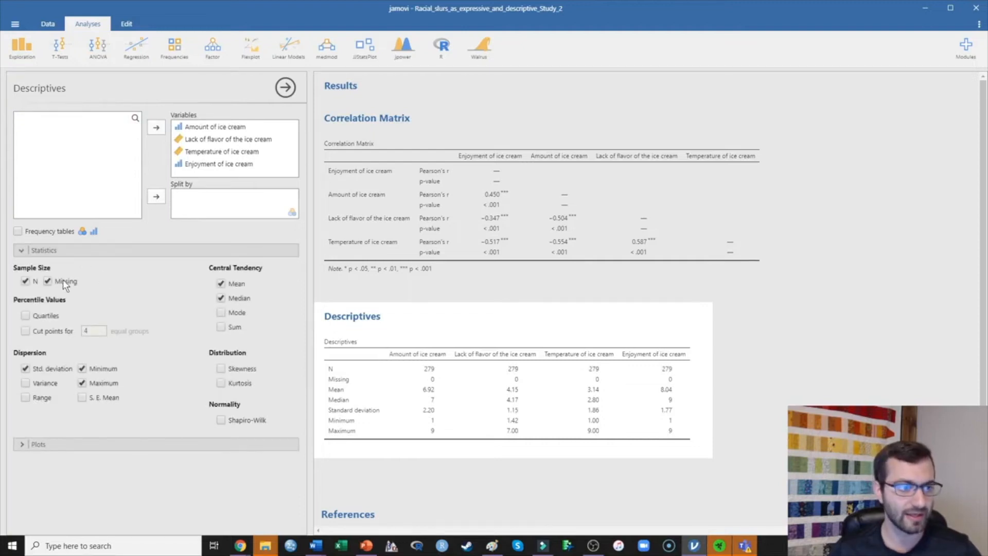
left_click(25, 281)
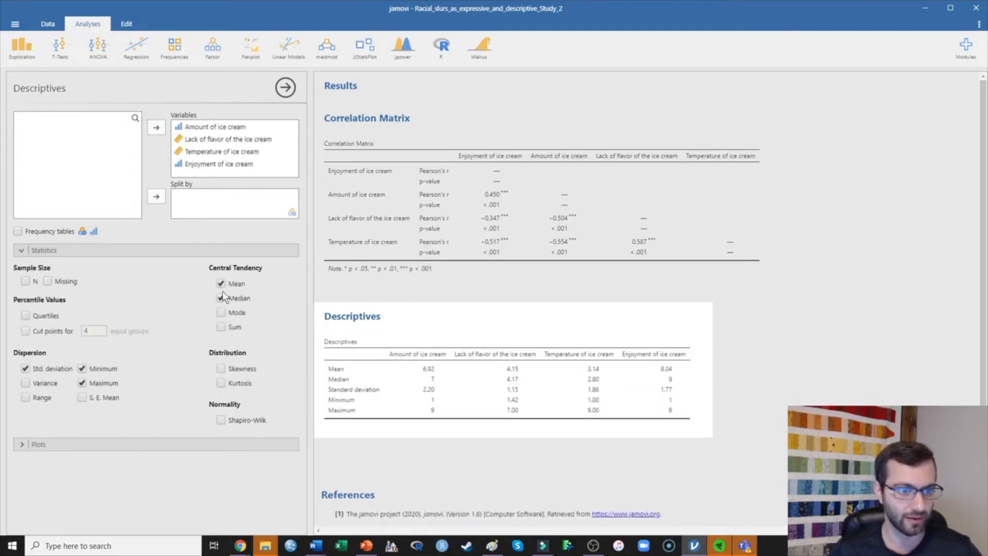
left_click(221, 297)
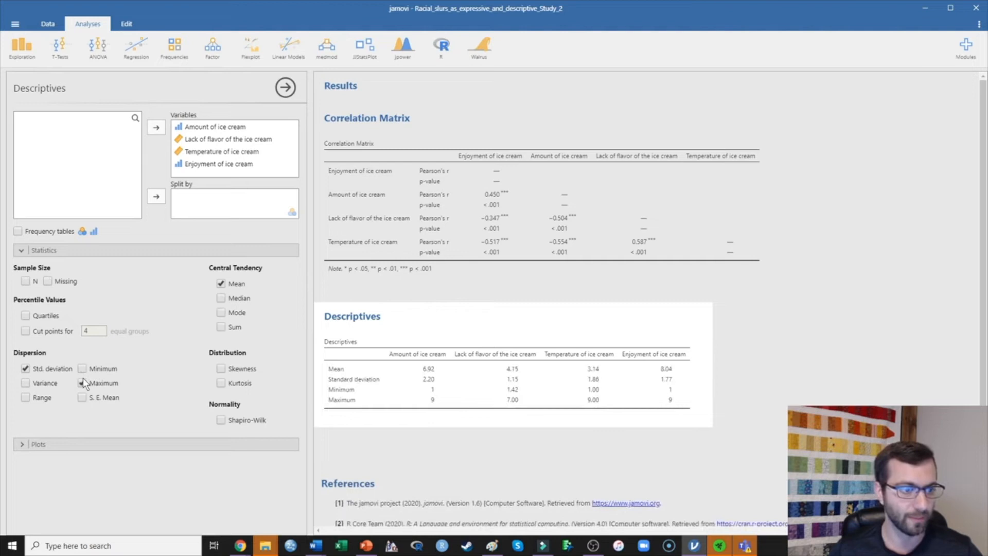
left_click(83, 383)
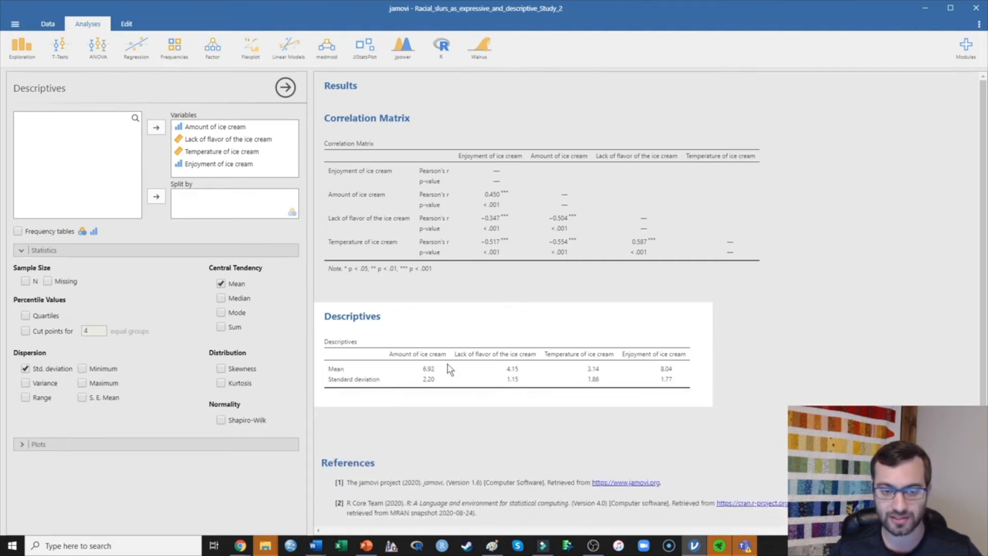
mouse_move(551, 189)
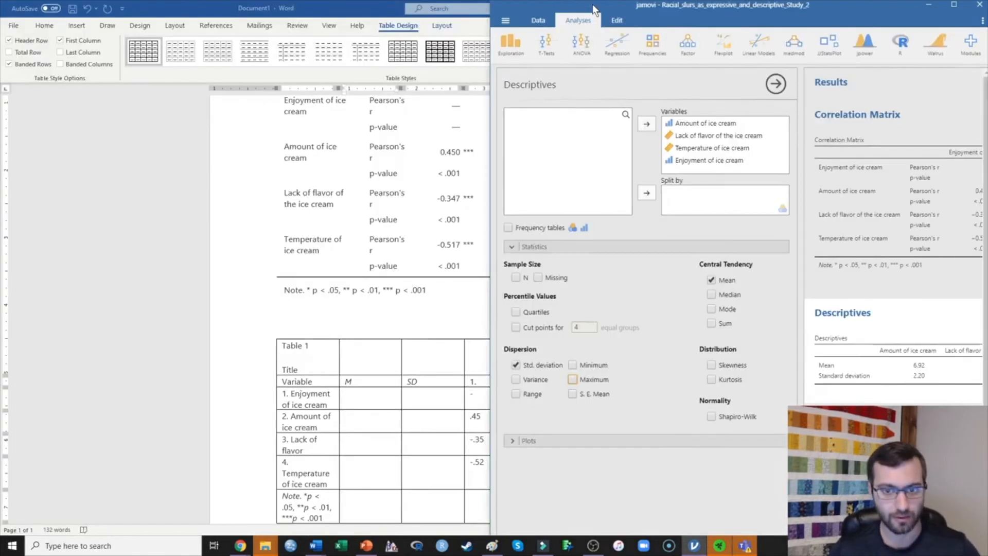
Enter the M/SD values 8.04/1.77, 6.92/2.20, 4.15/1.15 and 3.14/1.89 in Word's table.
left_click(539, 20)
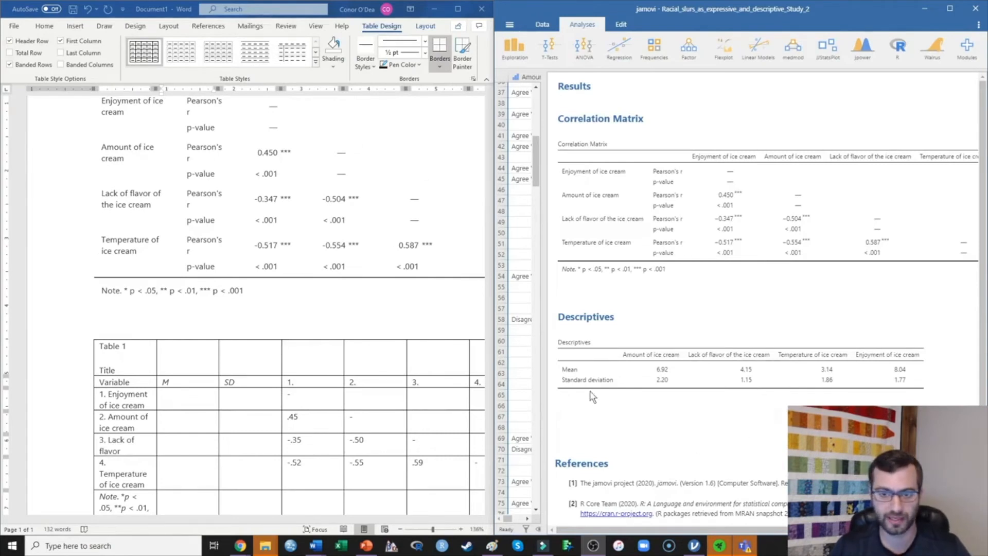
mouse_move(231, 428)
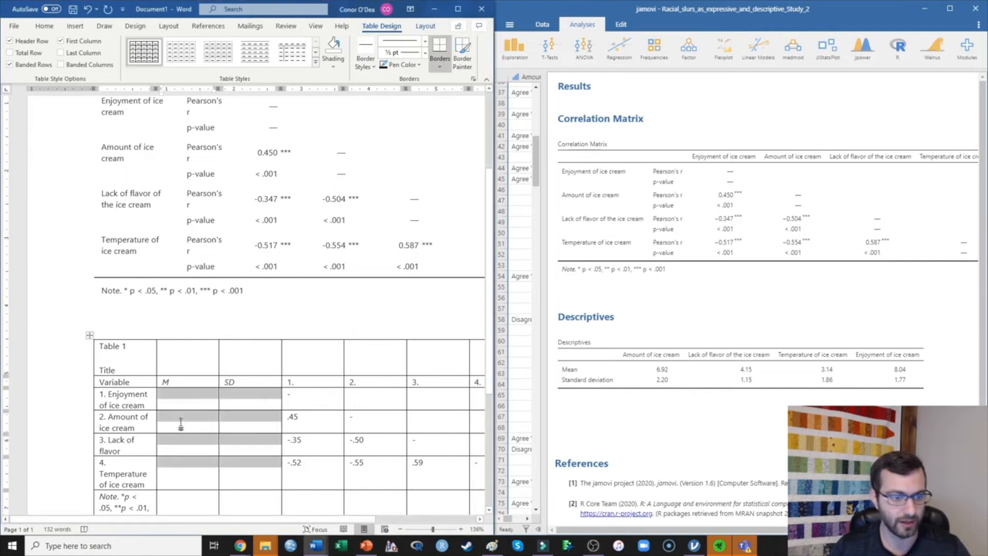
left_click(183, 419)
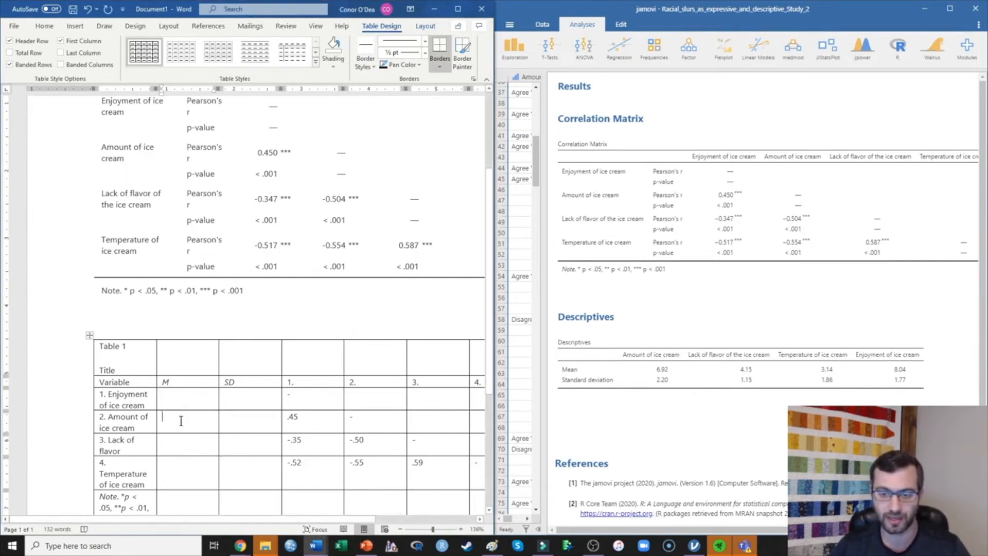
type("6.92")
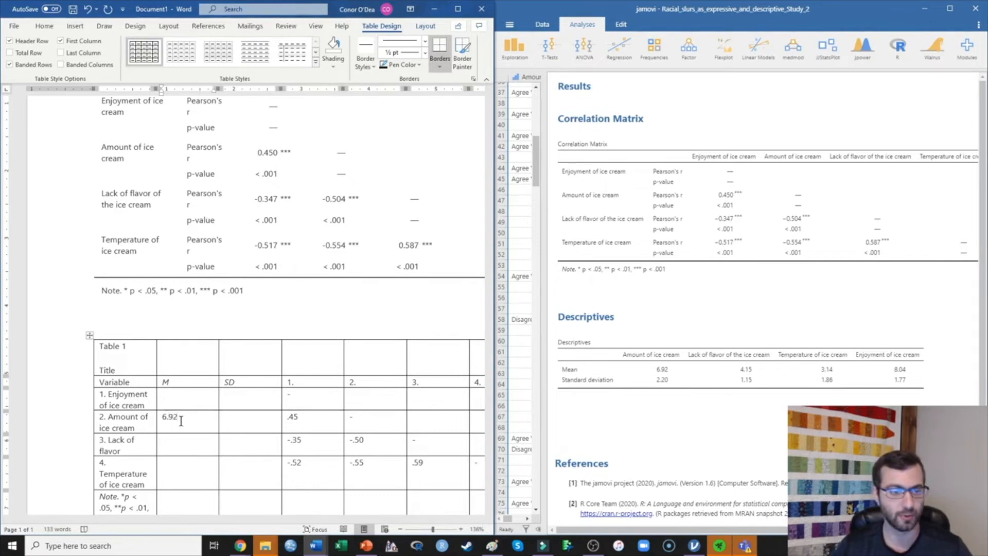
type("2.20")
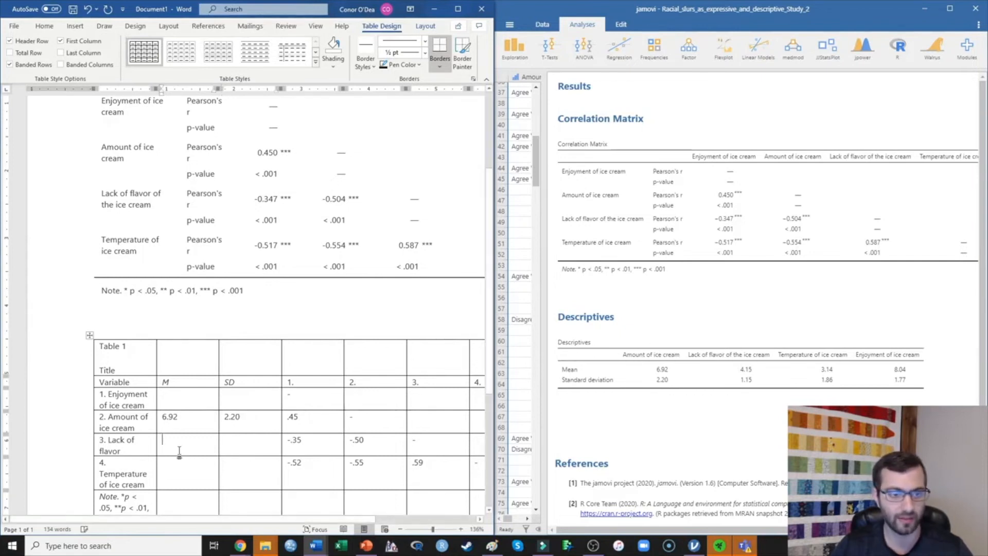
type("4.1")
left_click(251, 446)
type("1.1")
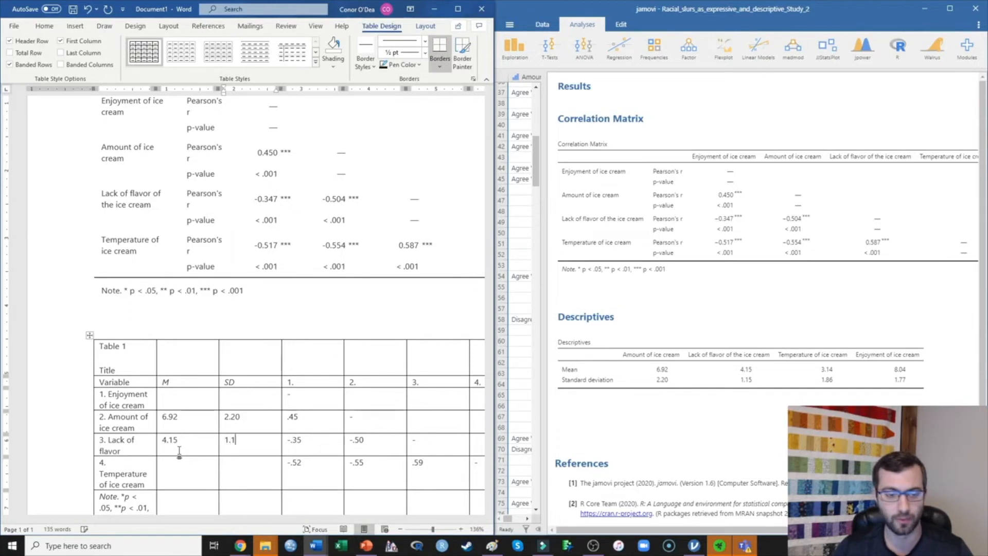
type("5")
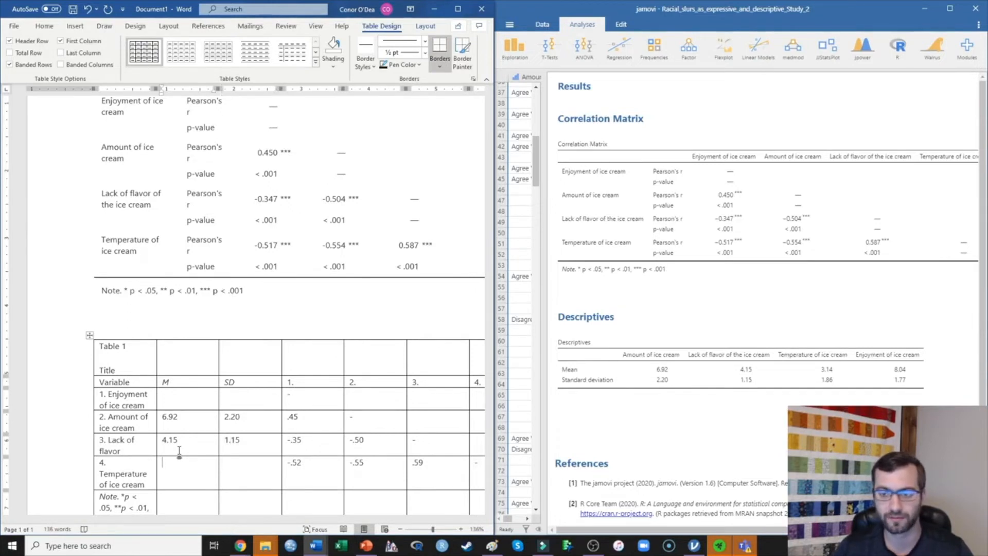
type("3.14")
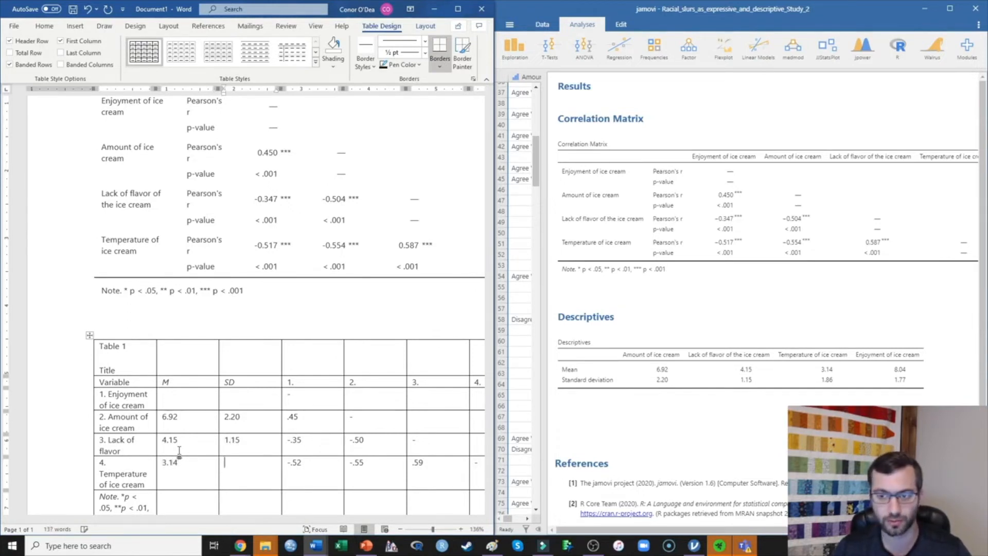
type("1.89")
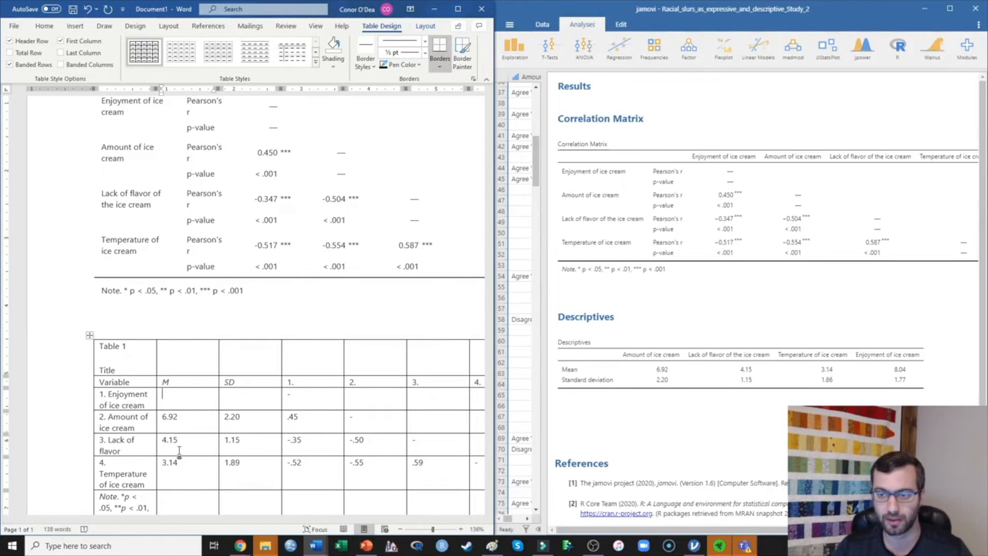
type("8.04")
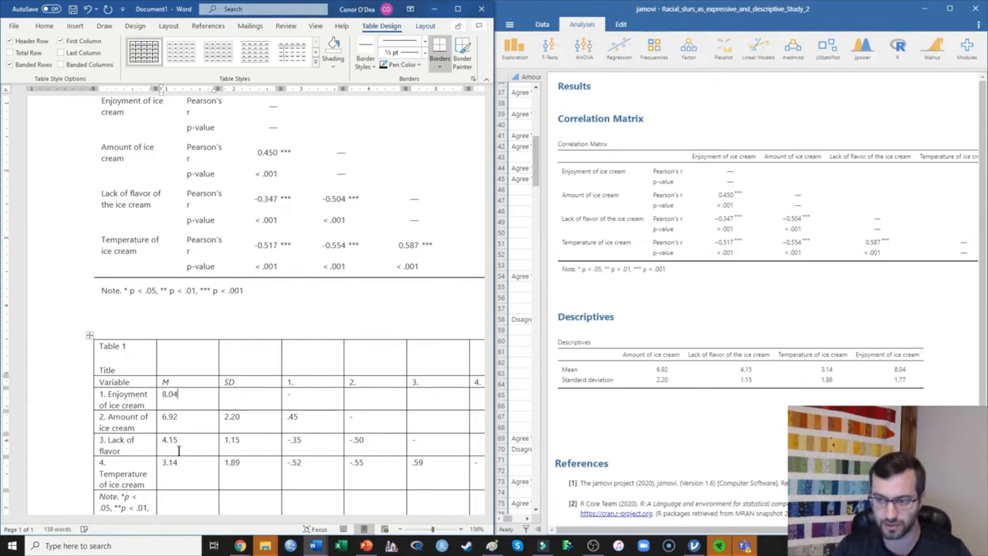
type("1.77")
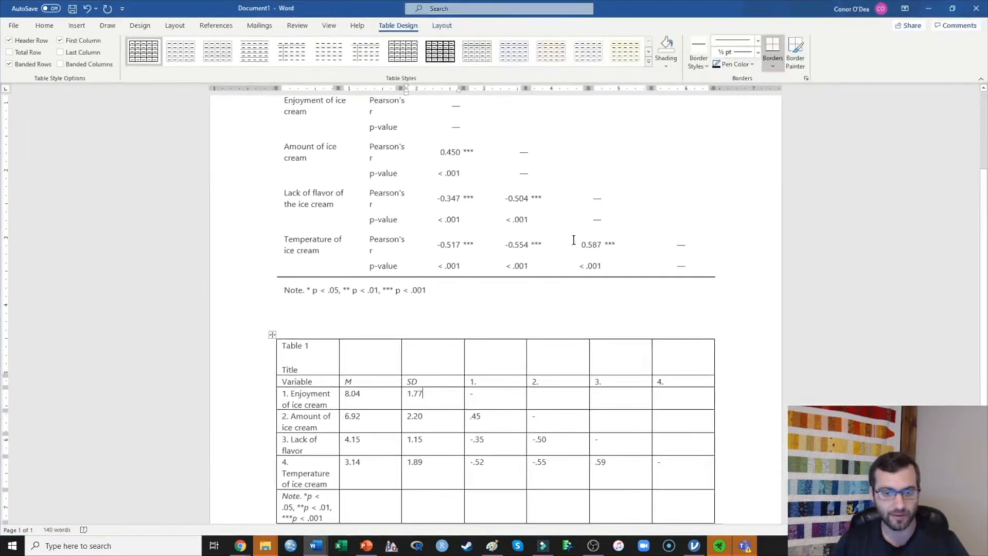
Replace 'Title' with 'Means, standard deviations, and correlations between each of the variables in Study 1'.
scroll("down", 3)
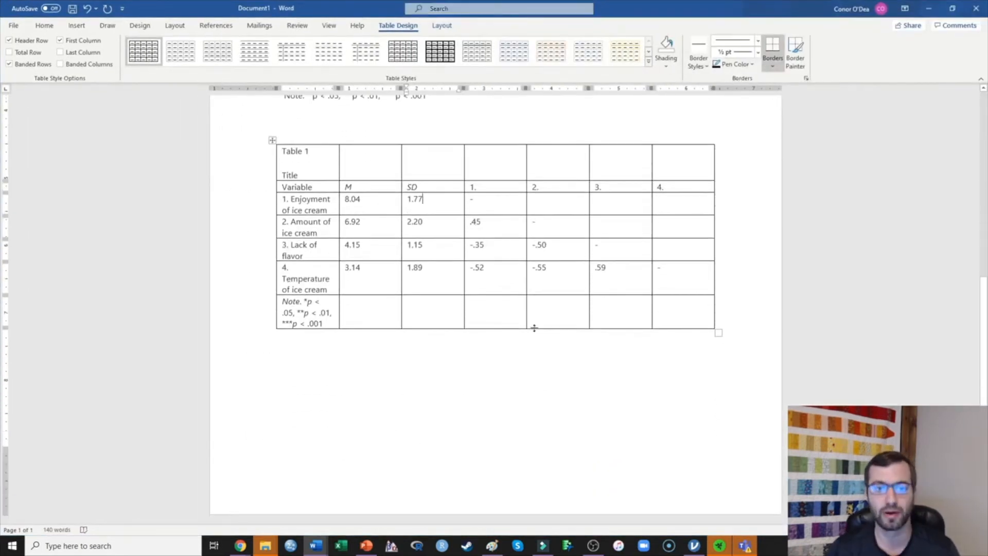
mouse_move(429, 144)
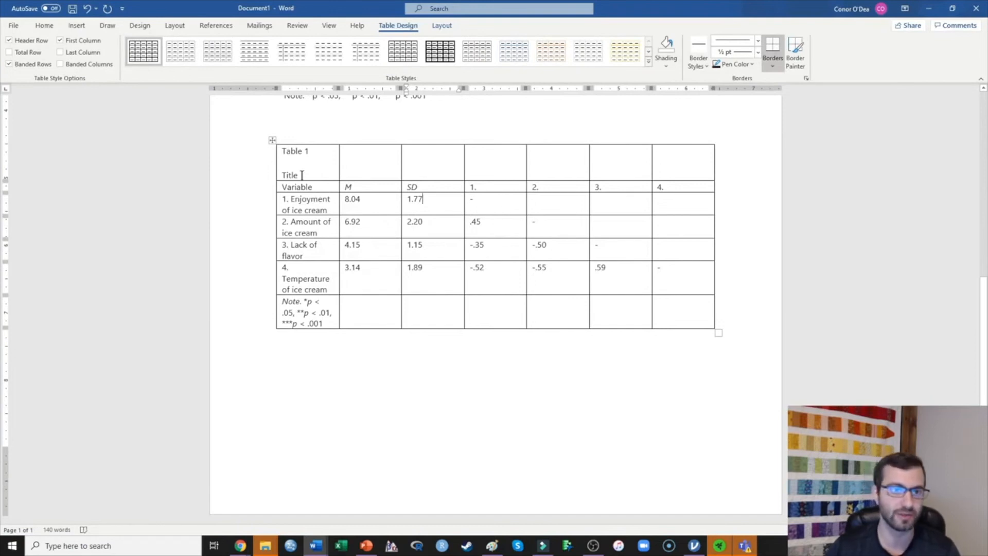
double_click(290, 174)
type("Means, standard deviations, and correlations between each of th")
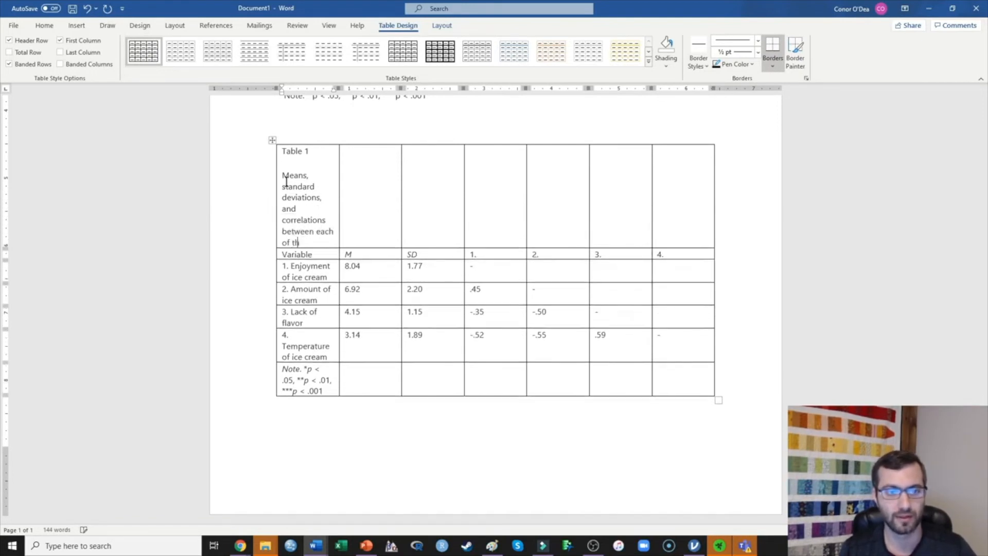
type("variables in Study 1")
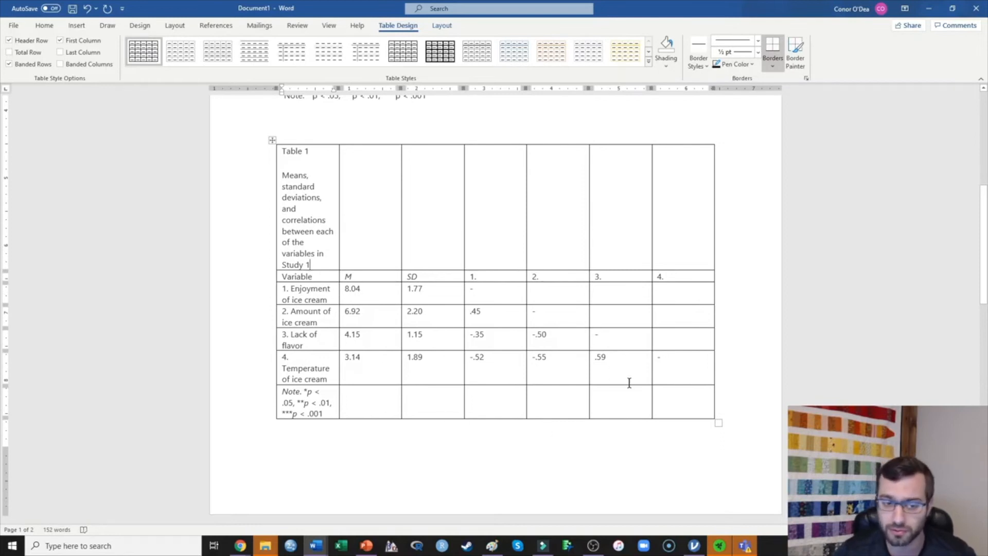
mouse_move(526, 337)
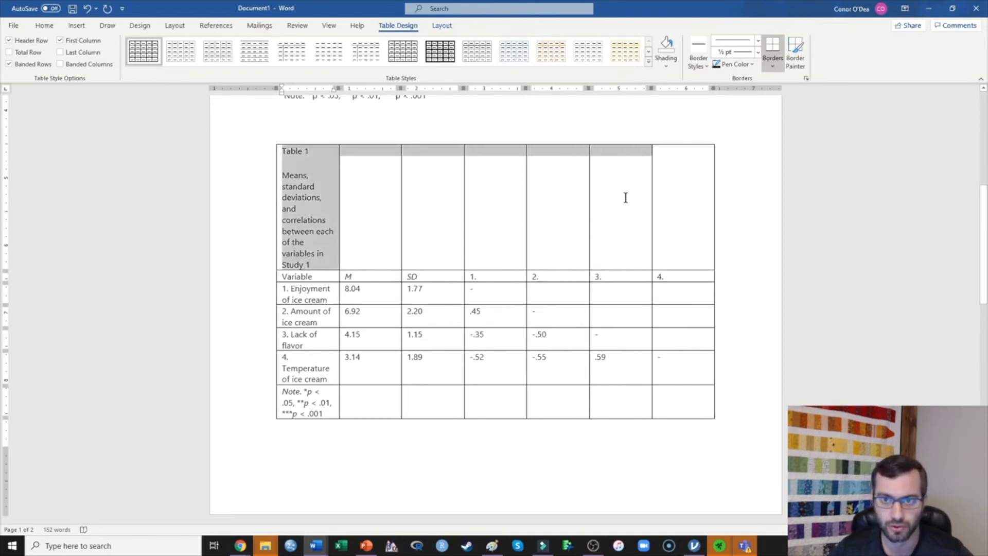
mouse_move(315, 175)
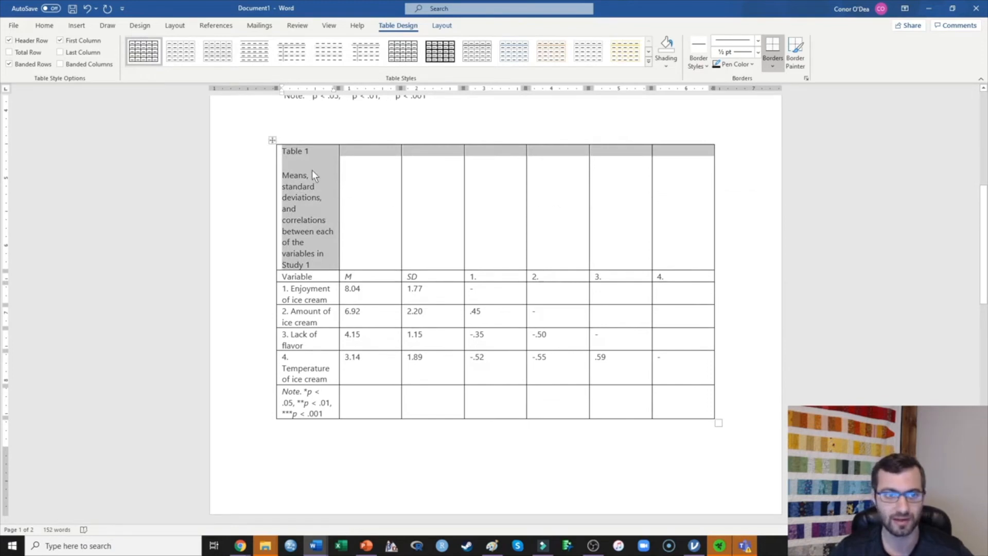
mouse_move(596, 142)
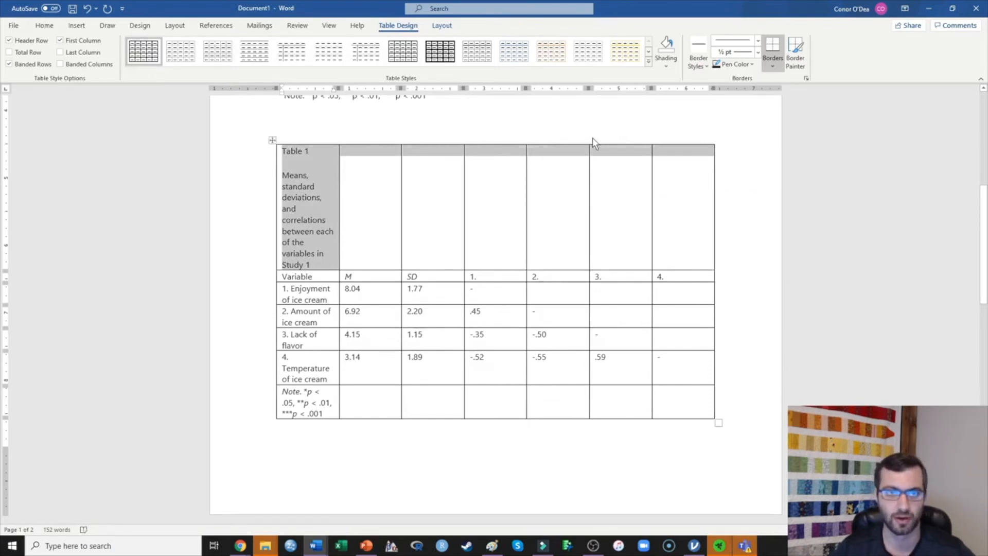
Merge the title row and the note row each into one full-width cell.
left_click(442, 25)
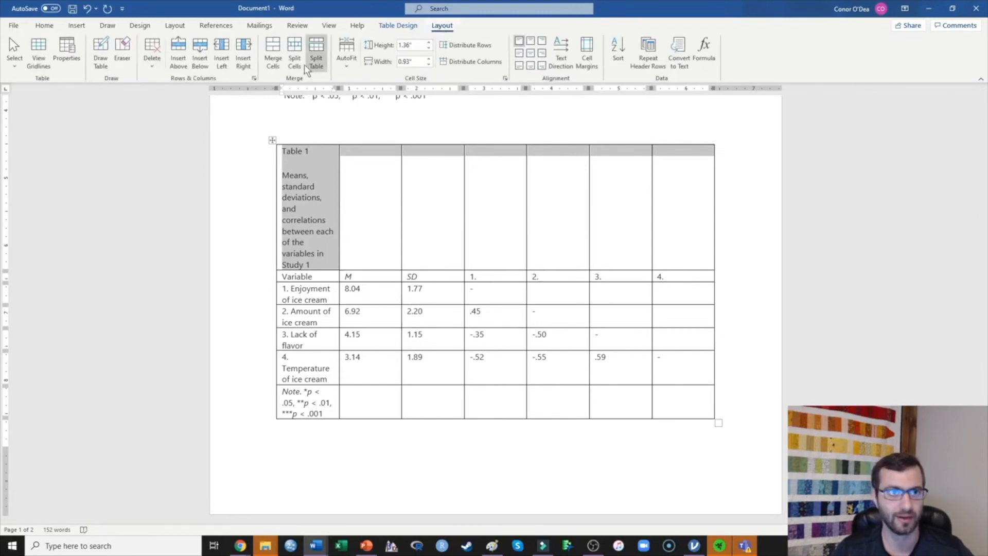
left_click(272, 52)
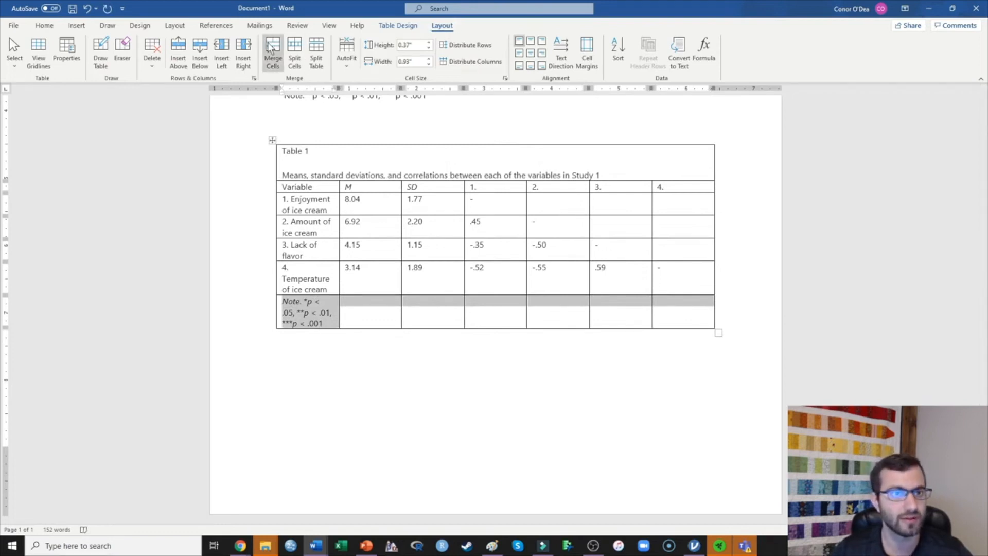
left_click(272, 53)
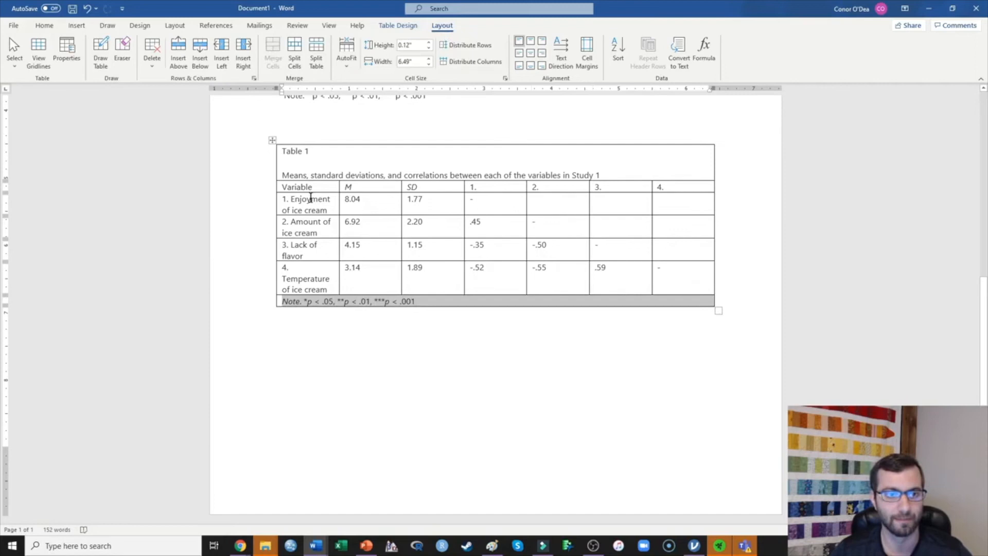
mouse_move(523, 309)
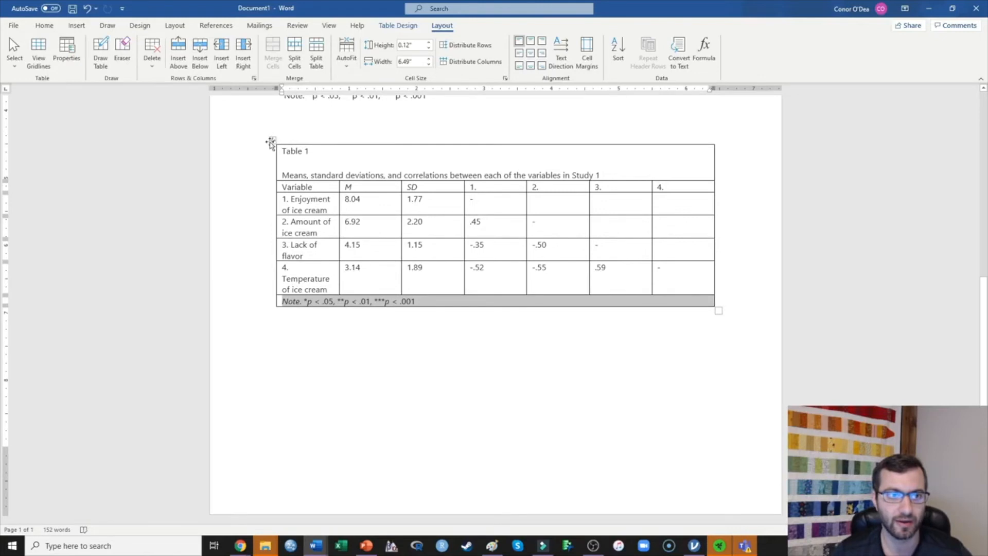
Remove all borders from the whole table.
left_click(271, 141)
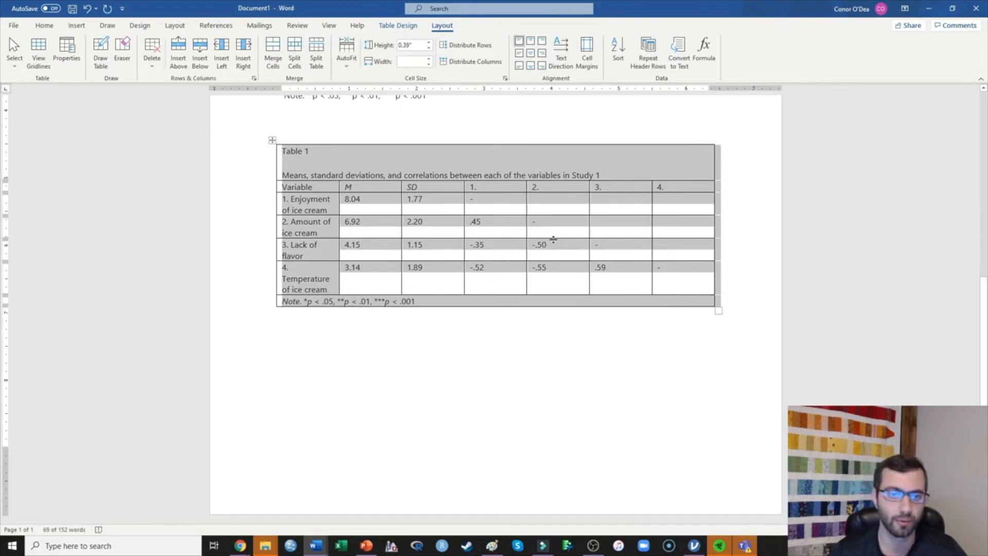
mouse_move(297, 158)
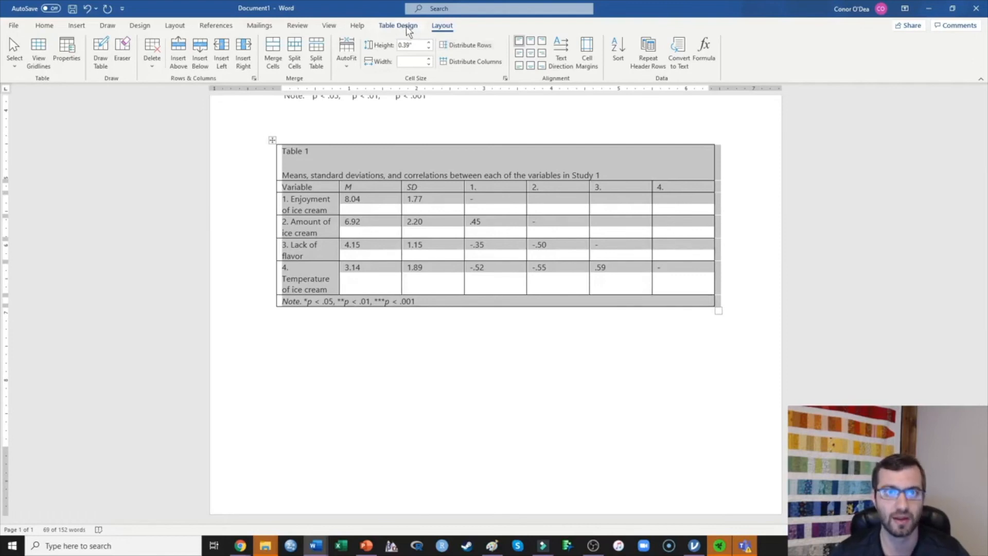
left_click(398, 25)
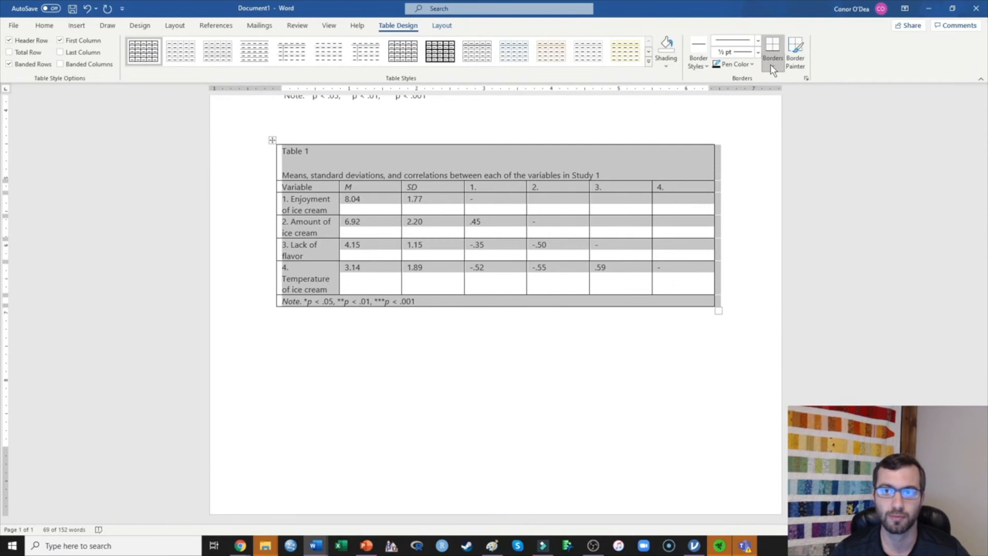
left_click(773, 51)
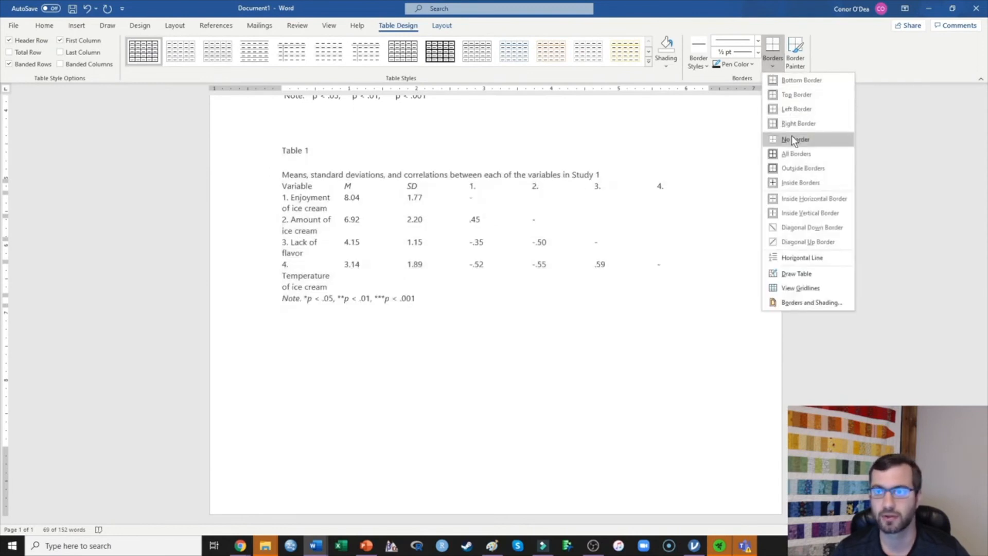
left_click(795, 139)
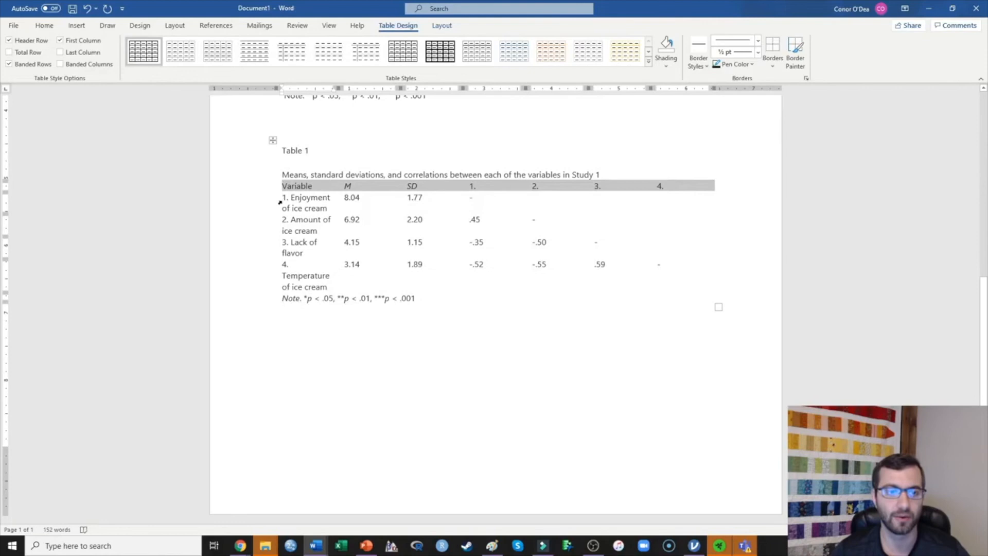
mouse_move(502, 192)
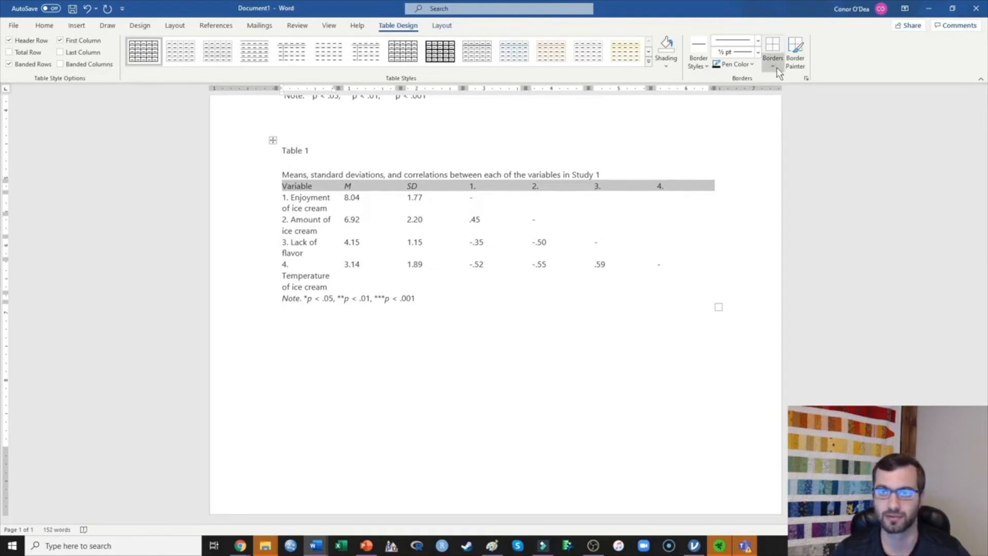
Add rules above and below the header row and above the note row.
left_click(772, 67)
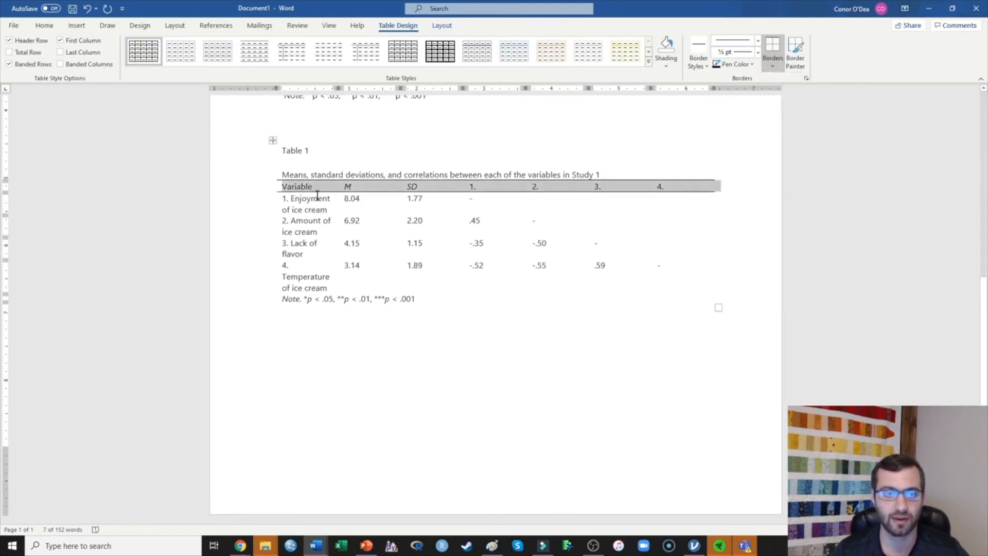
left_click(332, 220)
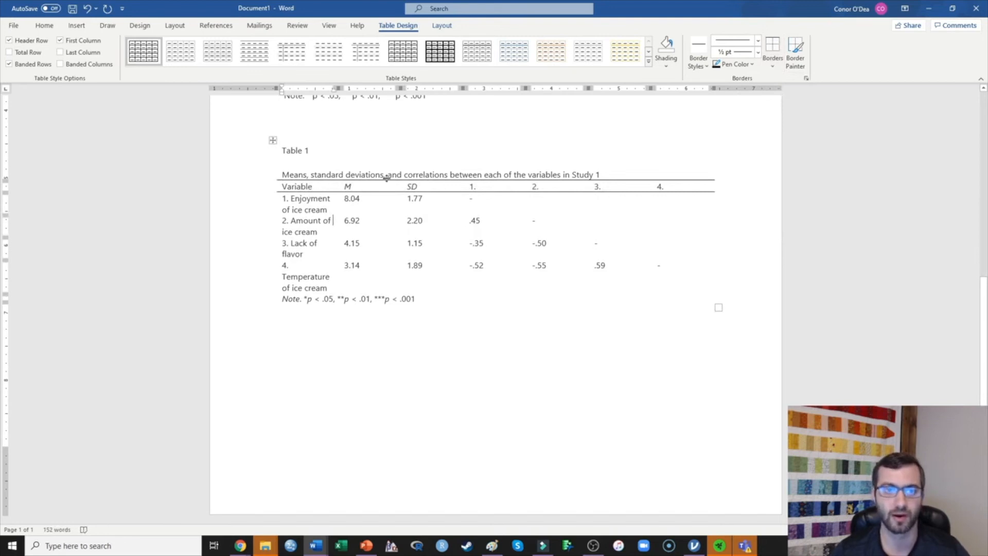
mouse_move(404, 196)
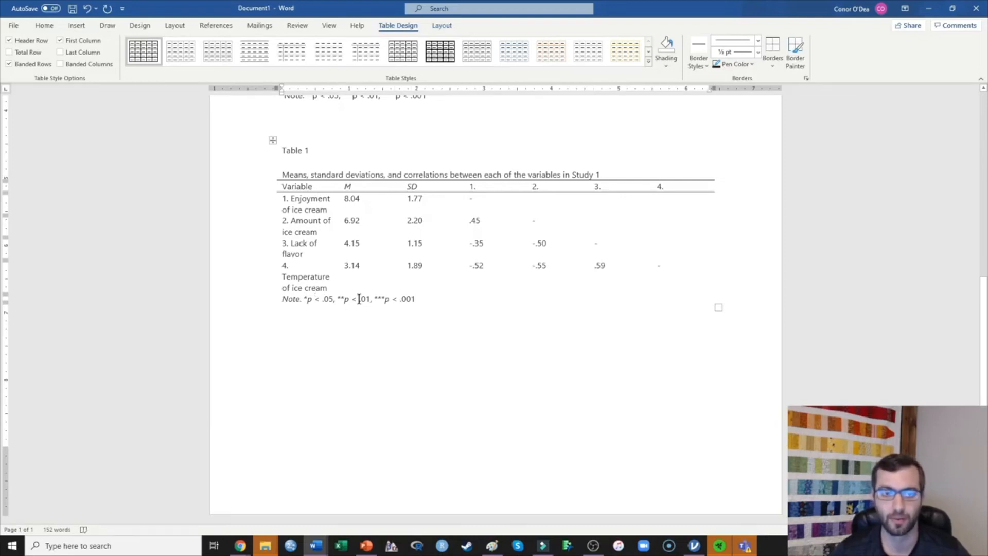
mouse_move(773, 47)
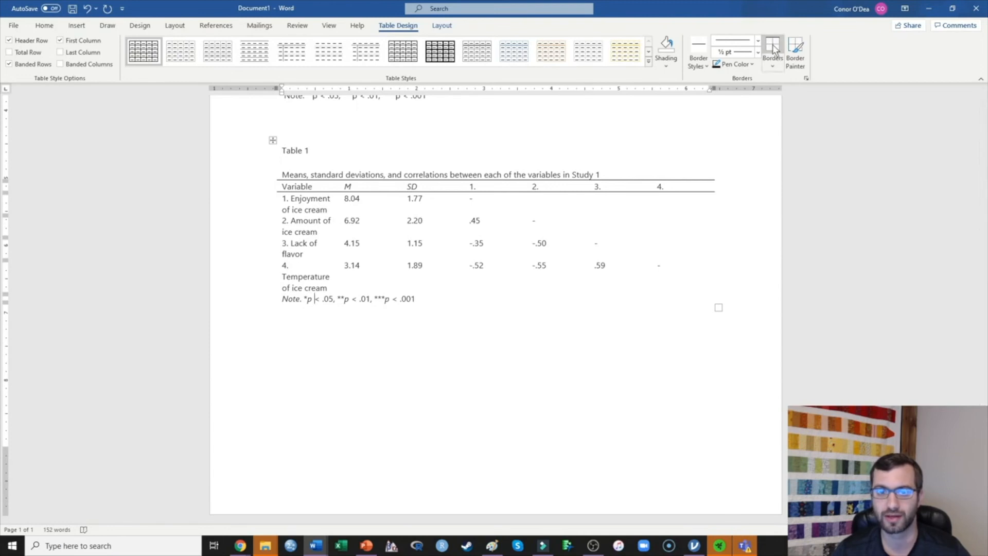
left_click(772, 47)
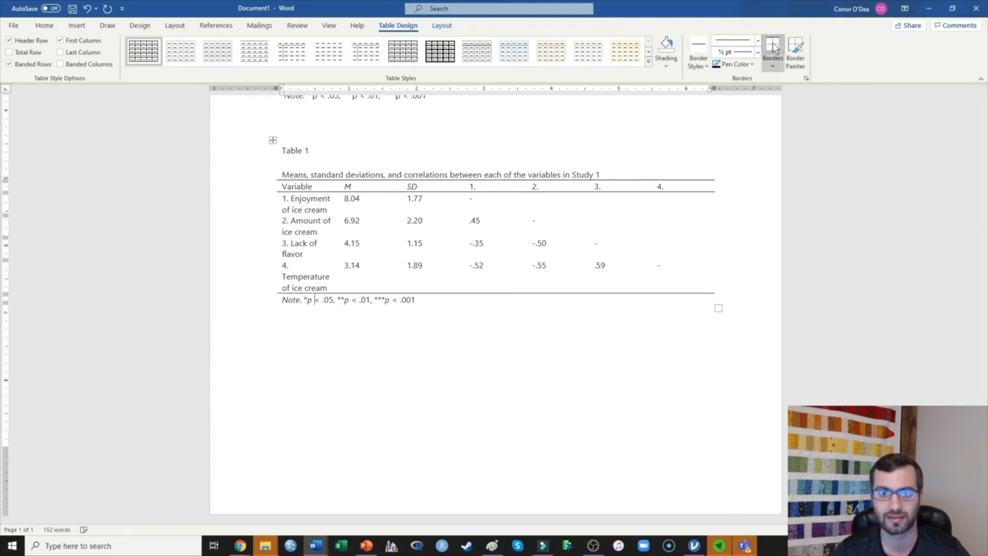
mouse_move(436, 310)
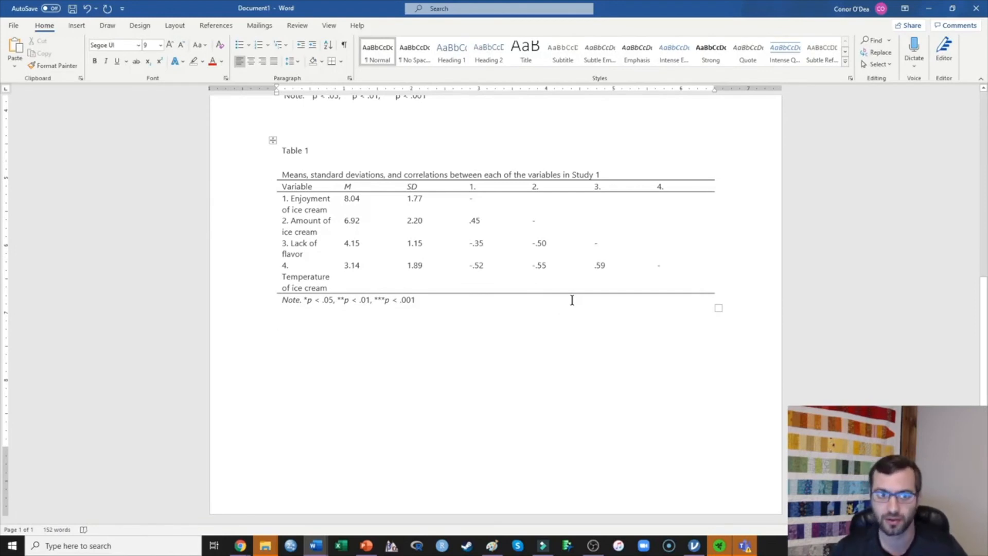
Apply AutoFit to Contents to the whole table.
left_click(277, 323)
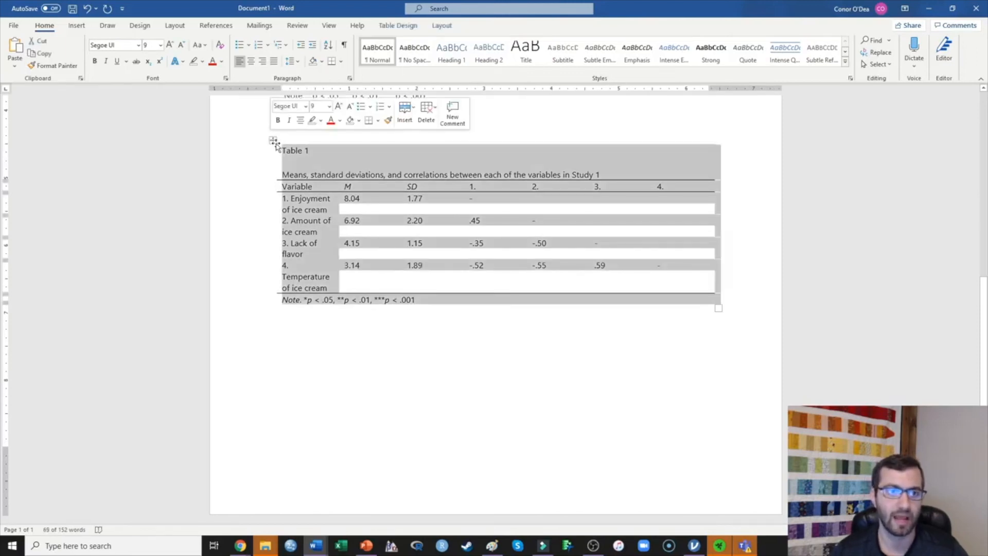
right_click(275, 143)
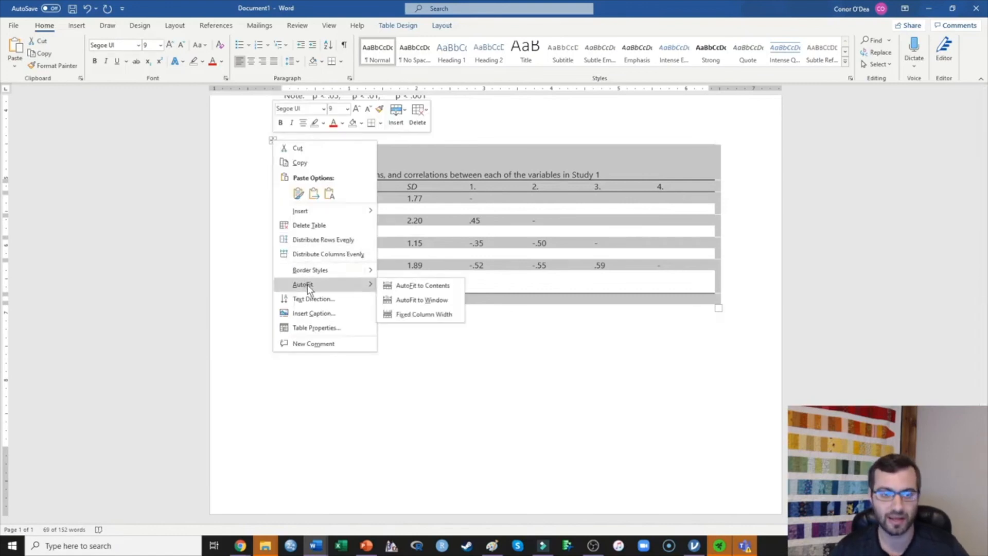
mouse_move(422, 285)
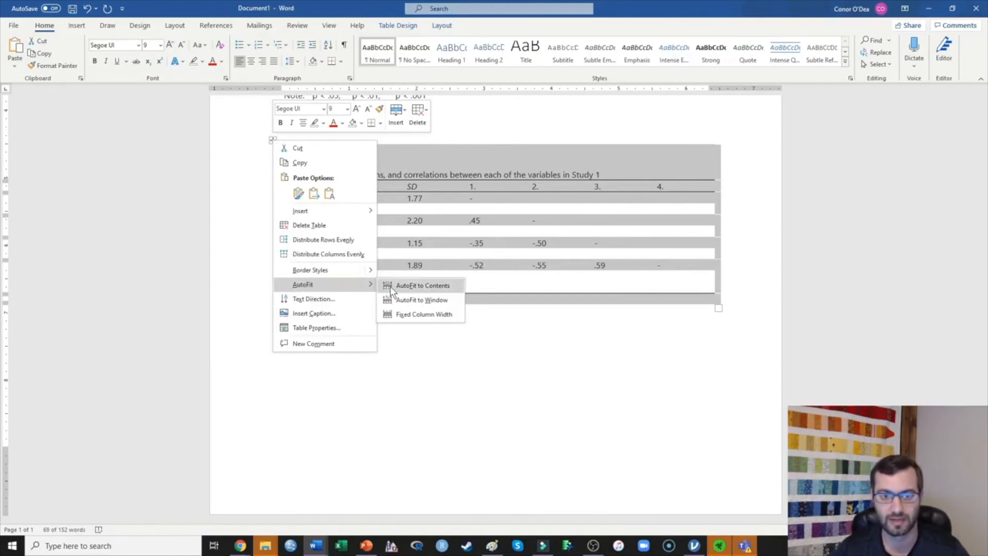
left_click(422, 285)
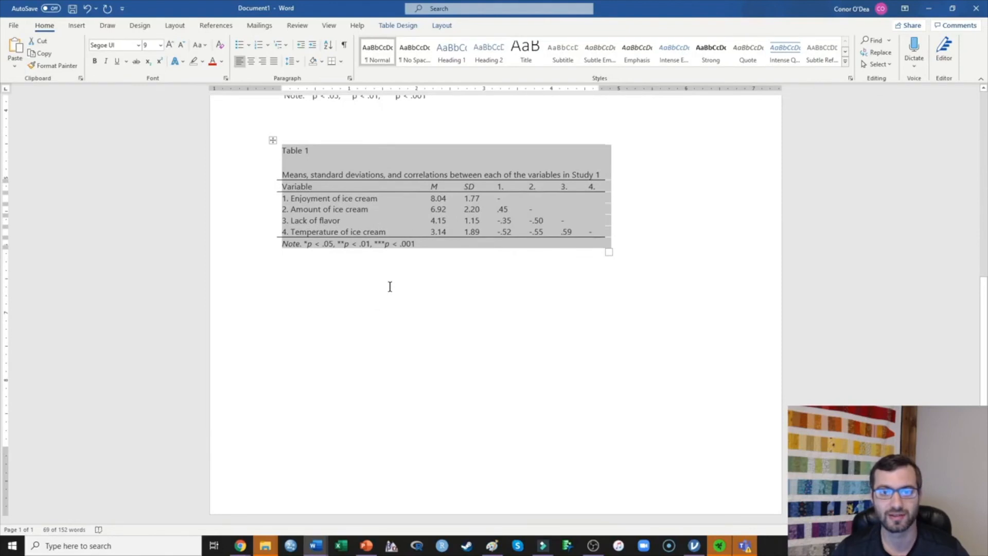
mouse_move(479, 336)
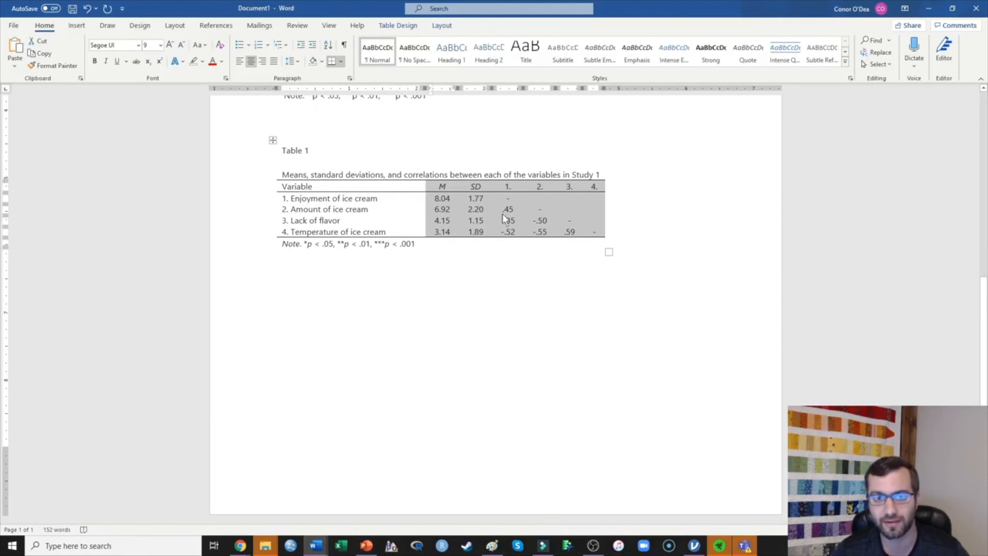
mouse_move(523, 239)
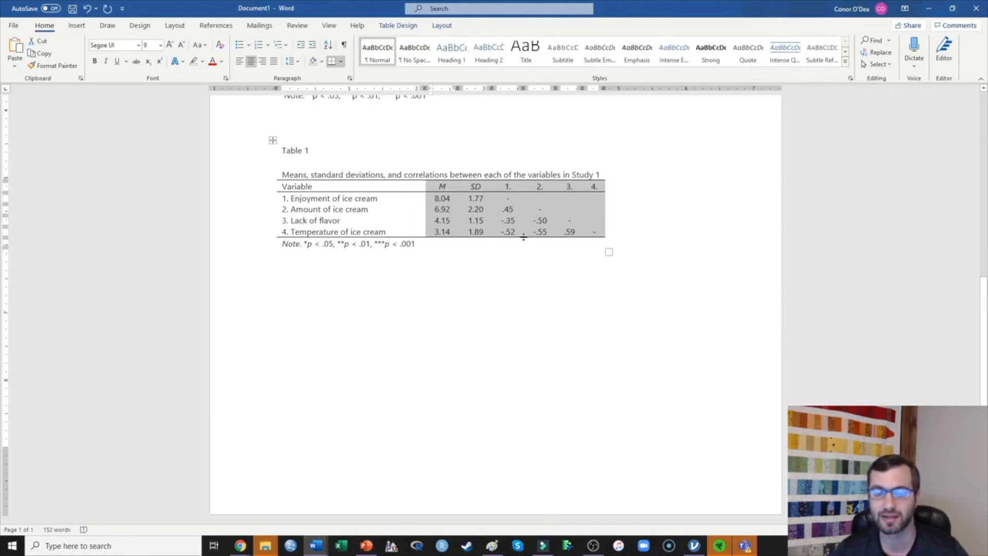
mouse_move(516, 230)
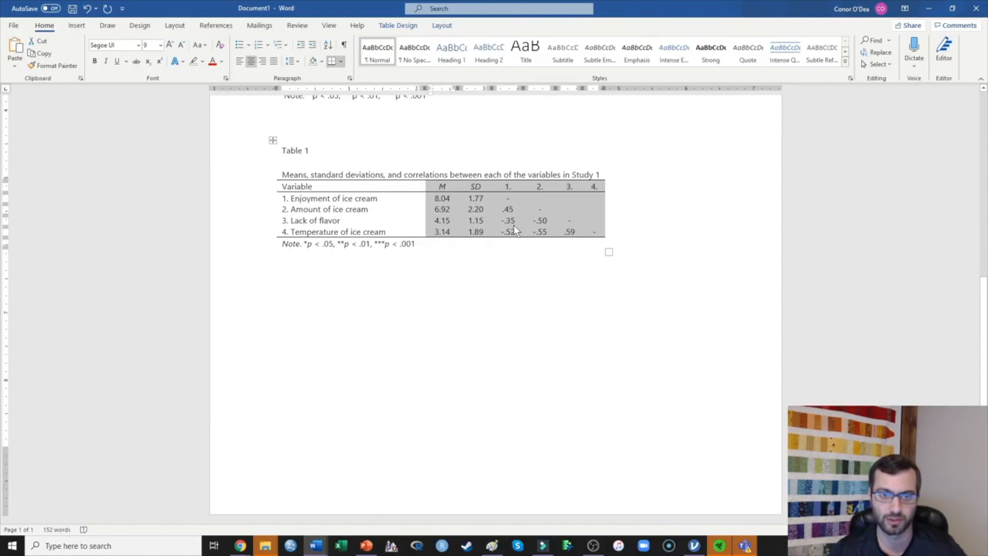
mouse_move(548, 227)
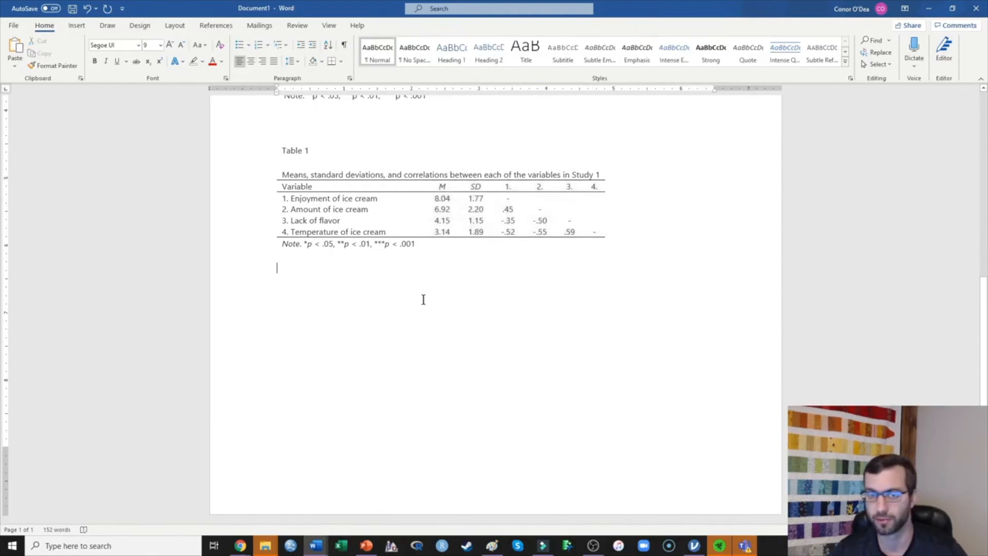
mouse_move(669, 323)
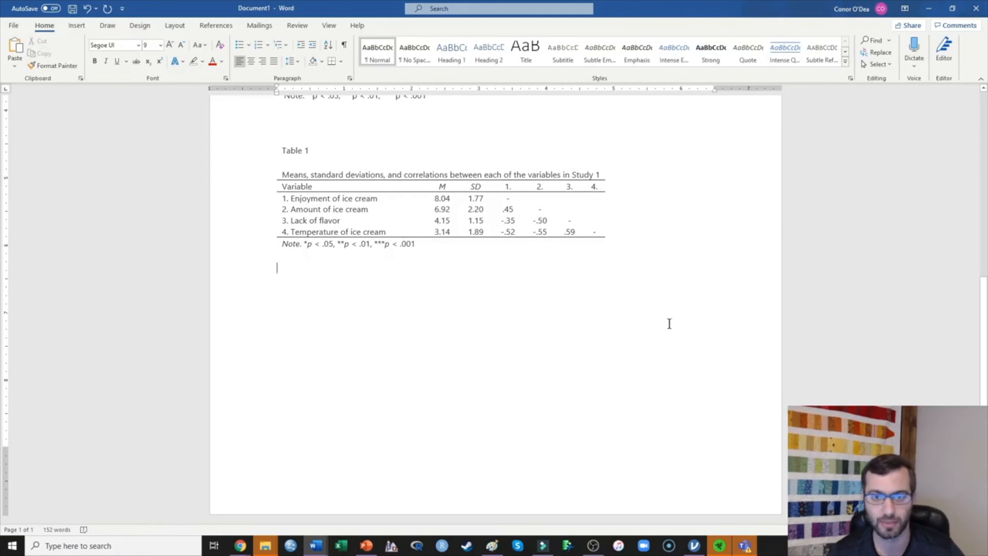
mouse_move(388, 228)
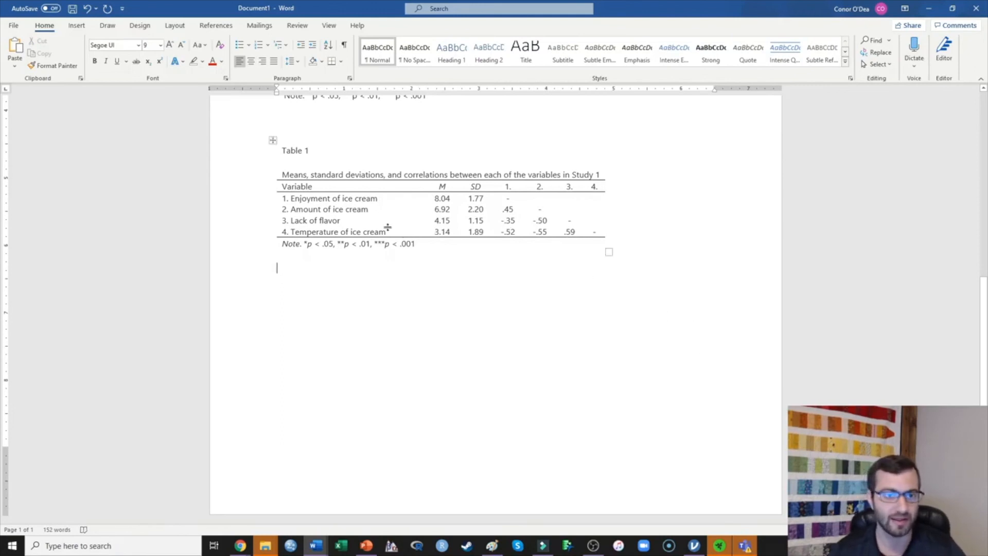
Scroll up to review the jamovi correlation output above the table.
scroll("up", 3)
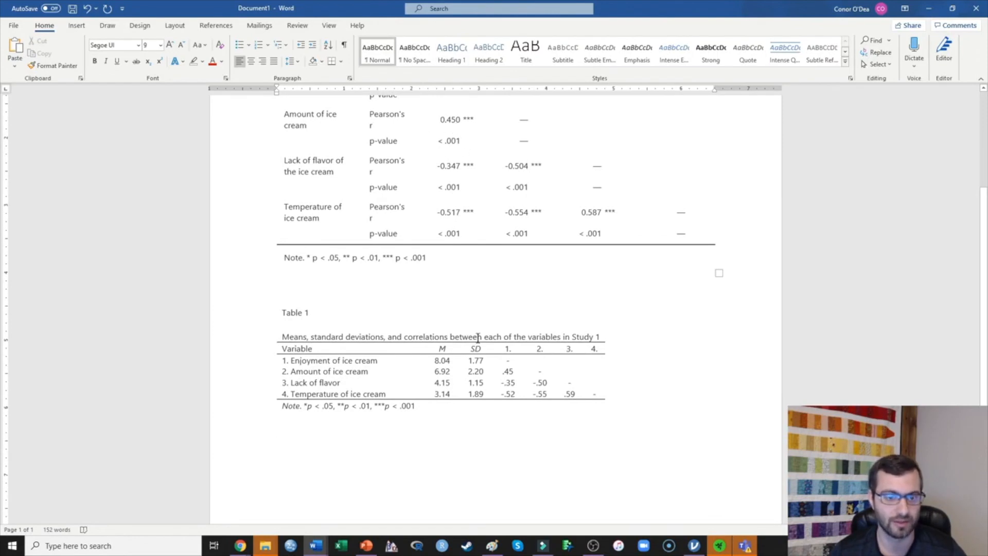
mouse_move(516, 371)
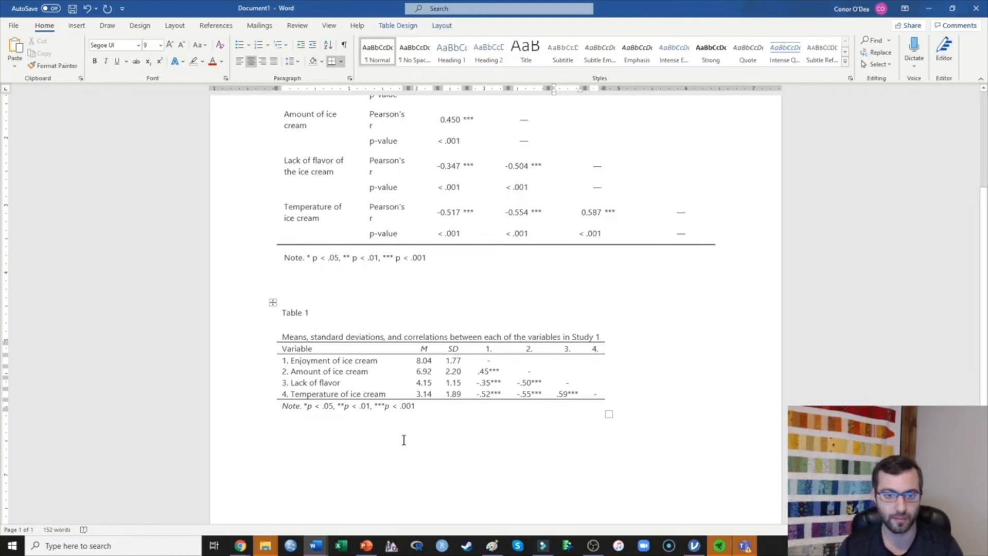
mouse_move(444, 385)
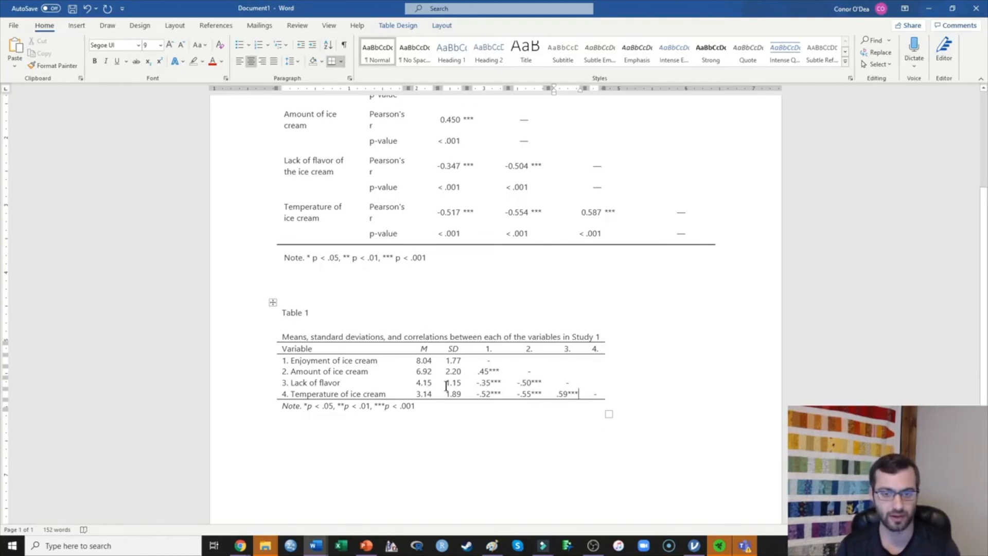
mouse_move(522, 354)
type("(.95)")
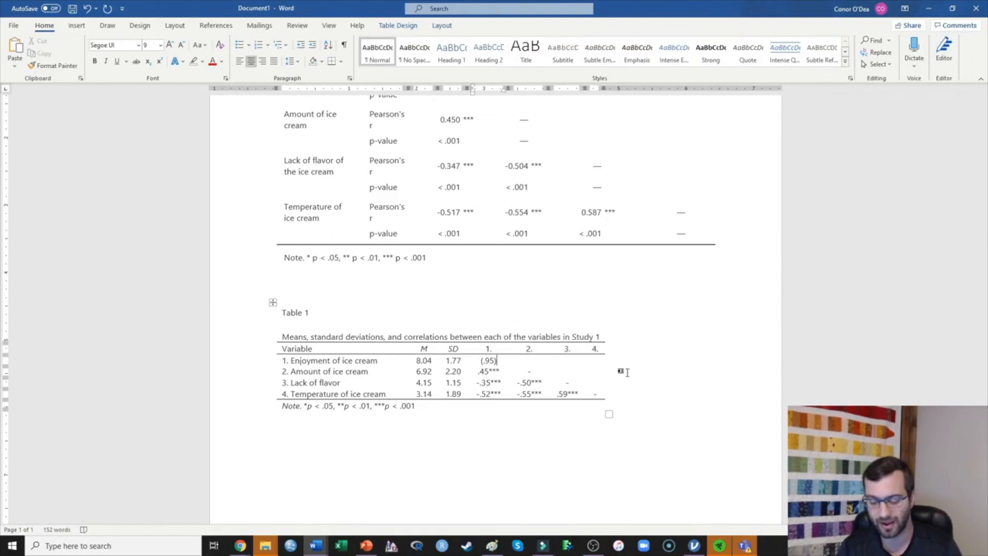
key("Backspace")
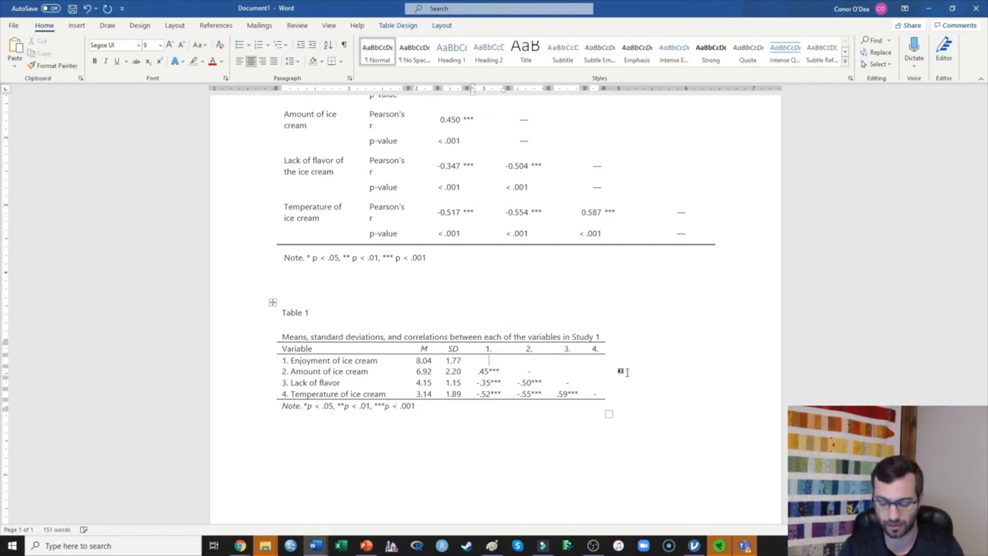
type("-")
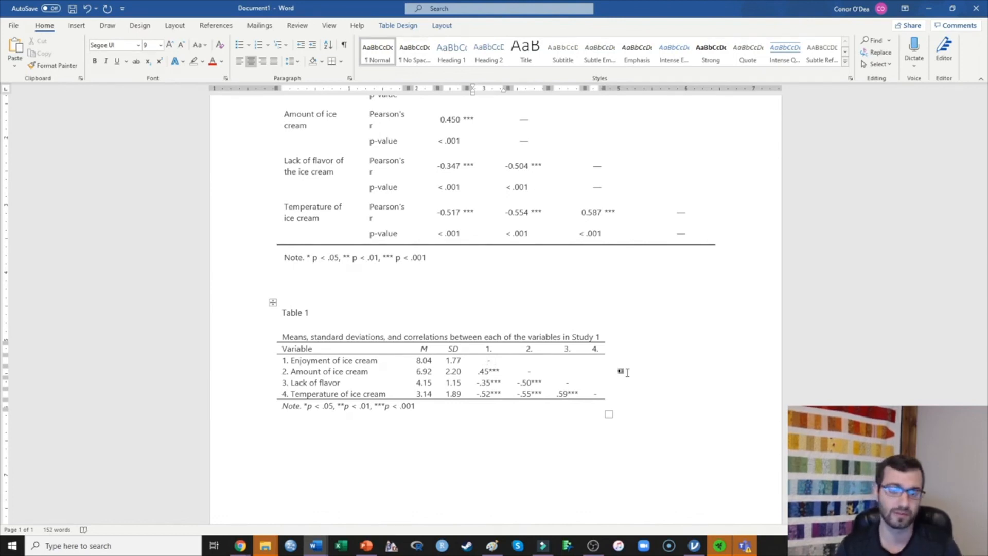
left_click(491, 360)
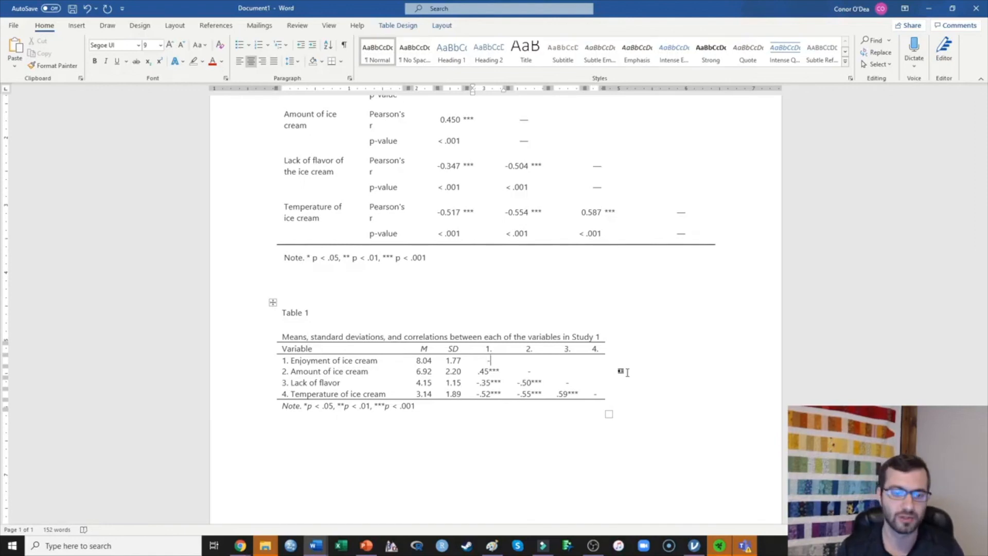
mouse_move(295, 415)
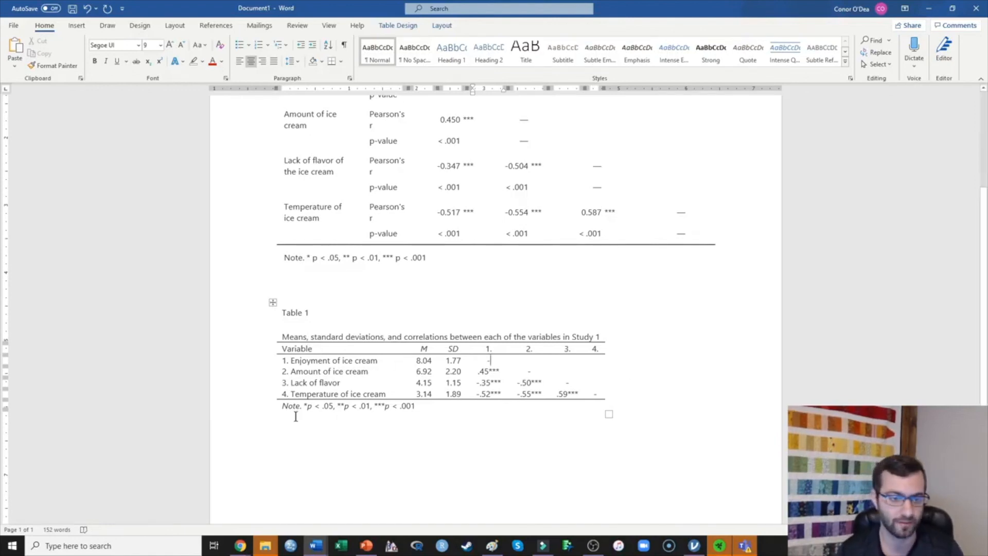